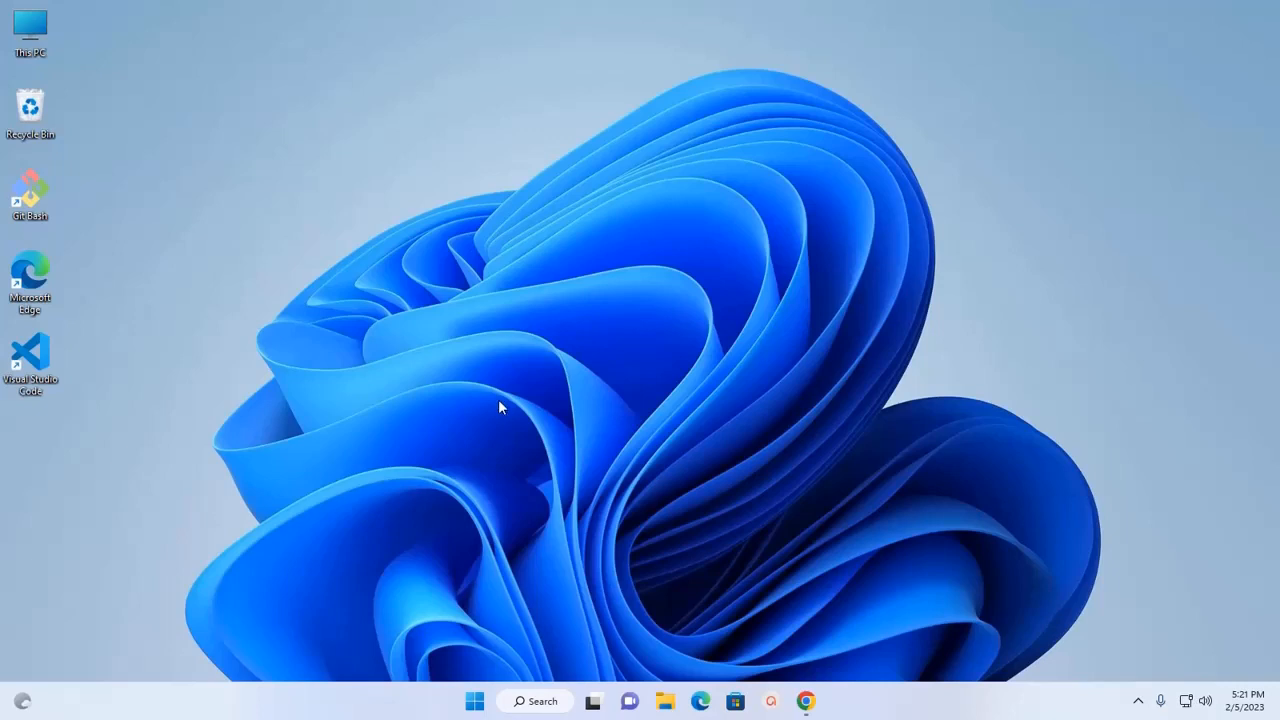
- Open a maximized Command Prompt and check the Python version with py --version
click(474, 700)
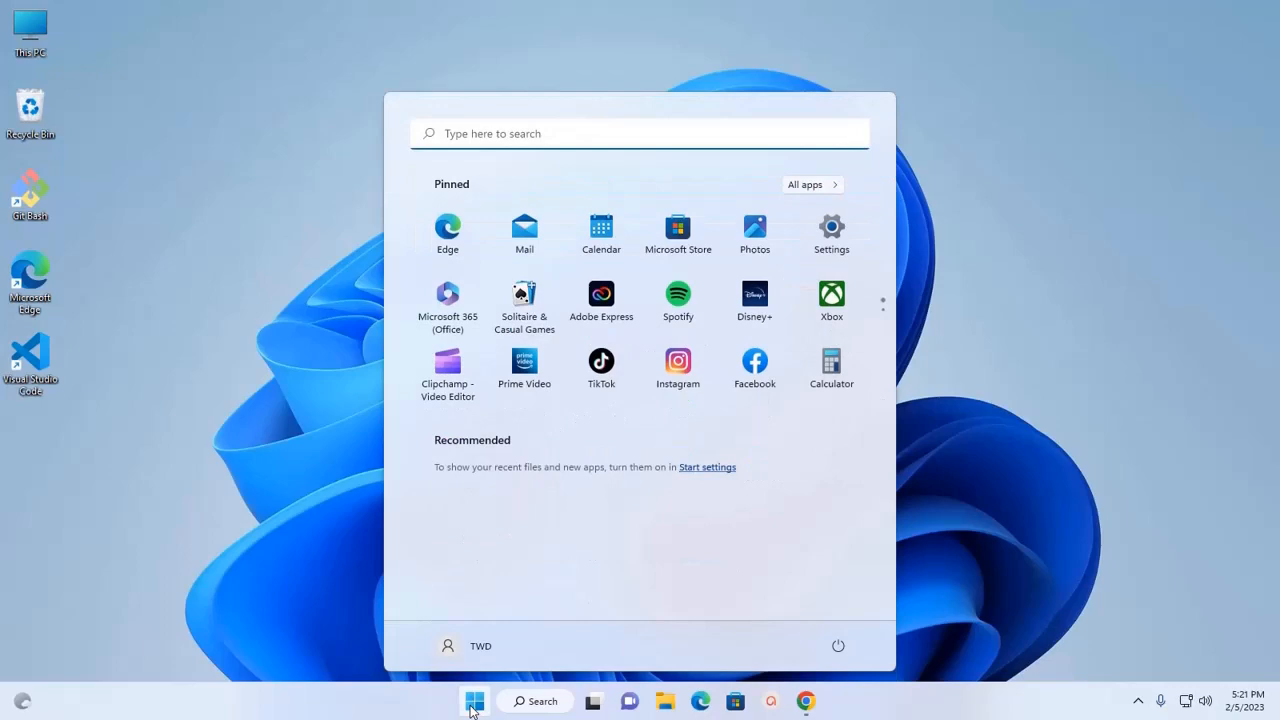
text(cmd)
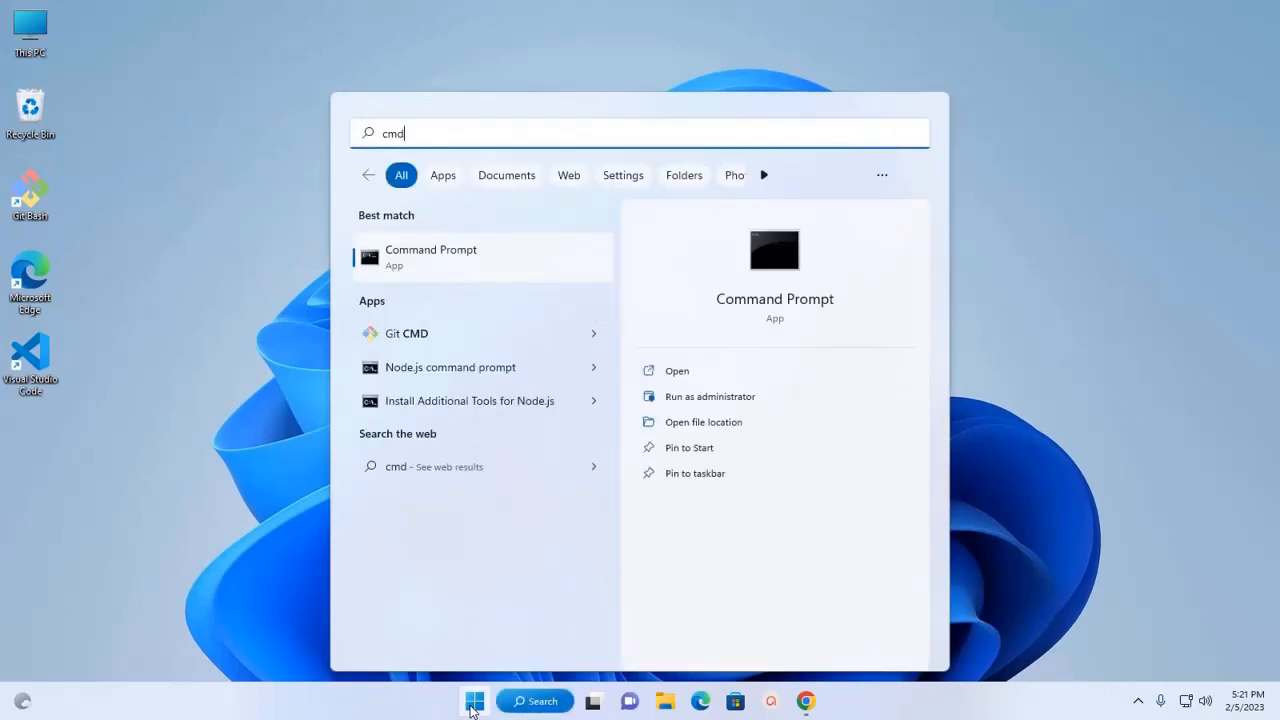
click(677, 370)
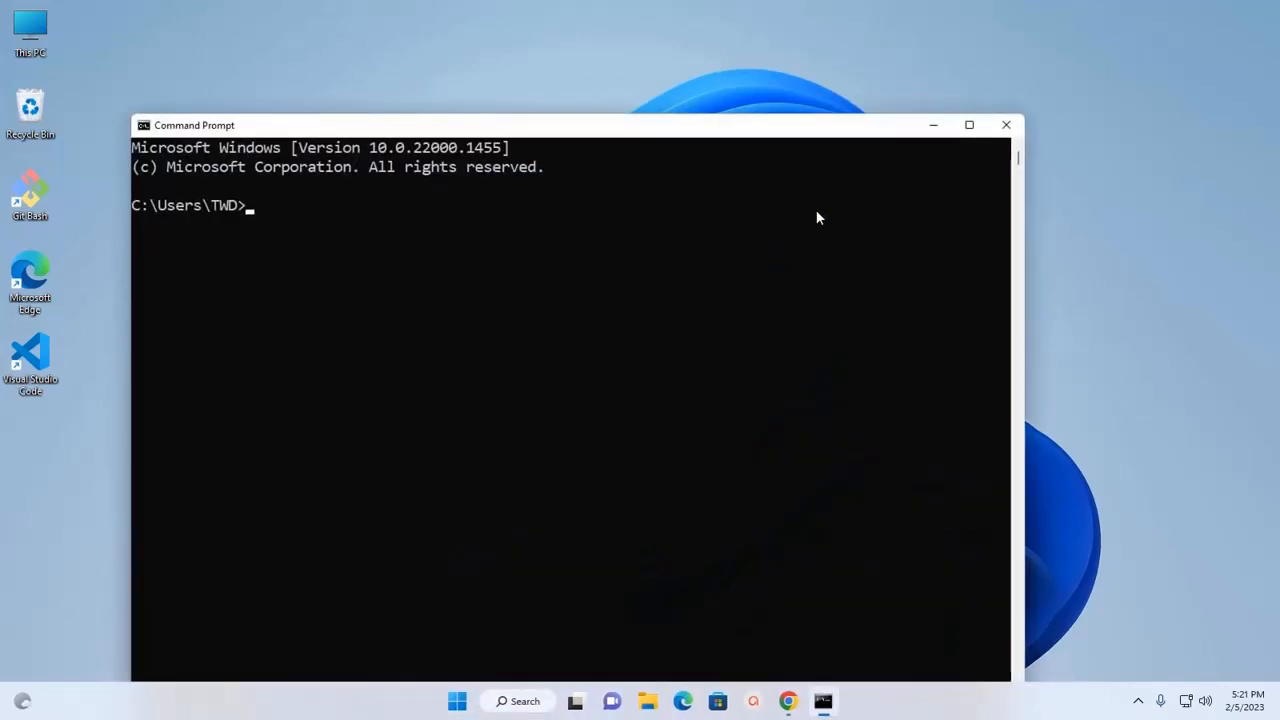
click(967, 124)
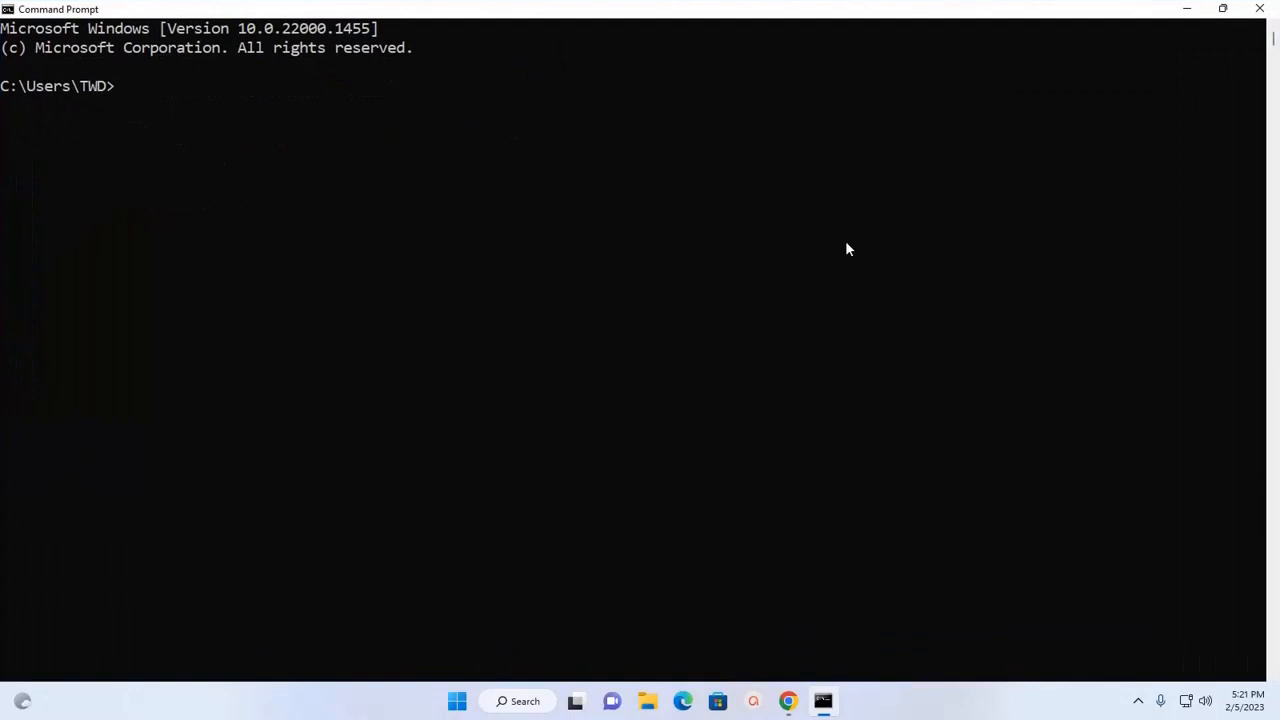
text(py --)
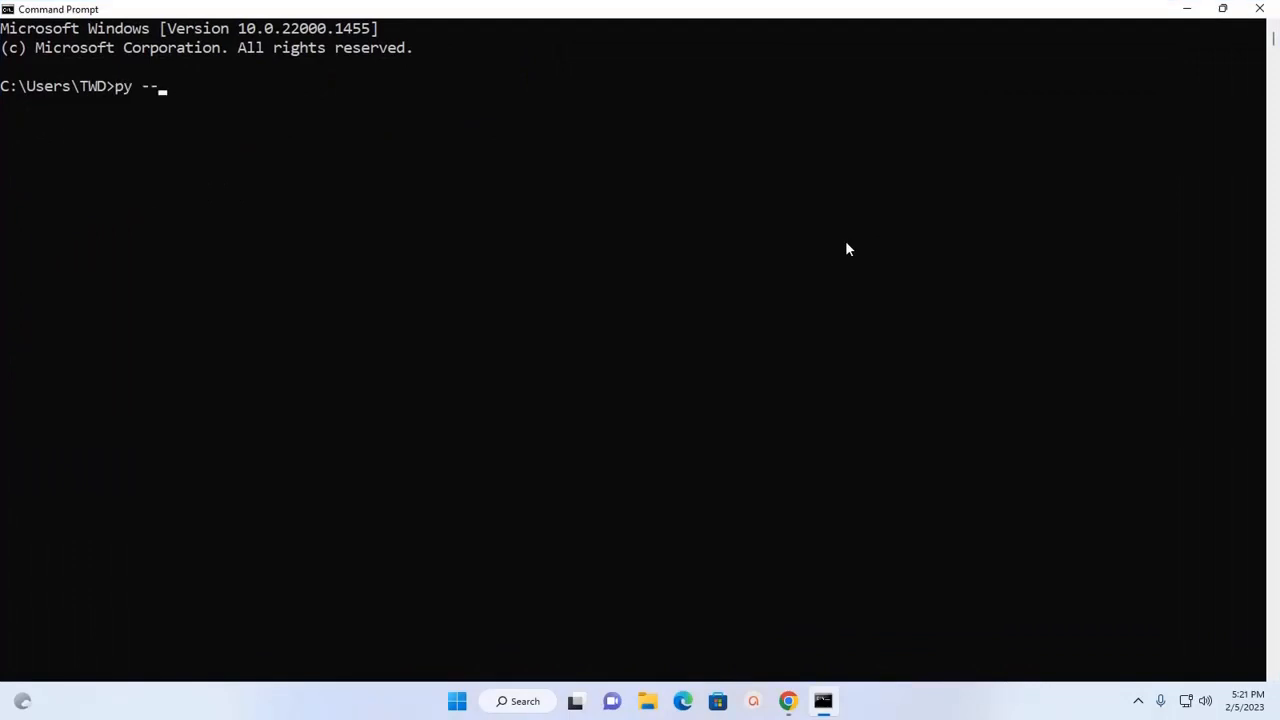
text(versi)
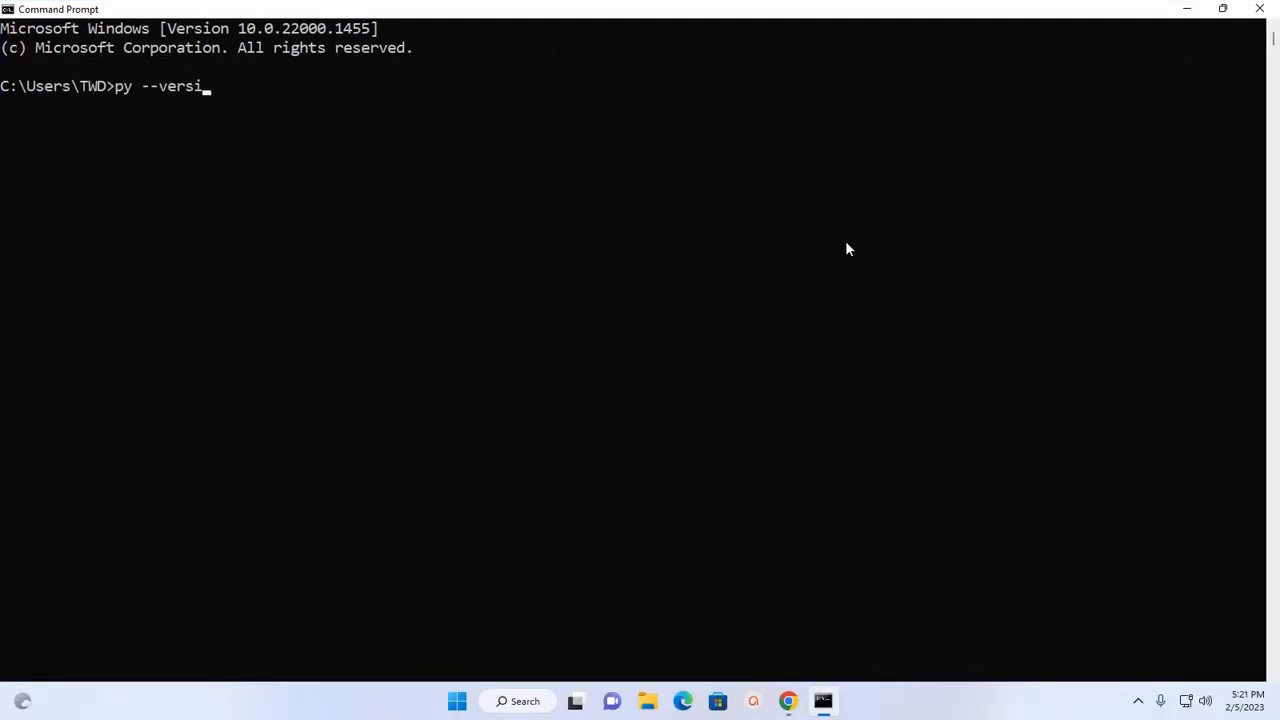
key(Return)
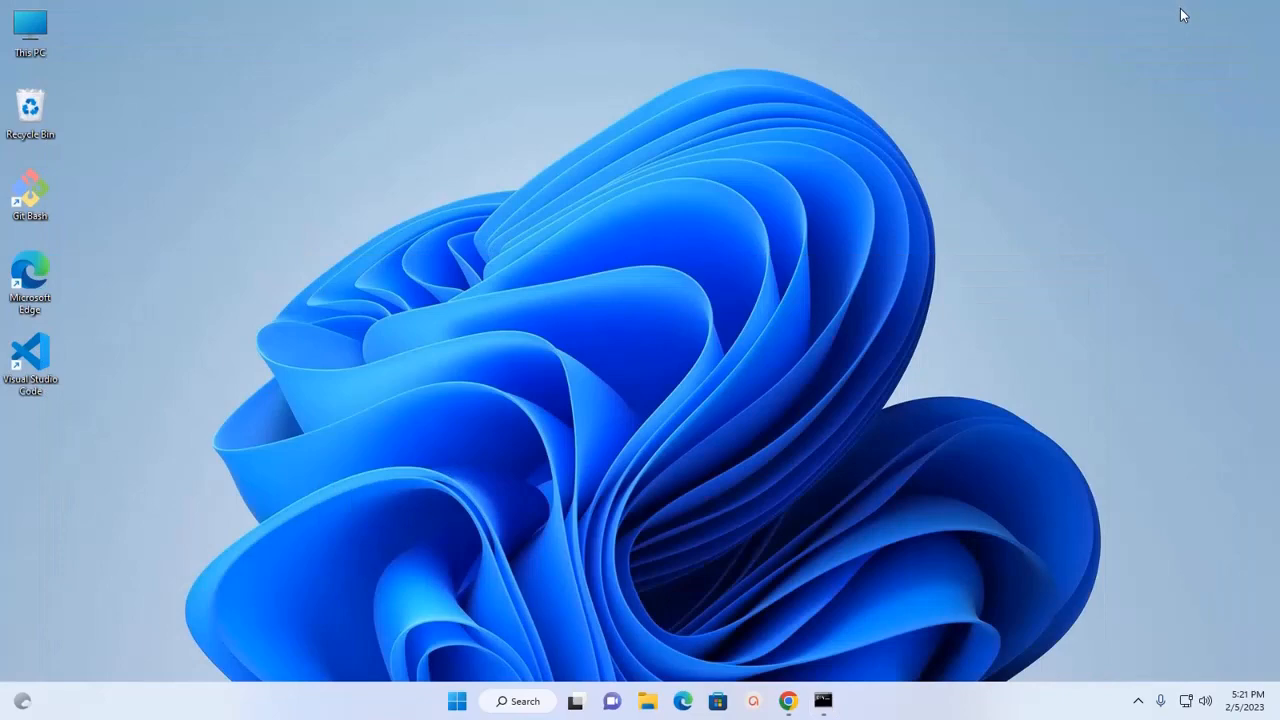
mouse_move(822, 519)
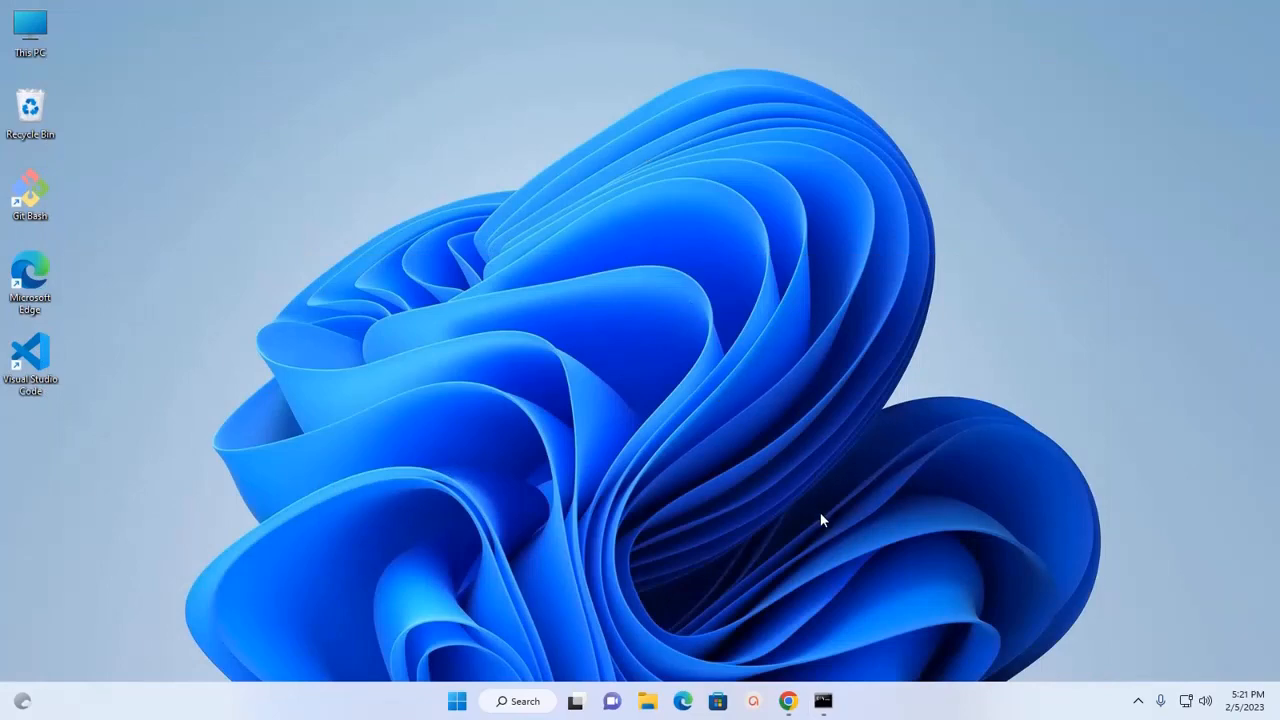
mouse_move(800, 557)
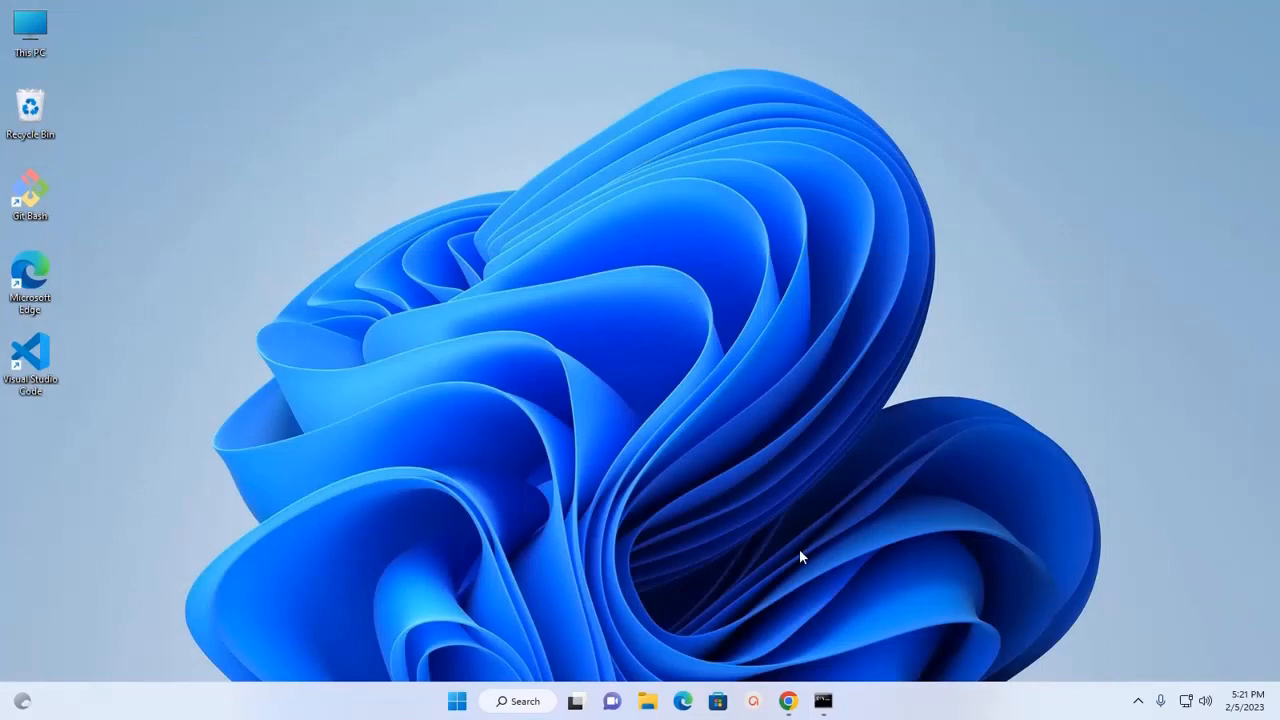
- Navigate jetbrains.com Developer Tools to the PyCharm download page and highlight the Community heading
click(789, 700)
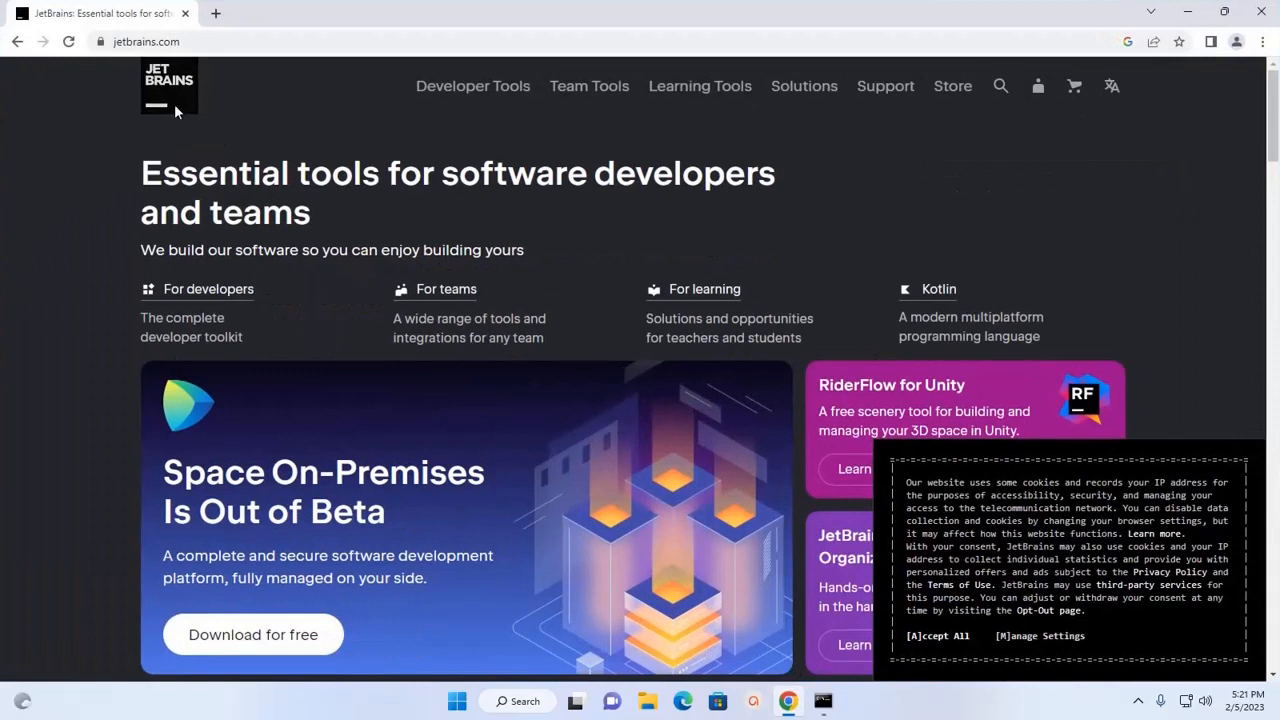
click(140, 41)
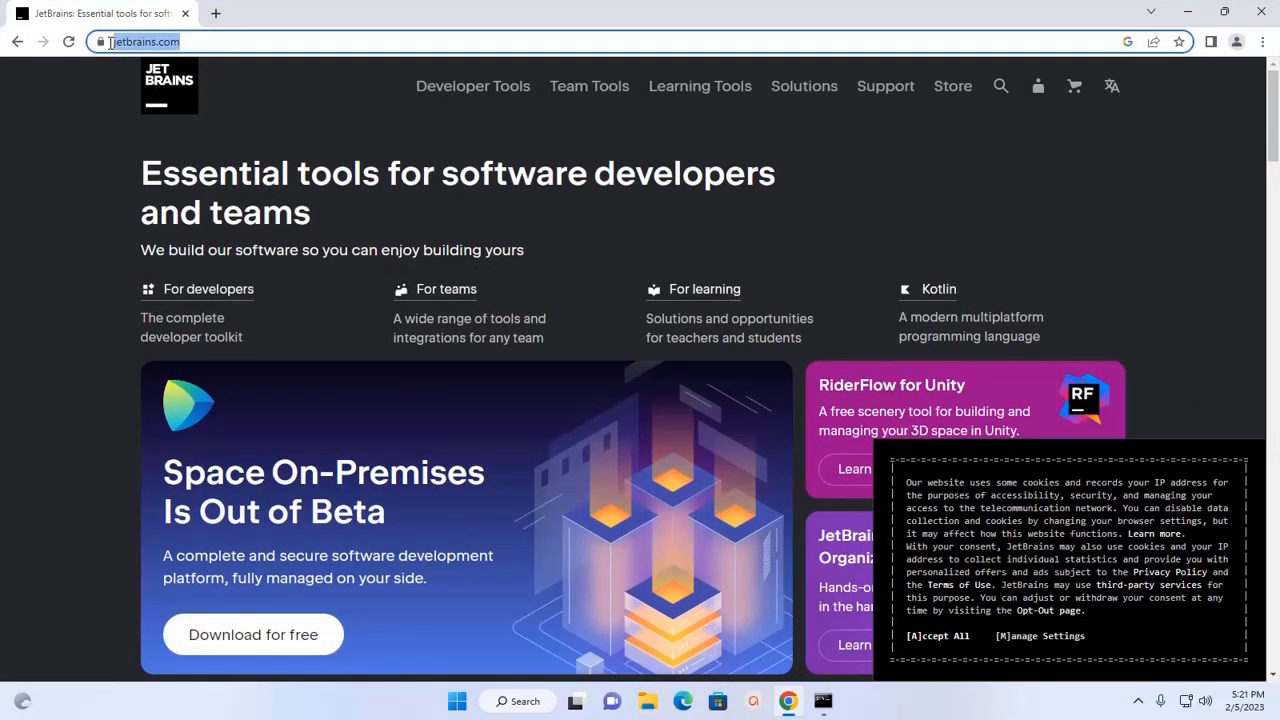
mouse_move(472, 86)
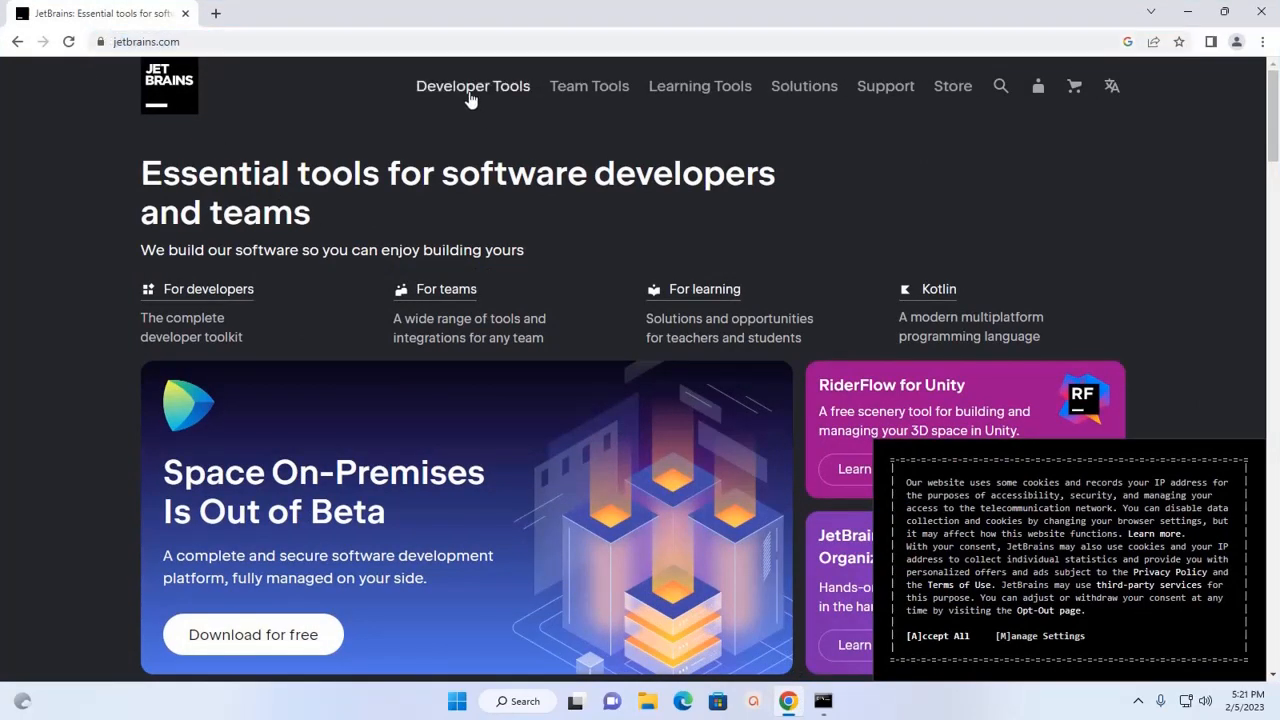
click(472, 86)
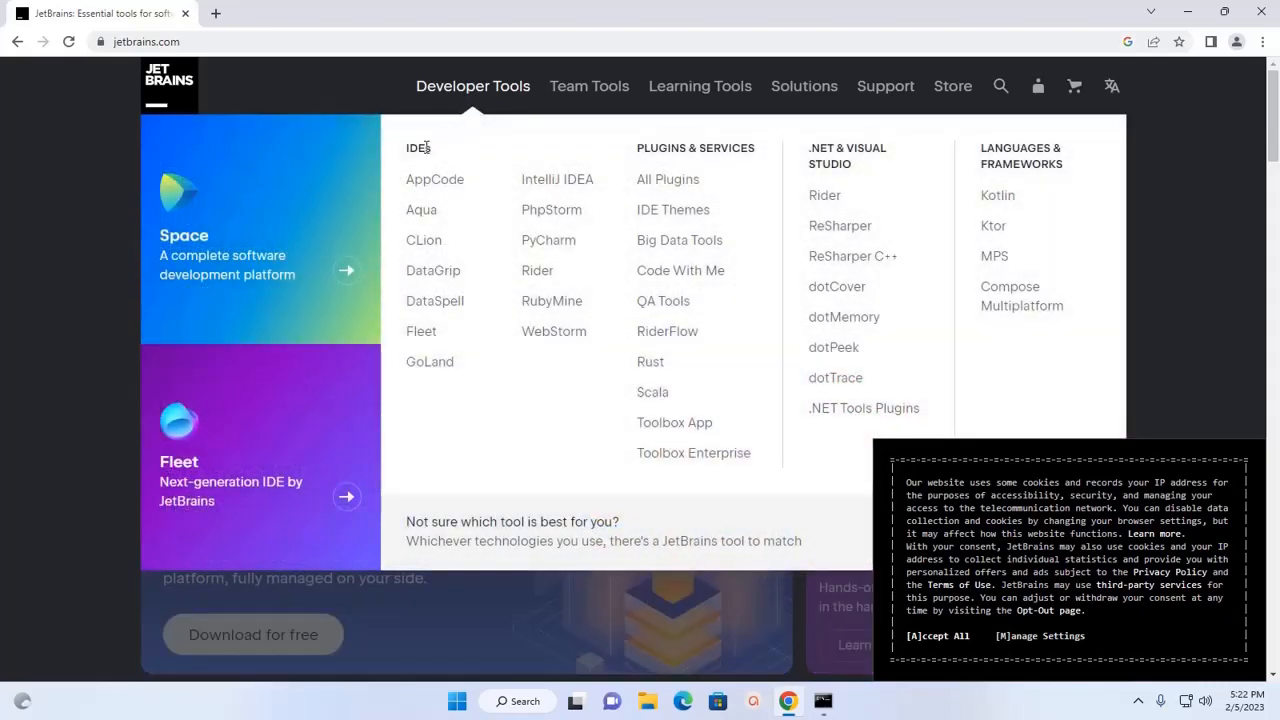
mouse_move(549, 240)
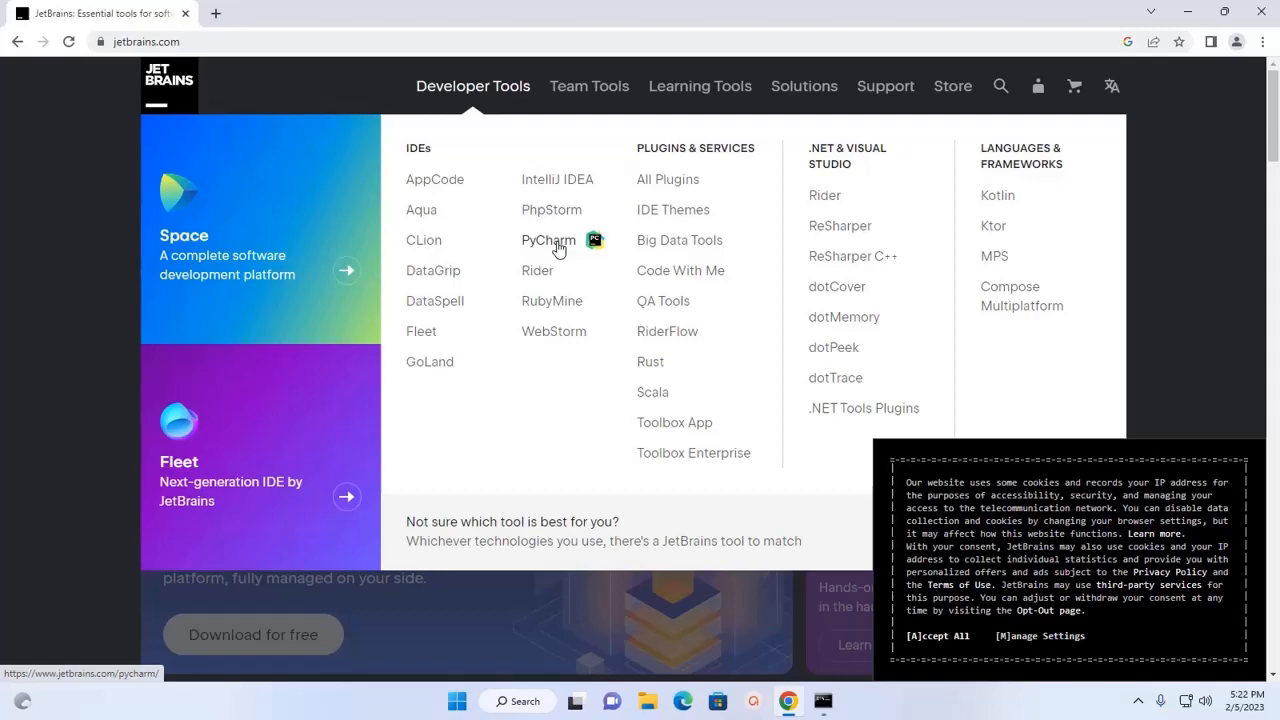
click(548, 240)
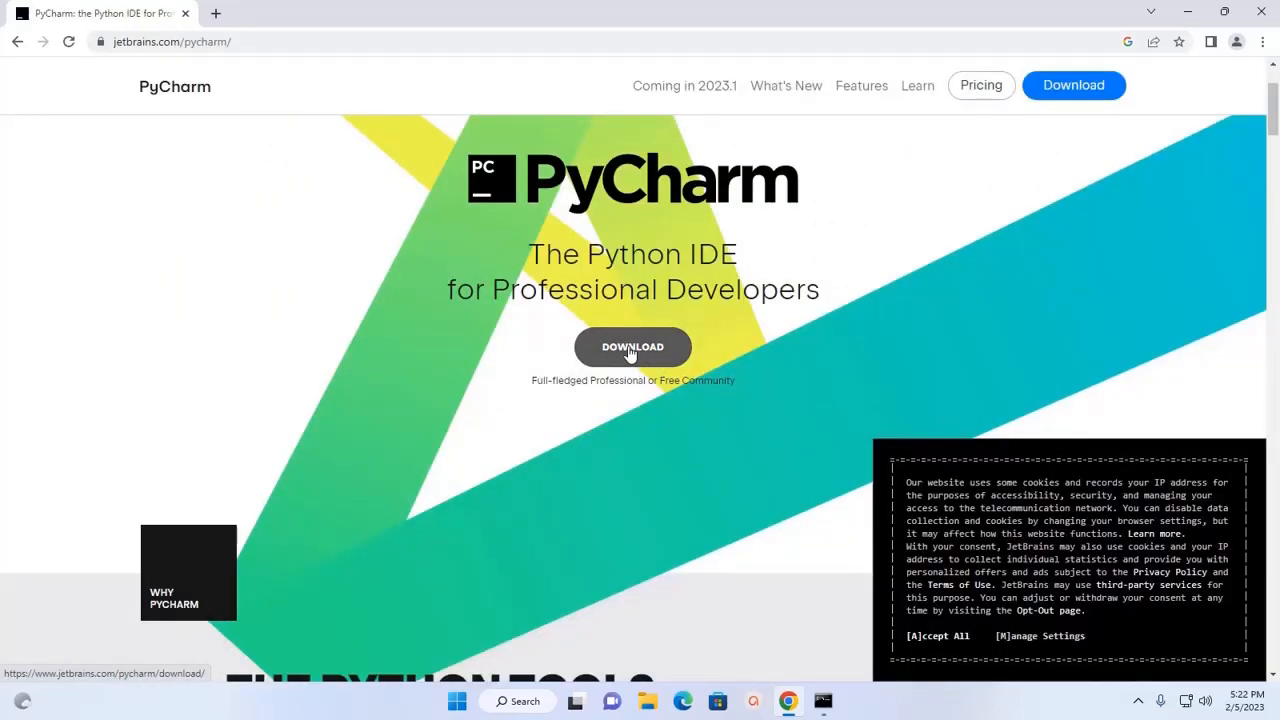
click(632, 347)
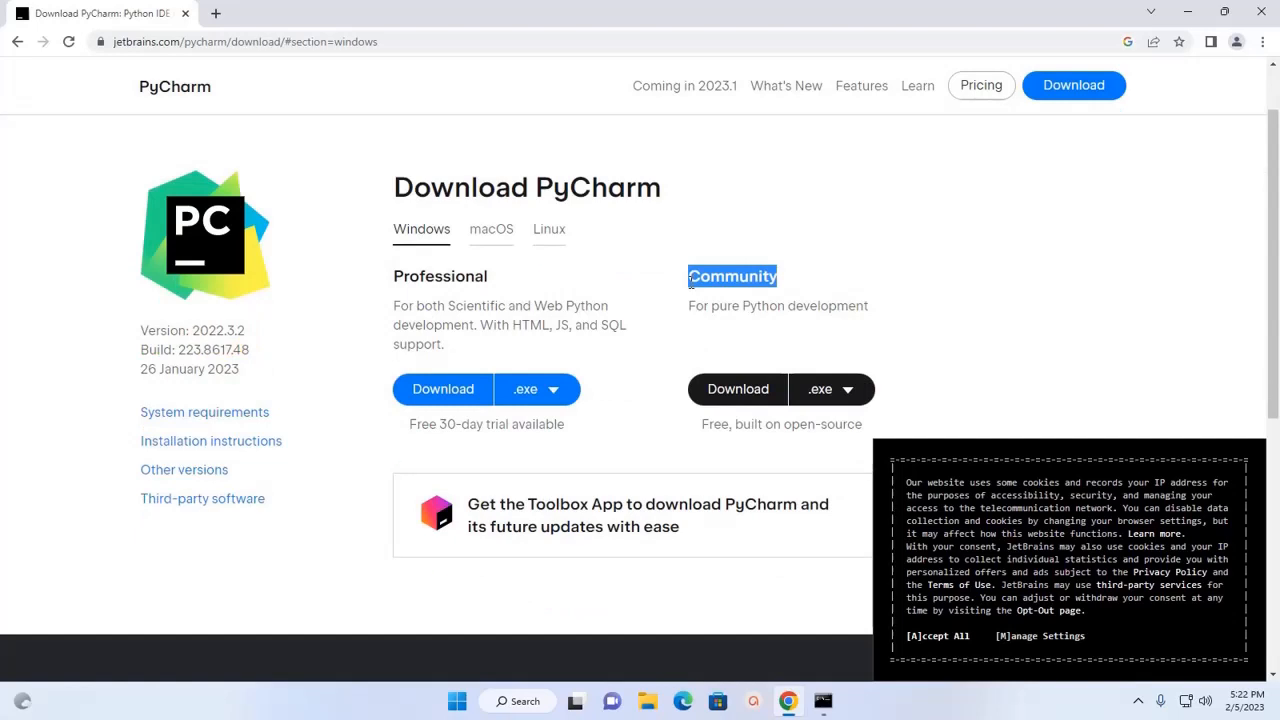
mouse_move(693, 301)
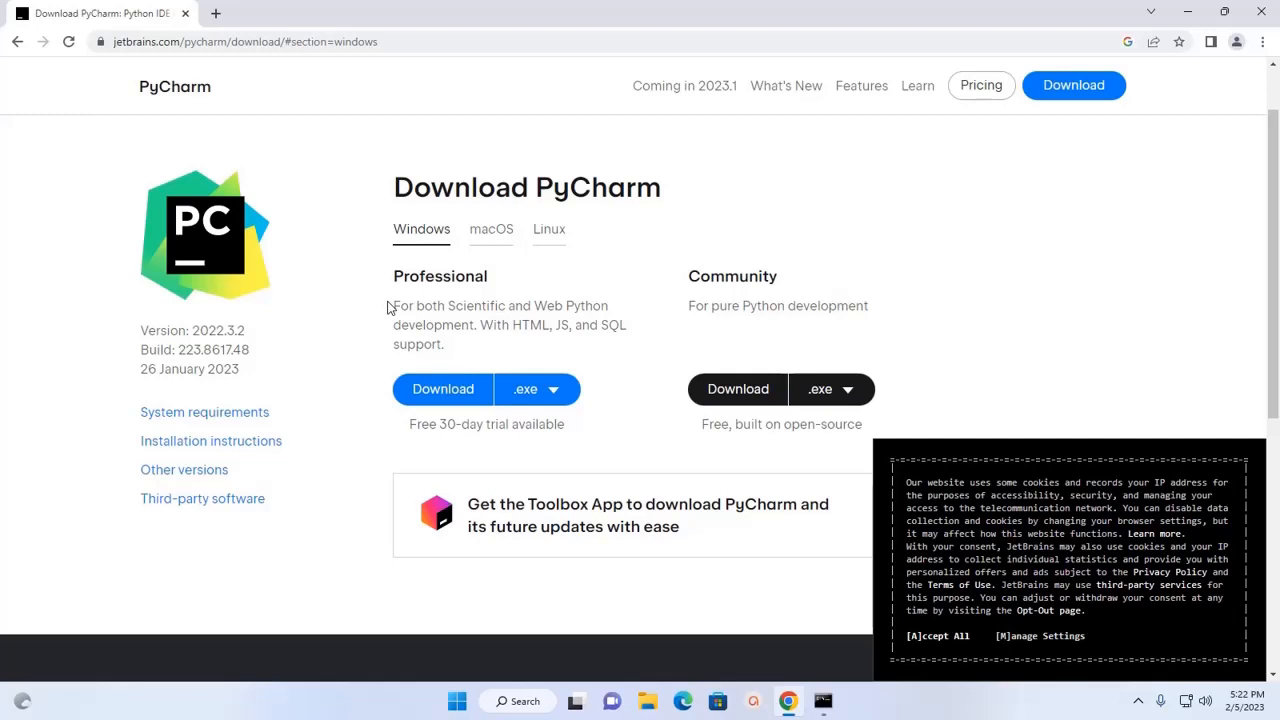
mouse_move(530, 315)
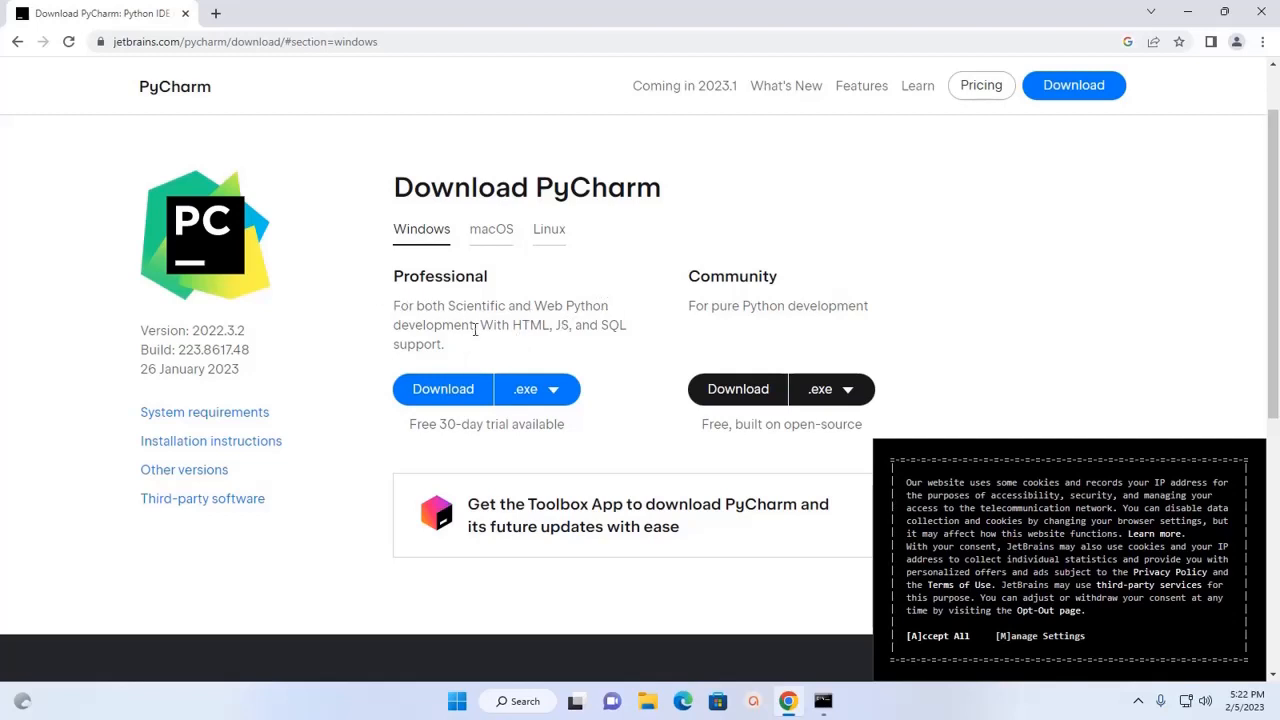
mouse_move(595, 345)
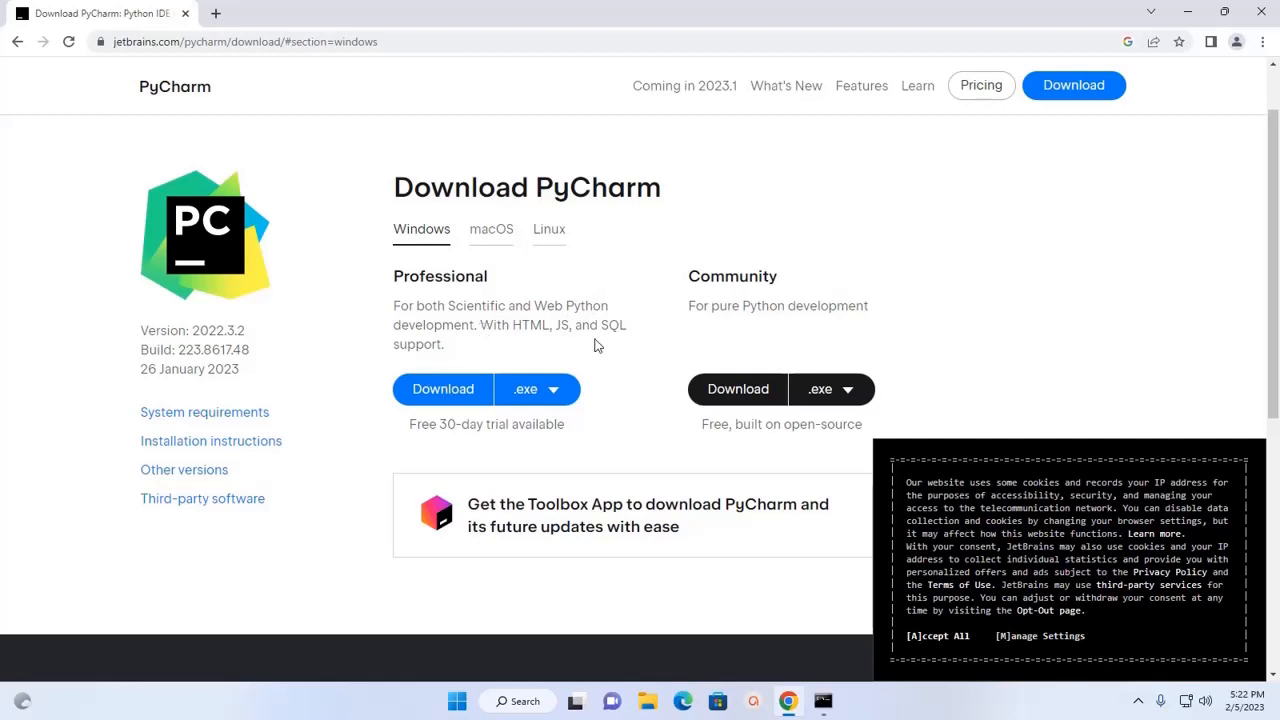
mouse_move(399, 371)
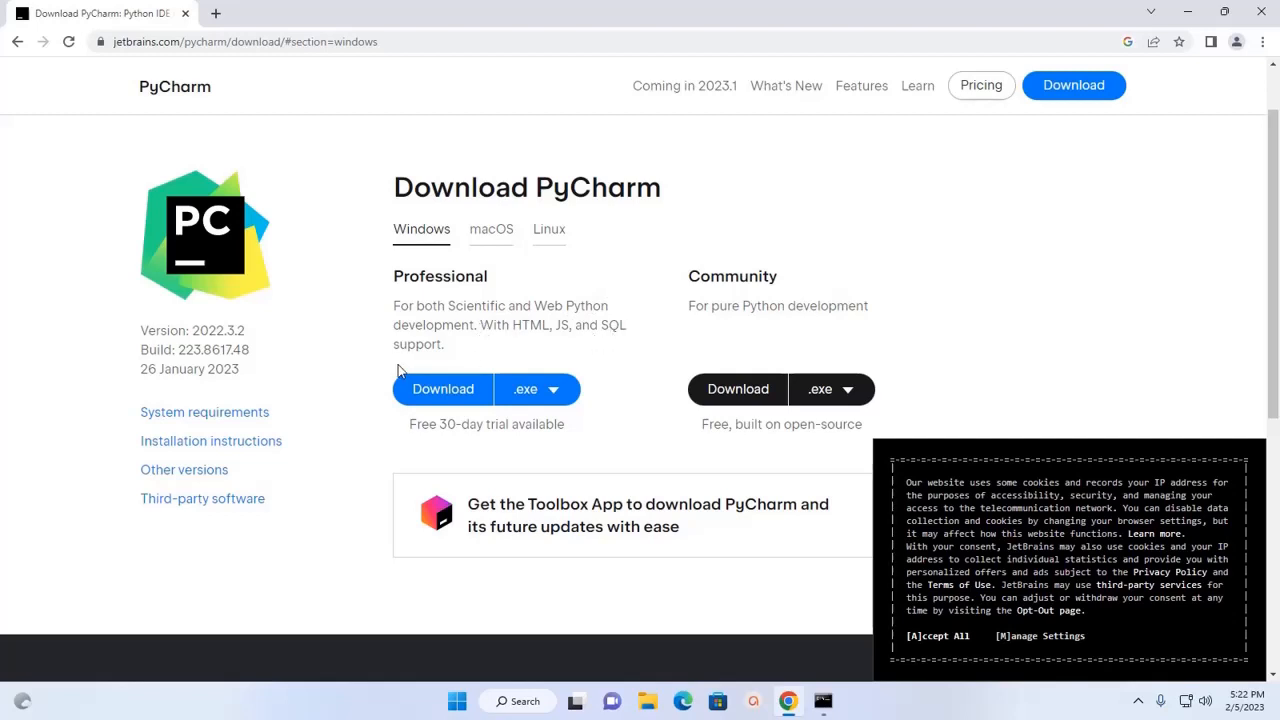
mouse_move(392, 358)
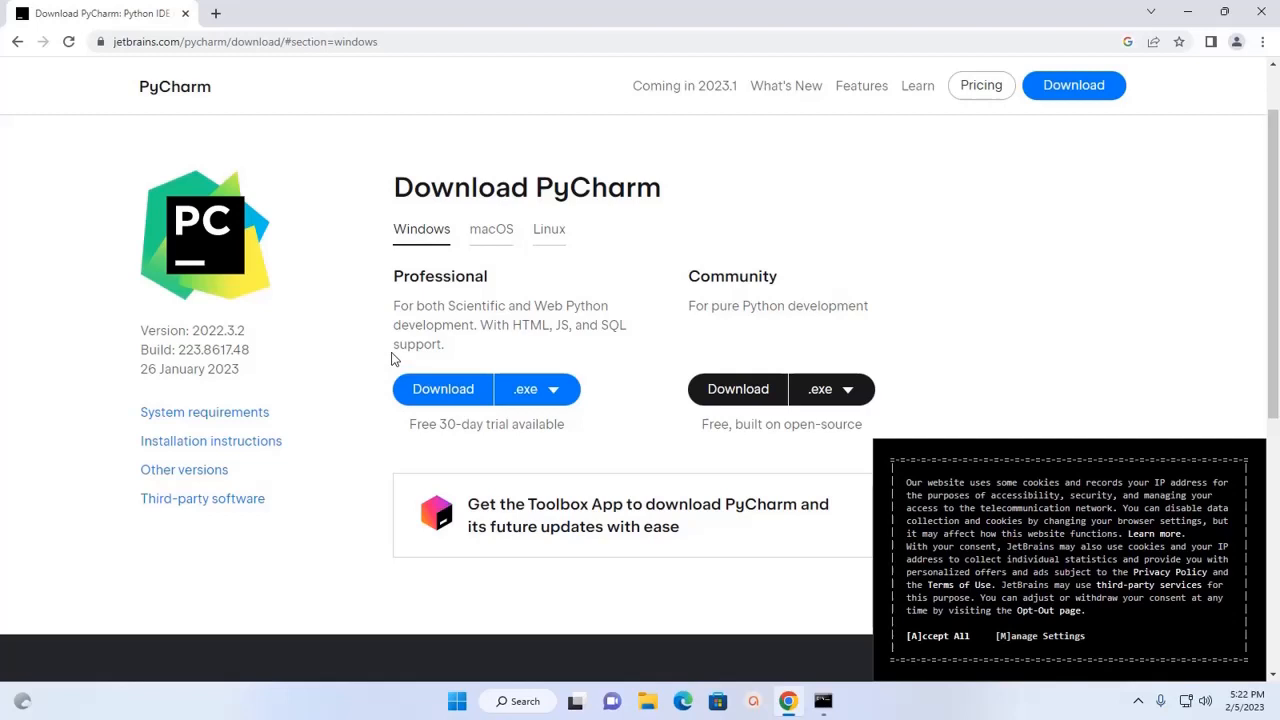
mouse_move(700, 279)
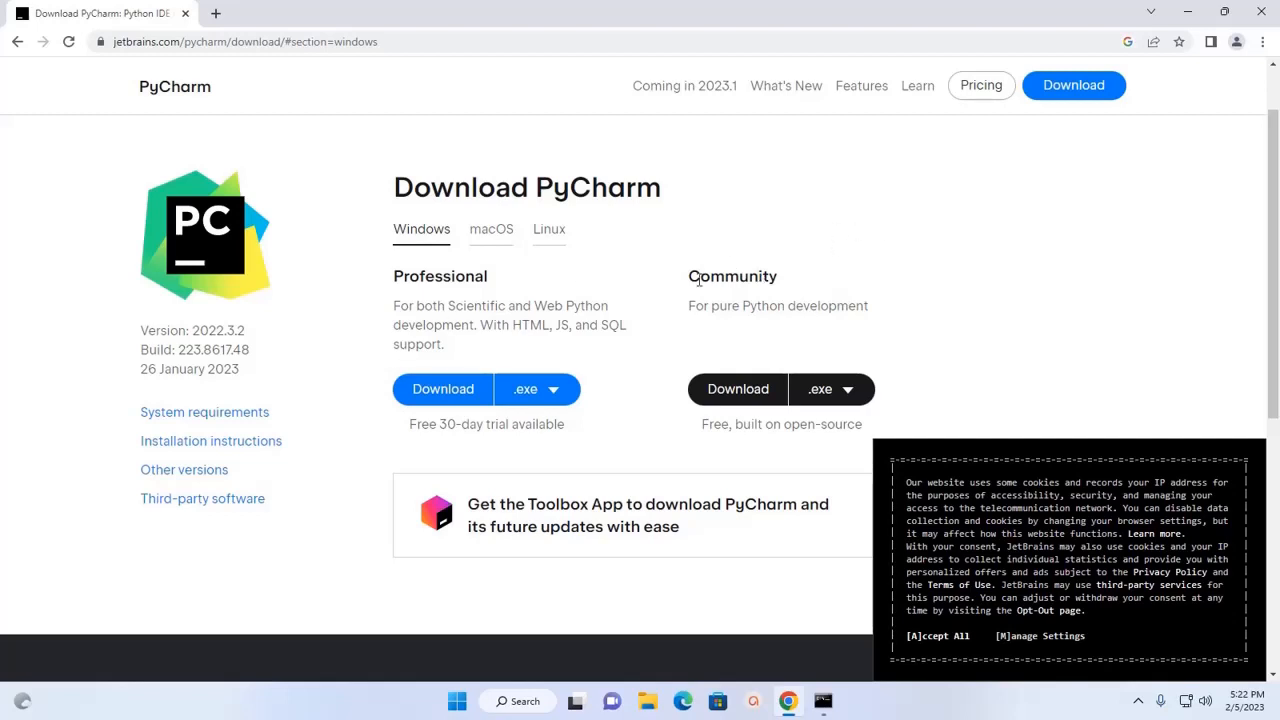
double_click(732, 276)
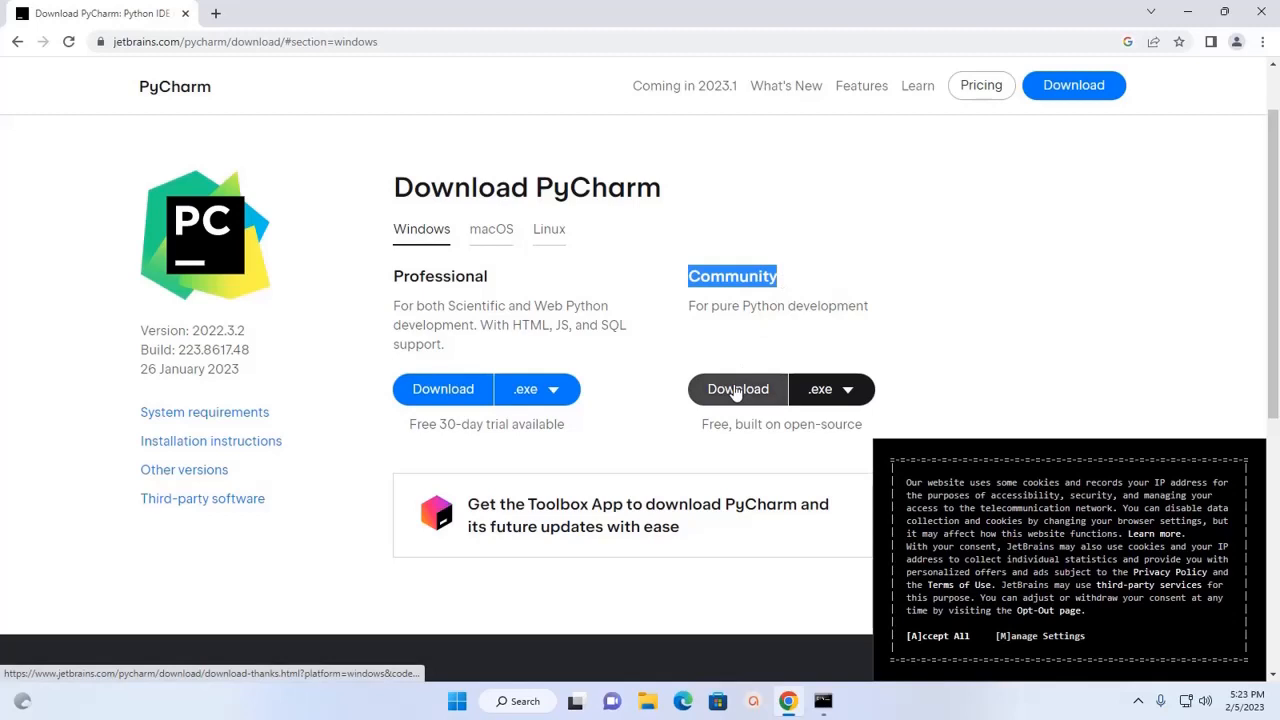
- Download the PyCharm Community edition installer for Windows
click(738, 389)
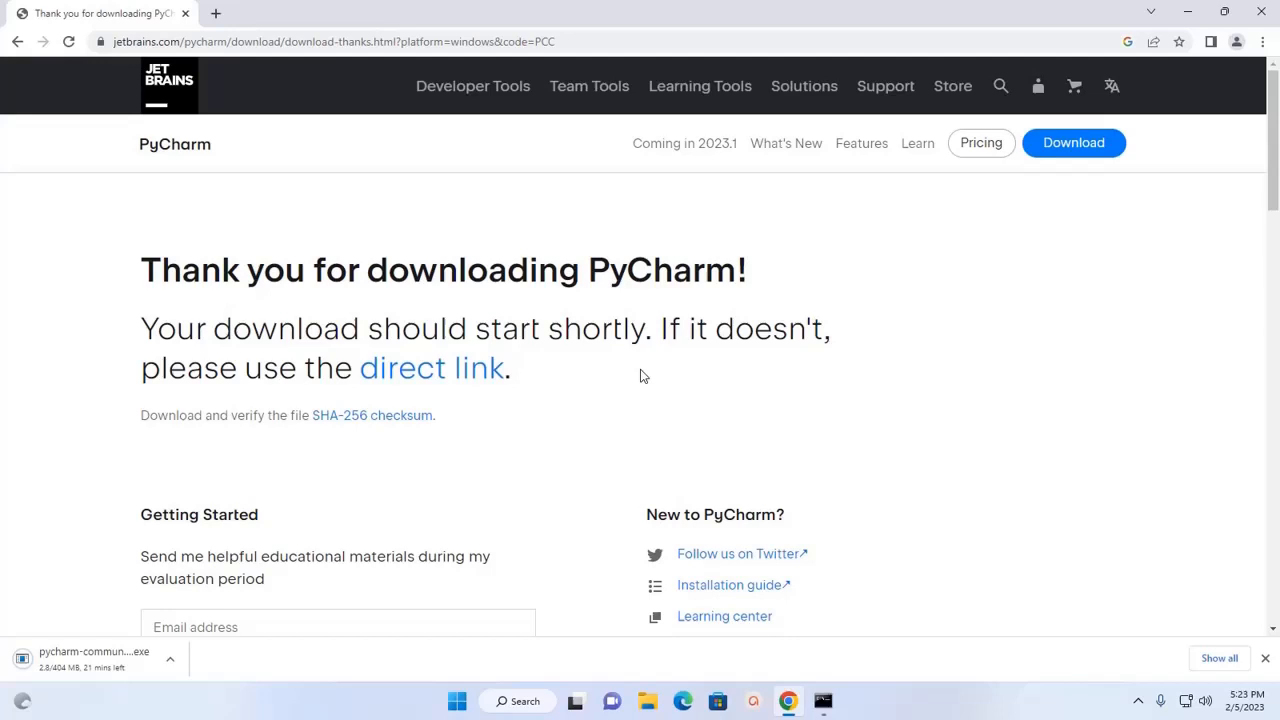
mouse_move(920, 296)
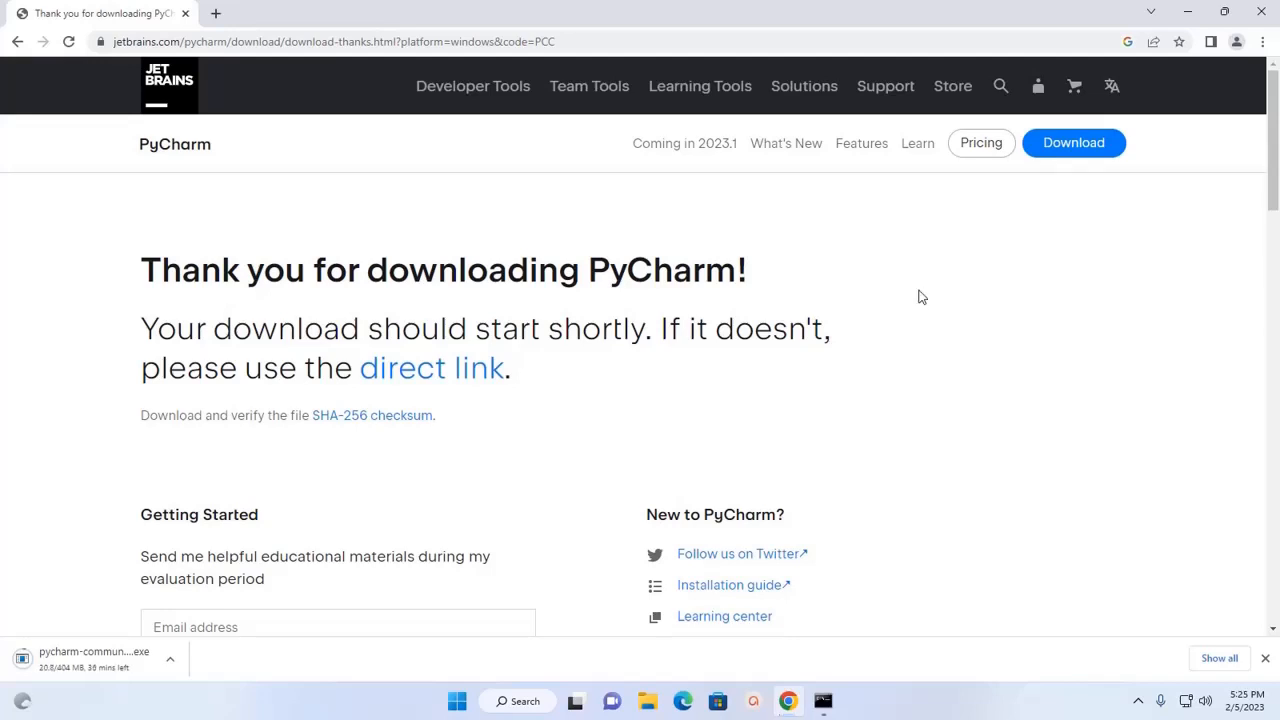
mouse_move(1110, 705)
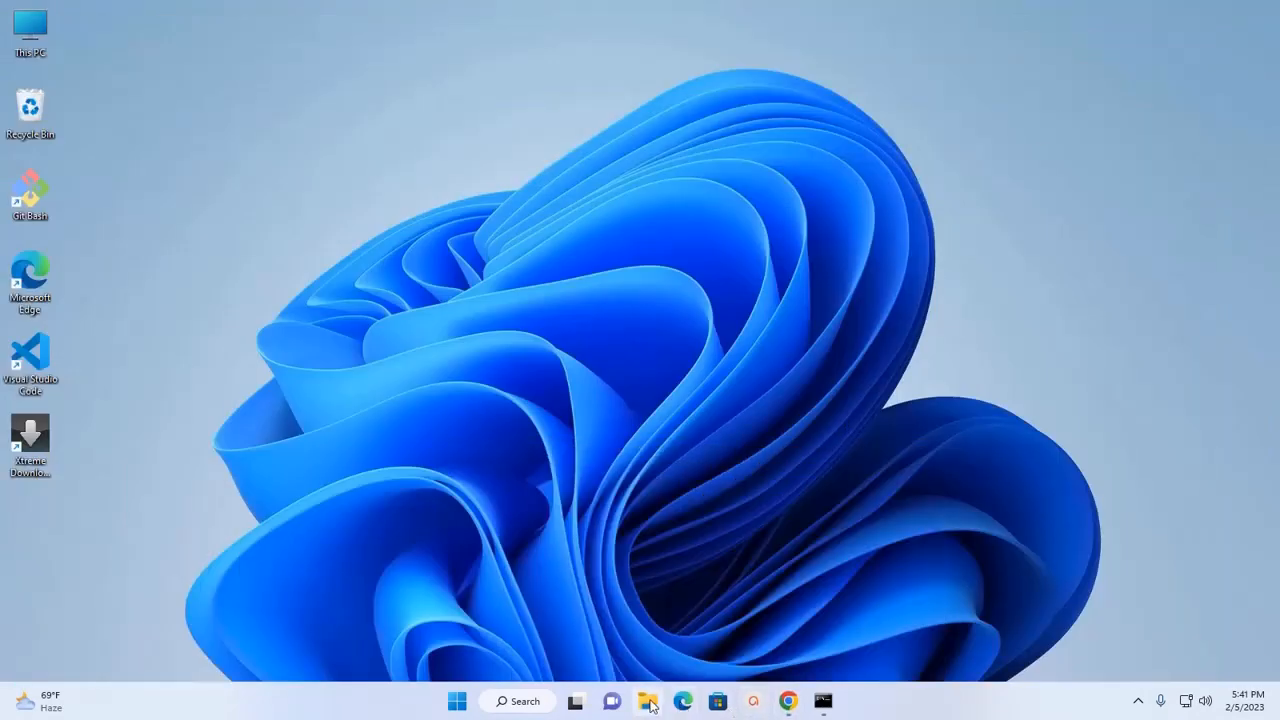
- Run the pycharm-community-2022.3.2 installer from Downloads › Programs
click(648, 700)
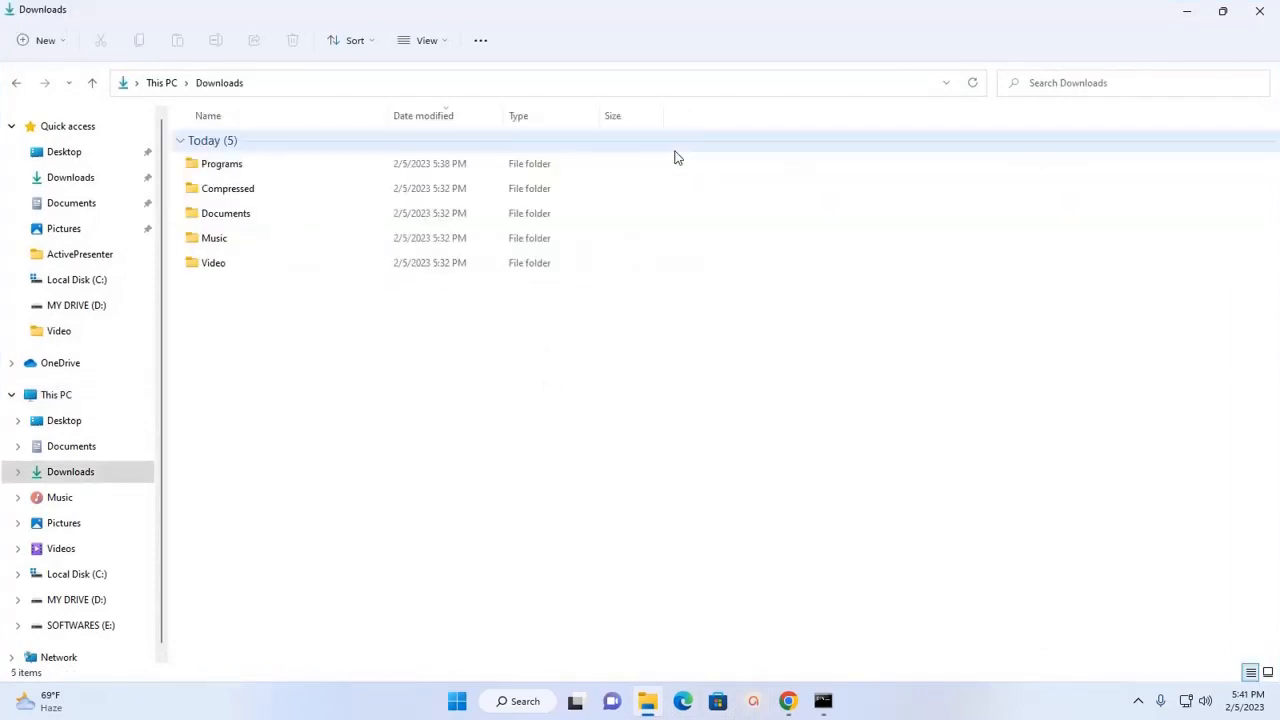
double_click(221, 163)
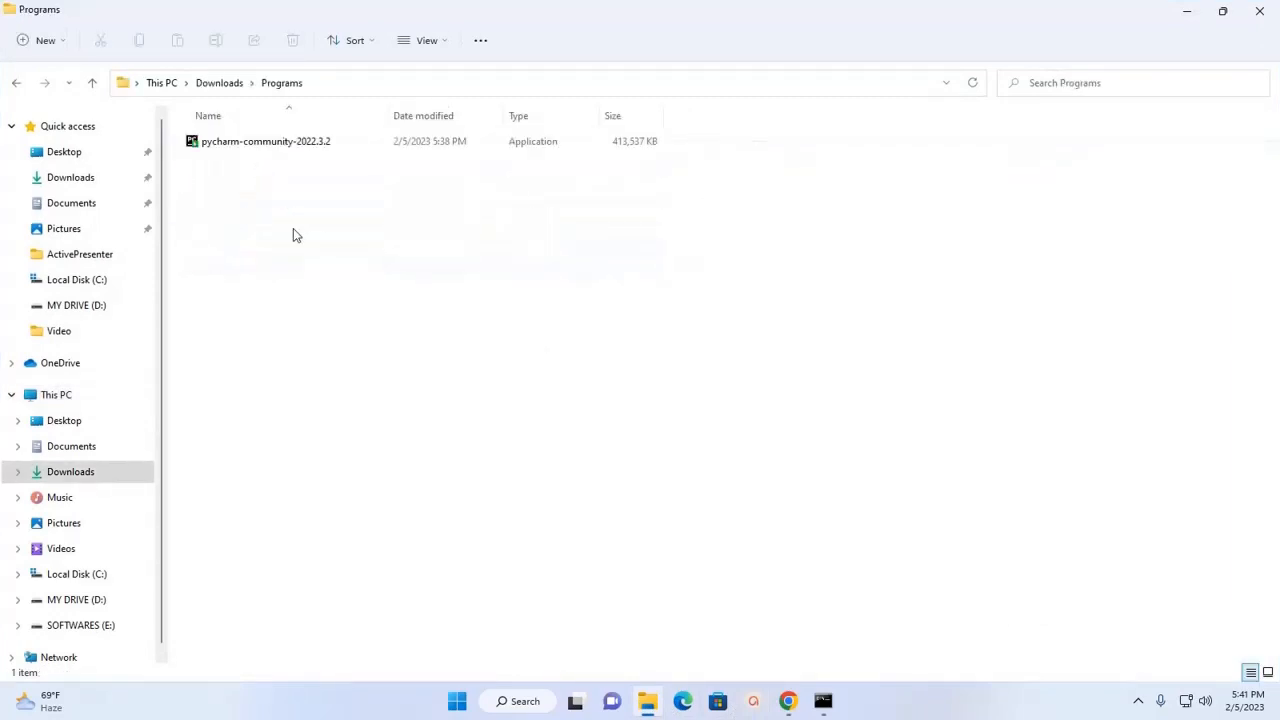
click(265, 141)
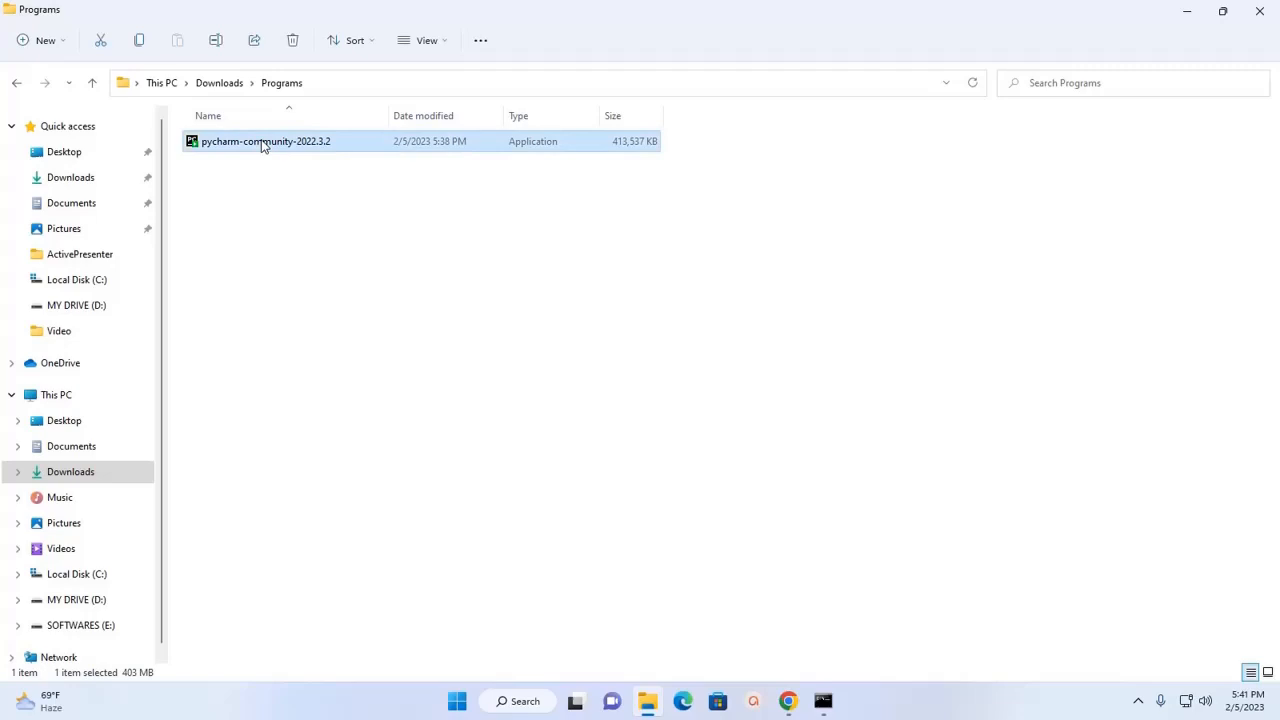
double_click(265, 141)
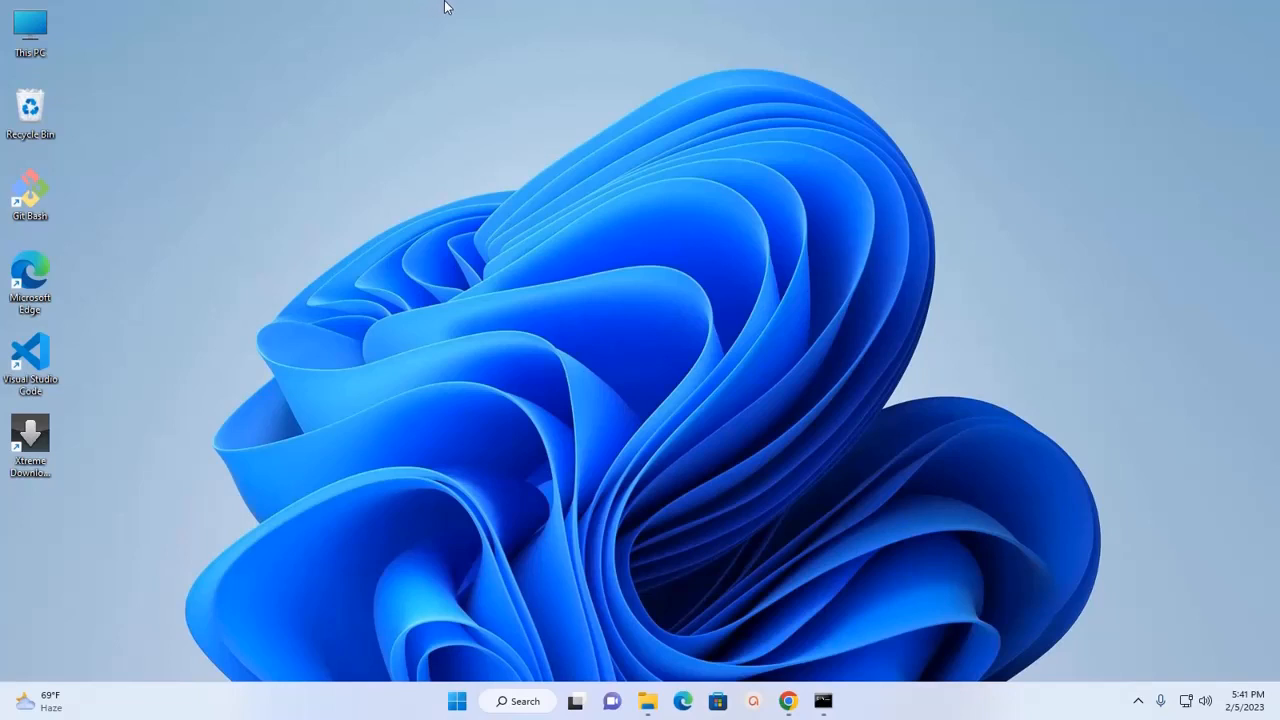
mouse_move(492, 8)
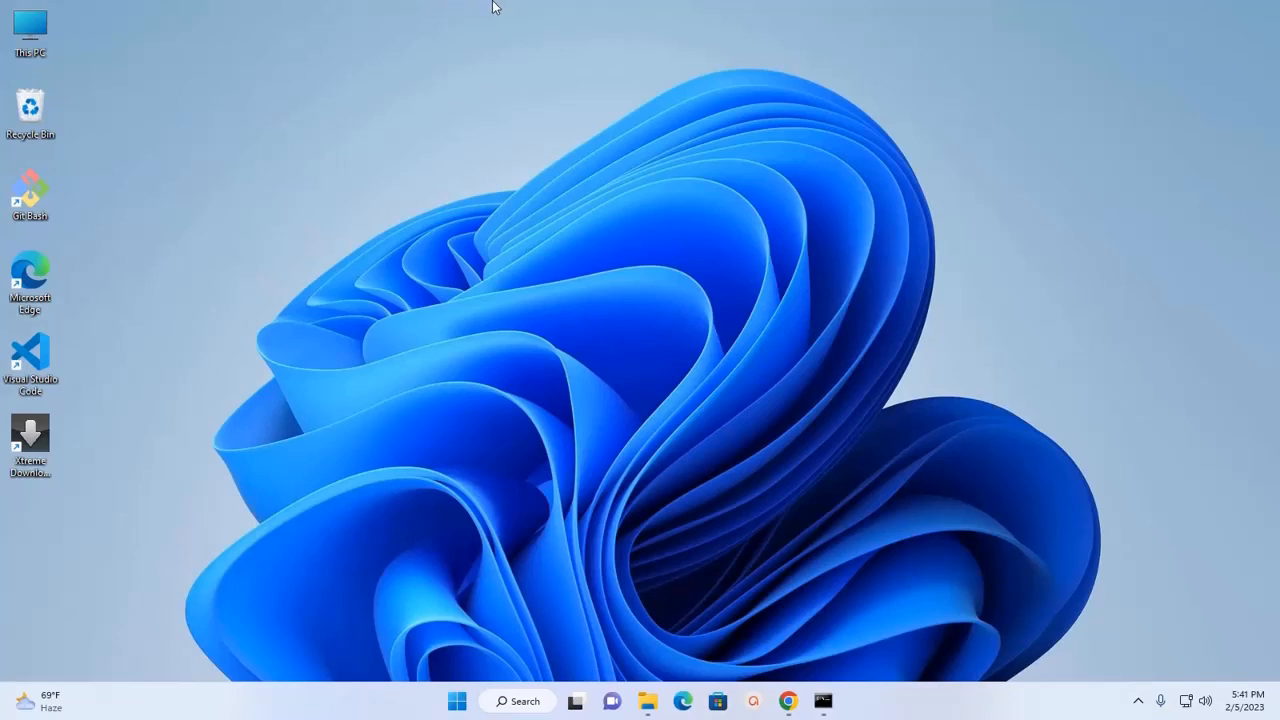
mouse_move(540, 7)
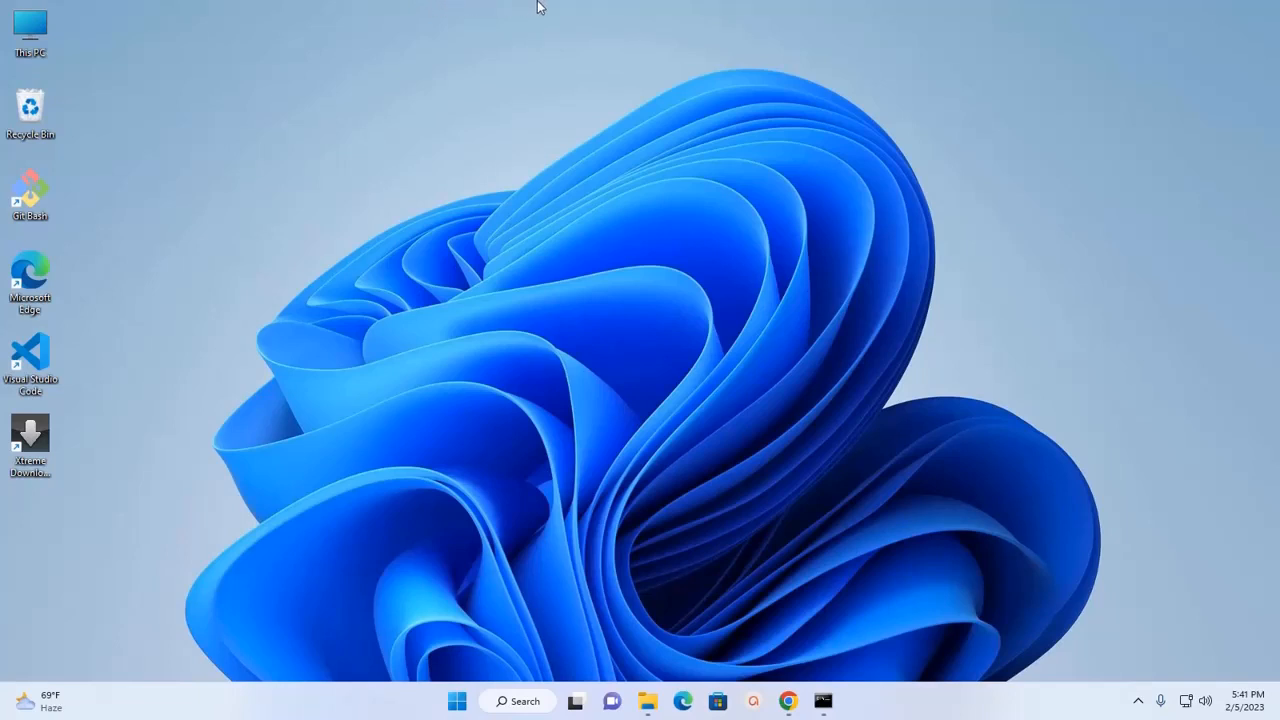
mouse_move(585, 7)
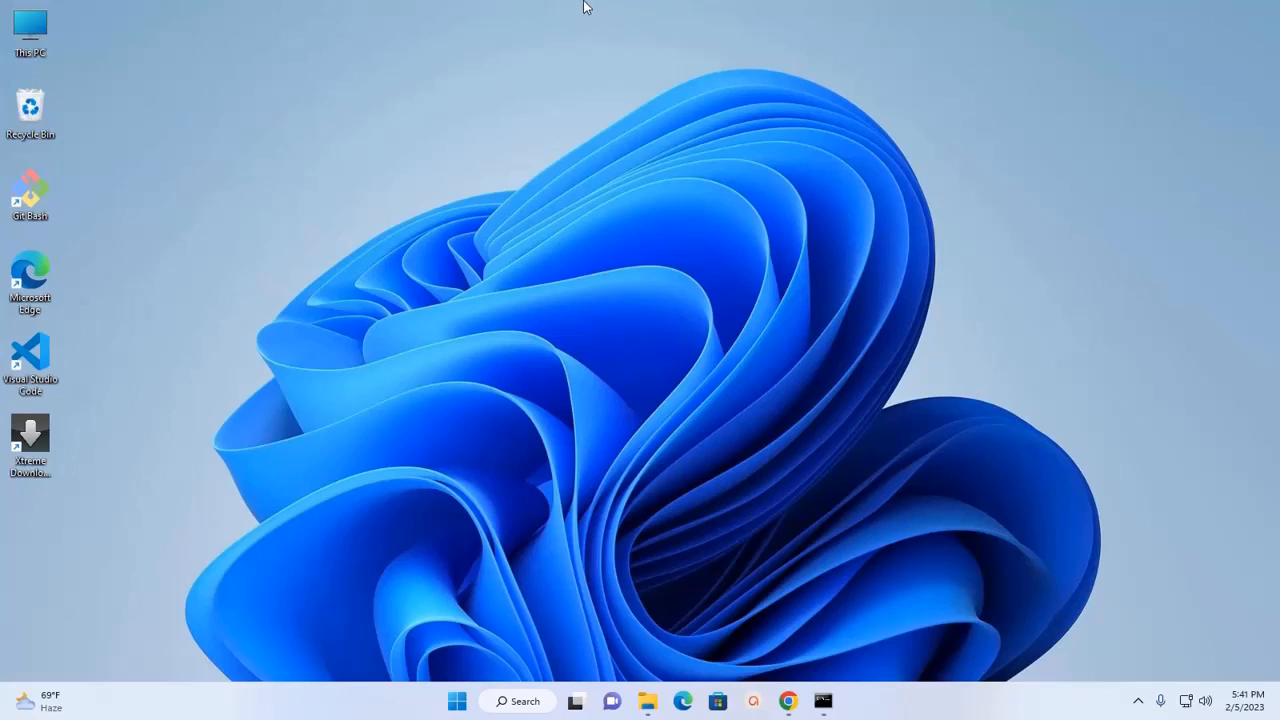
mouse_move(538, 485)
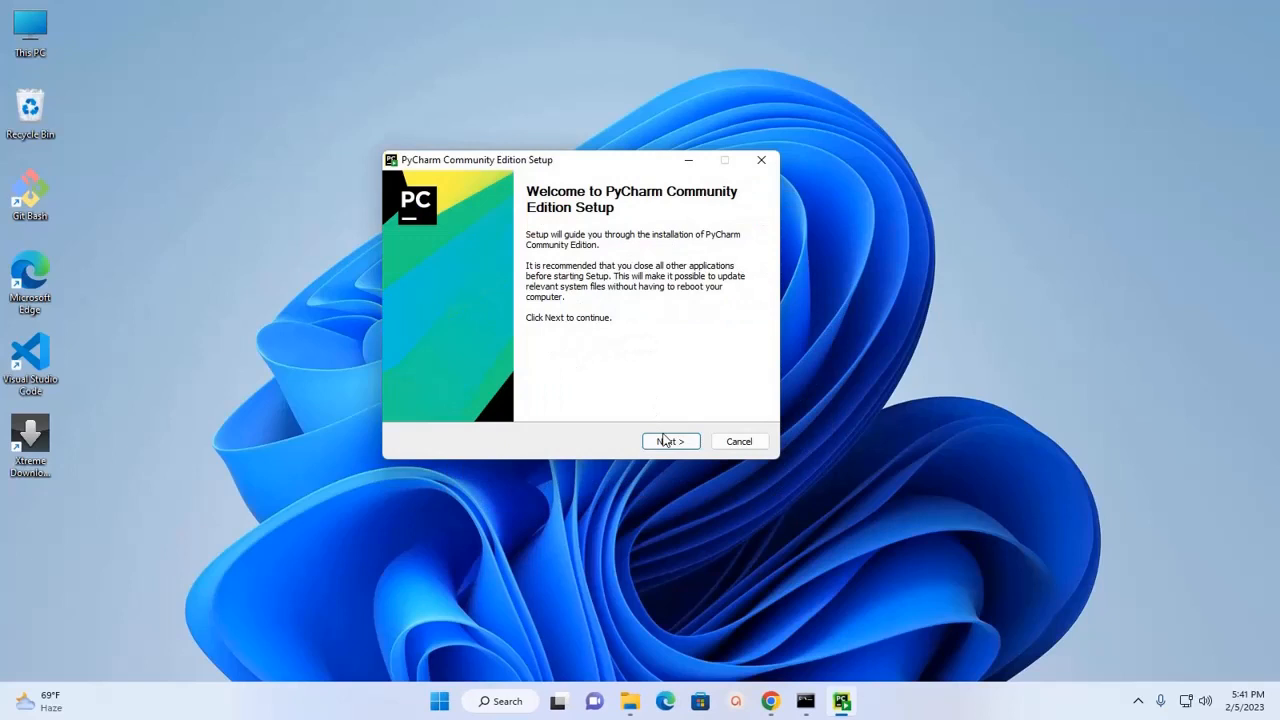
- Continue past the setup welcome page to the destination folder step
click(670, 441)
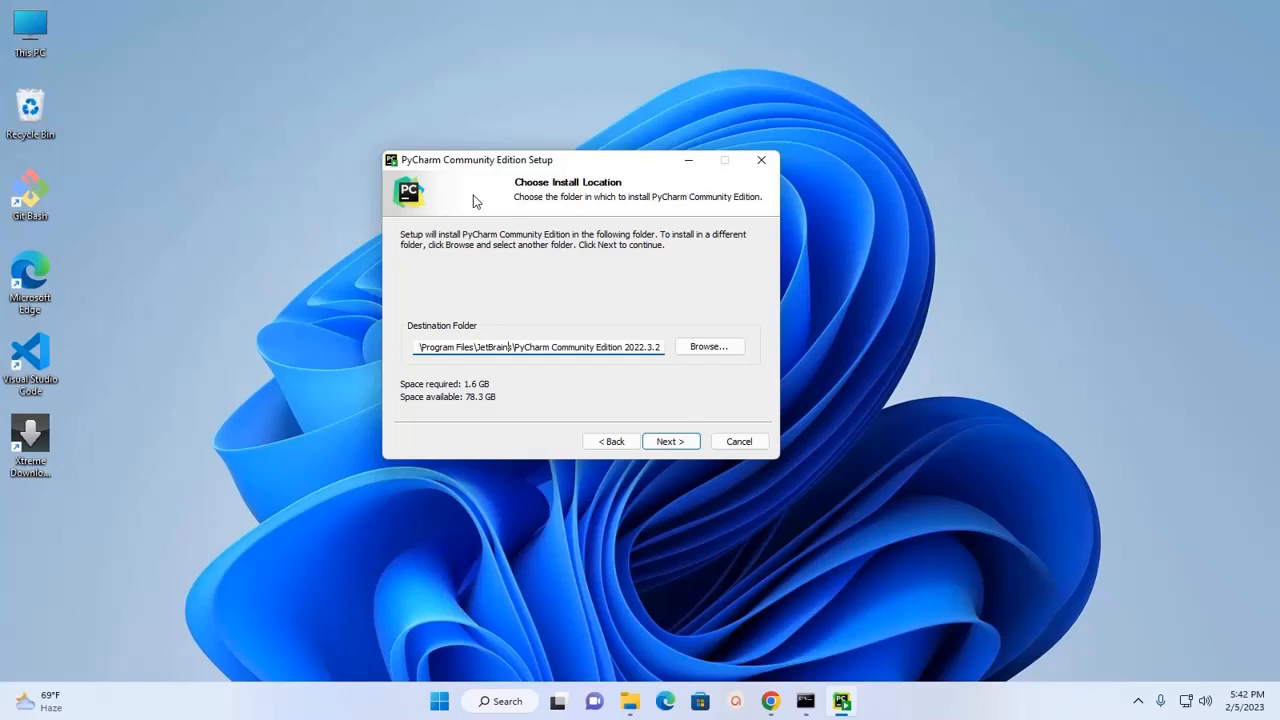
mouse_move(462, 337)
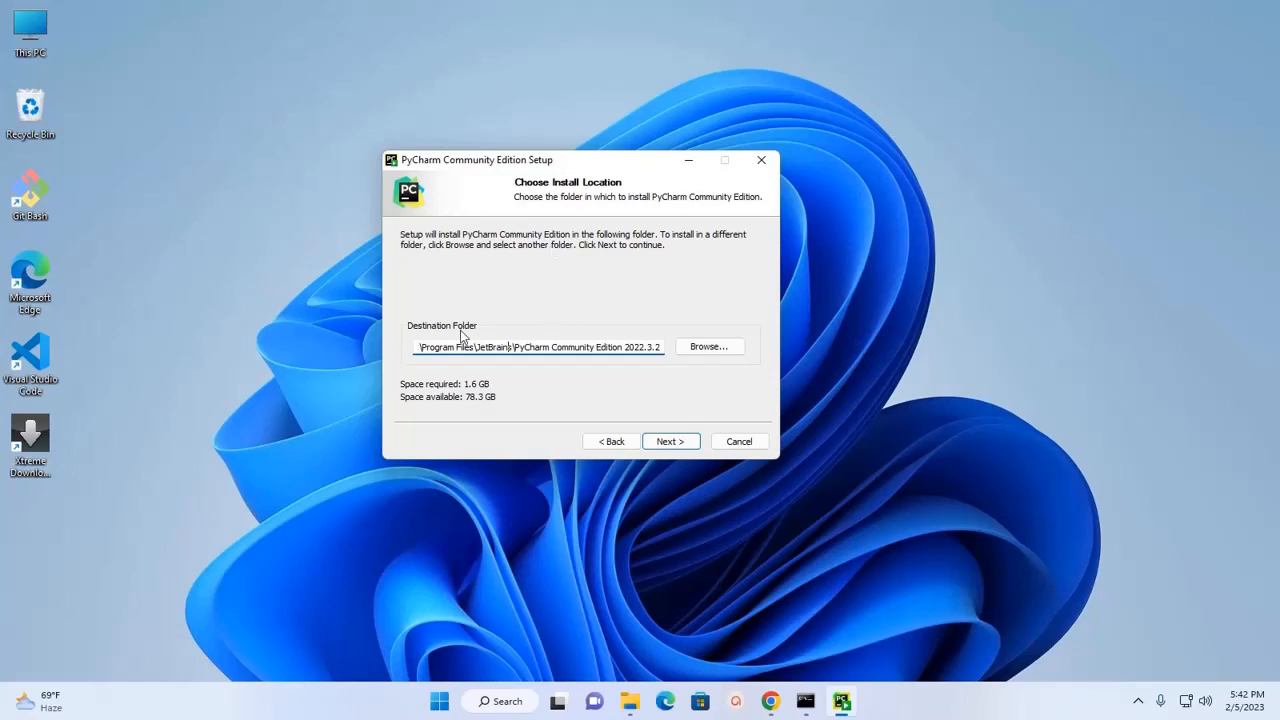
mouse_move(443, 357)
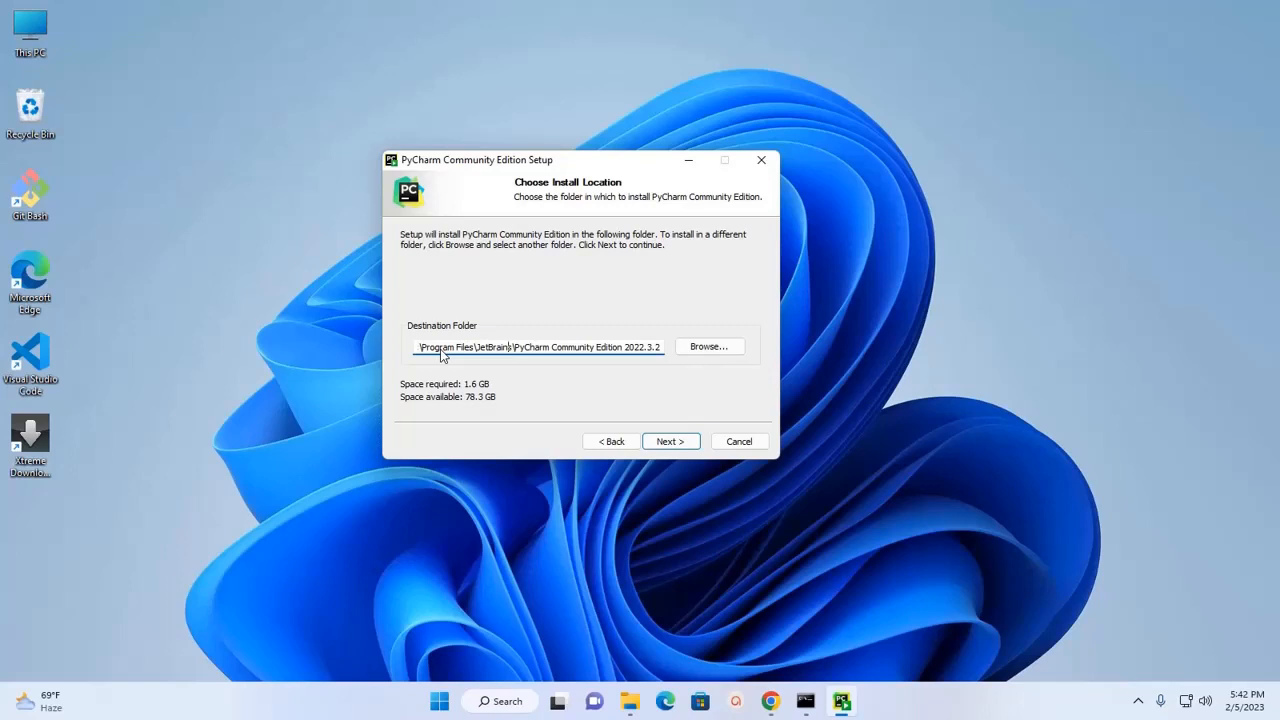
mouse_move(570, 358)
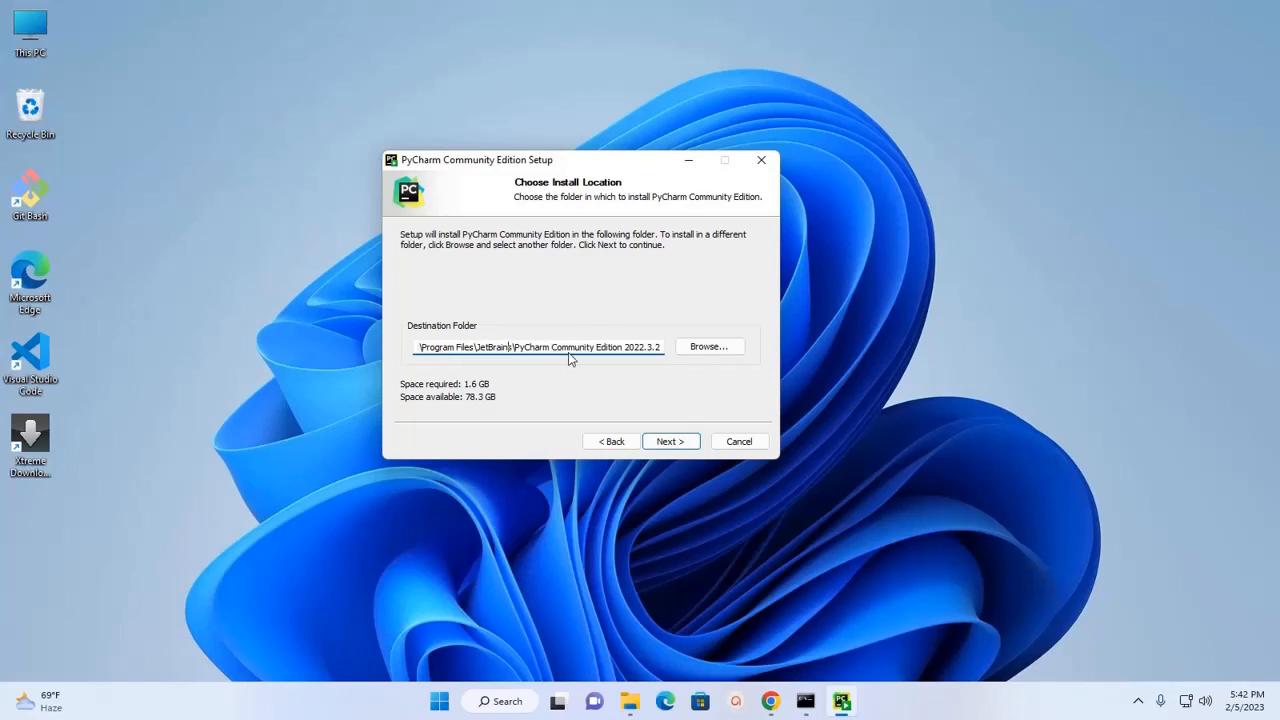
mouse_move(547, 330)
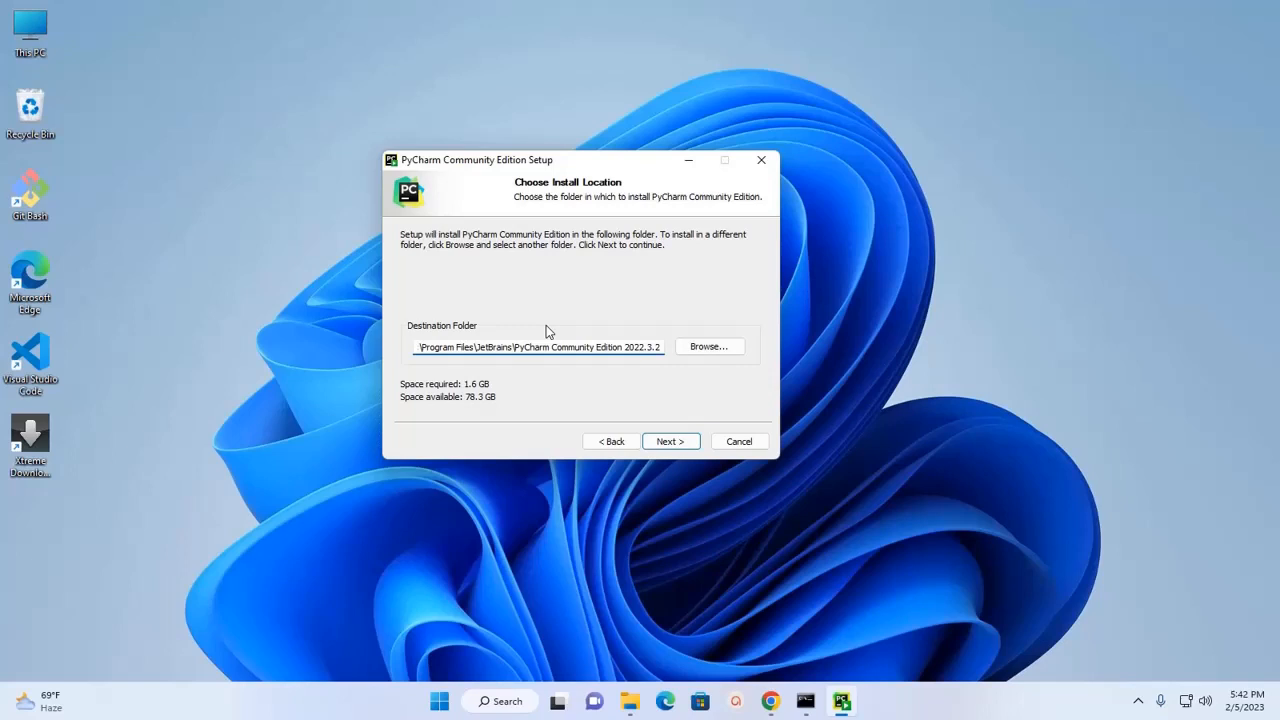
mouse_move(710, 346)
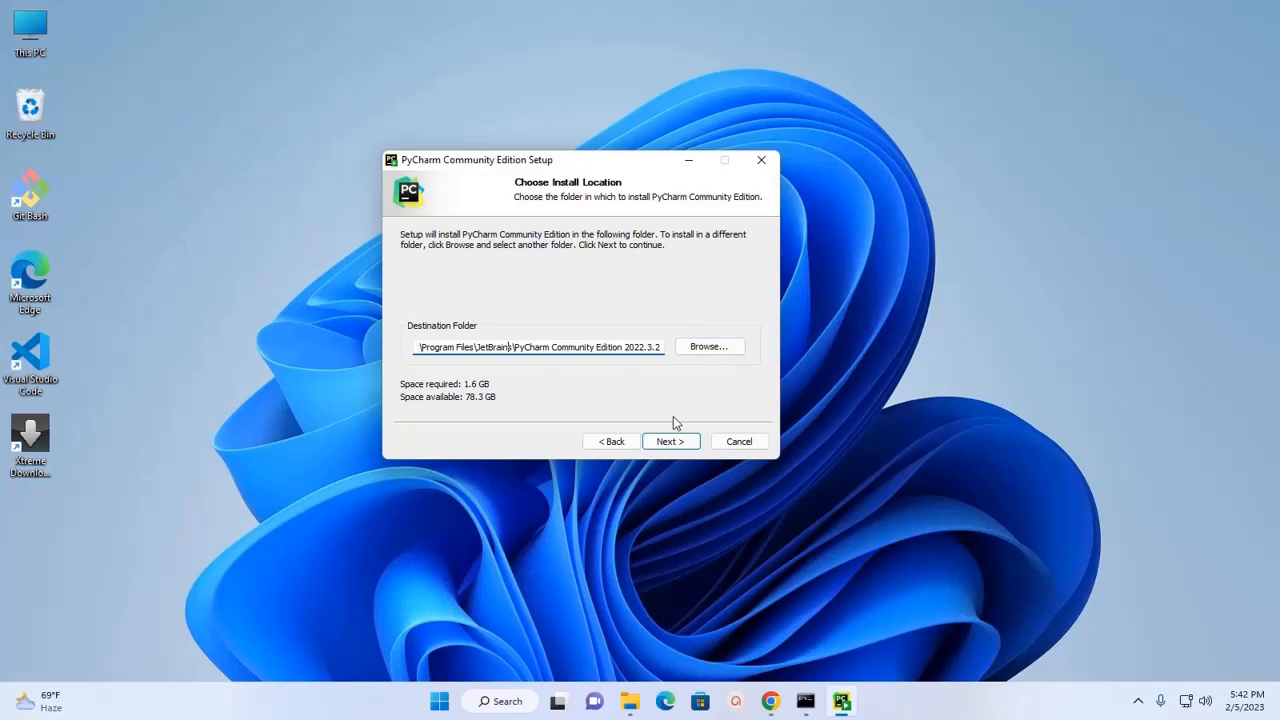
- Keep the default install path, enable desktop shortcut and 'Add bin folder to the PATH'
click(670, 441)
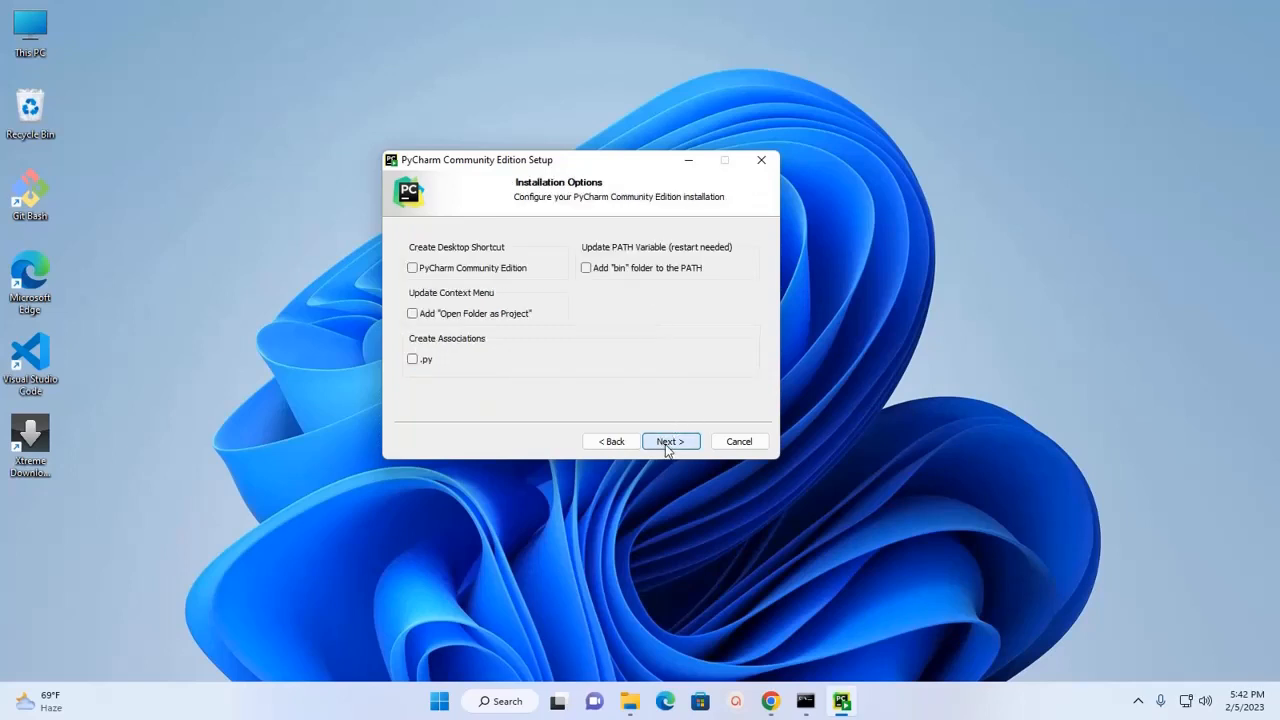
mouse_move(492, 202)
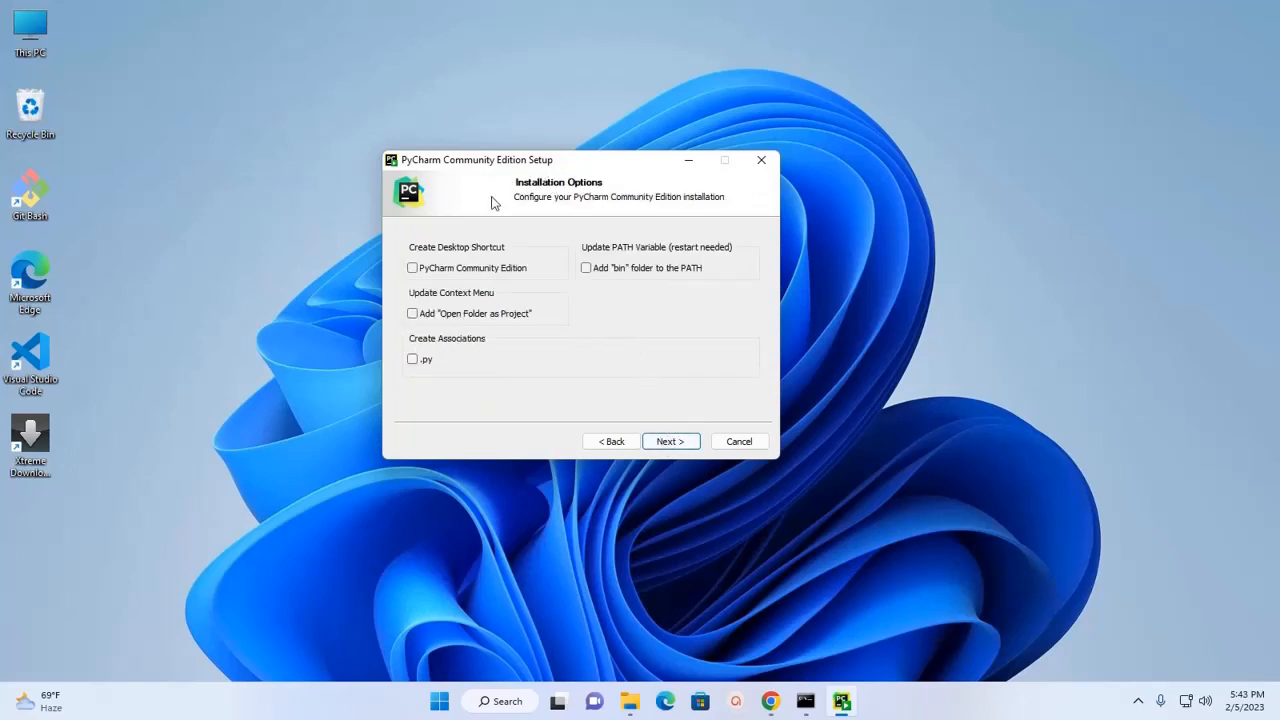
mouse_move(600, 188)
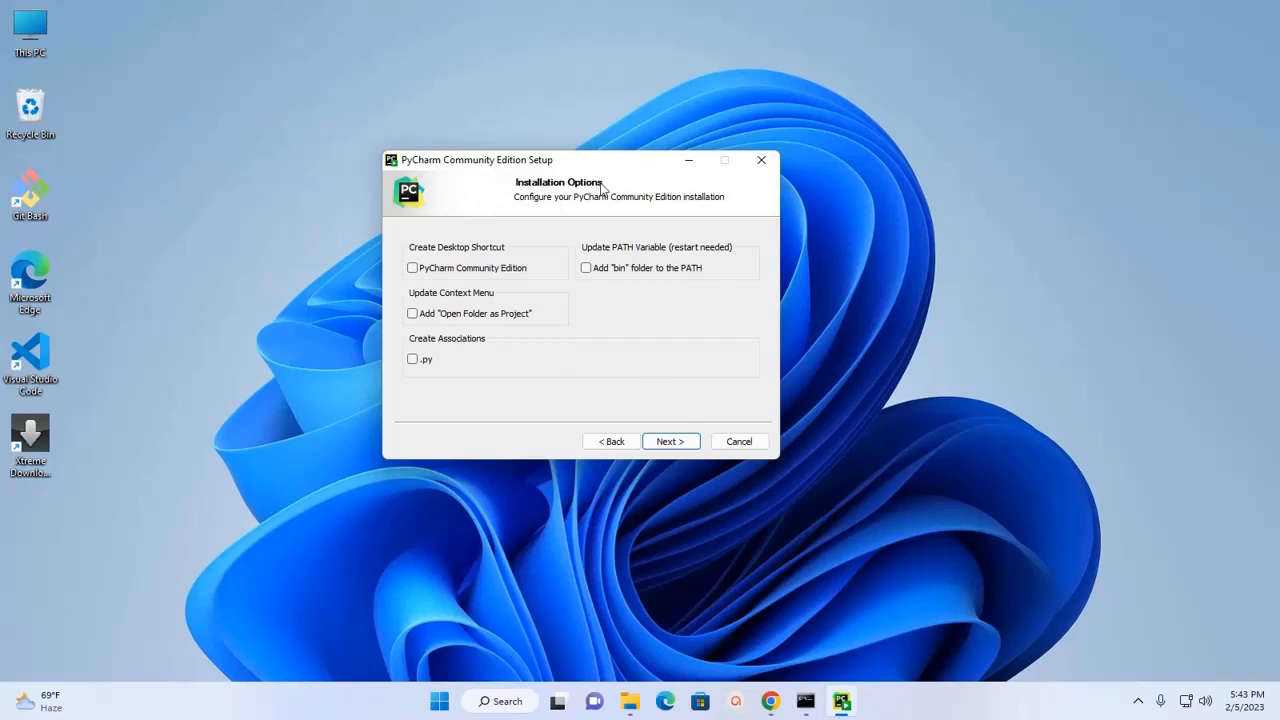
mouse_move(569, 218)
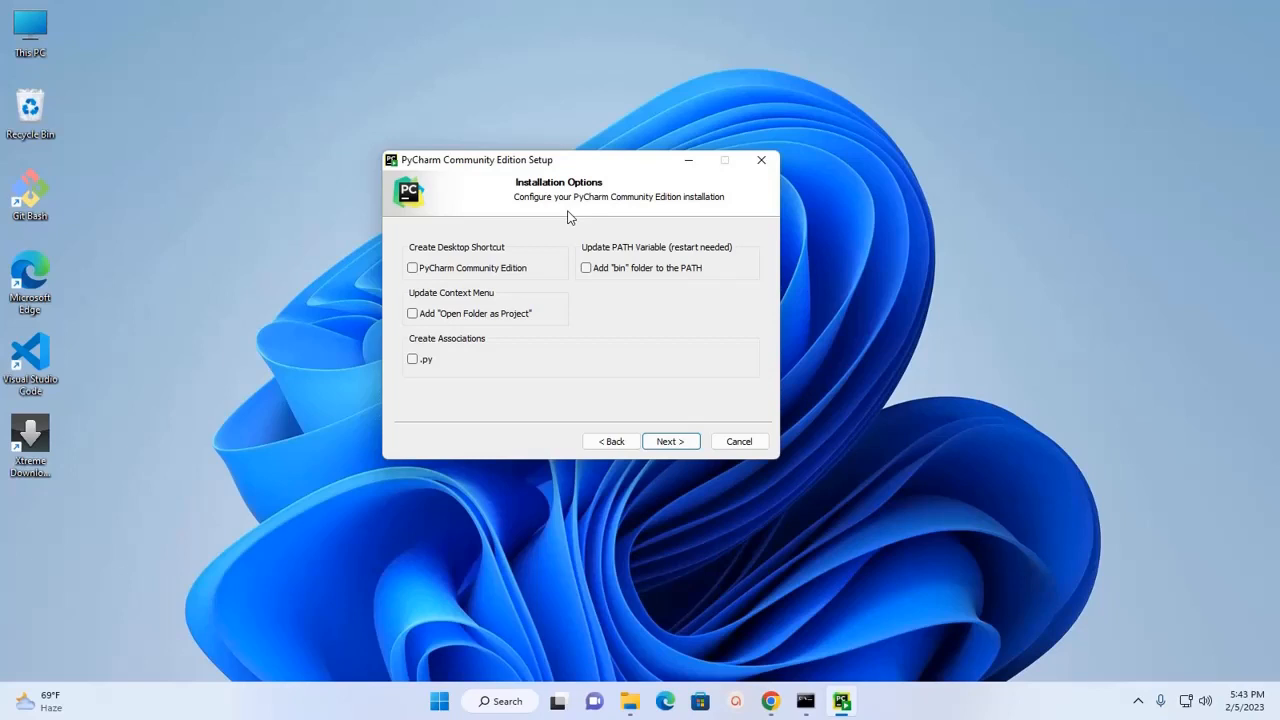
mouse_move(425, 234)
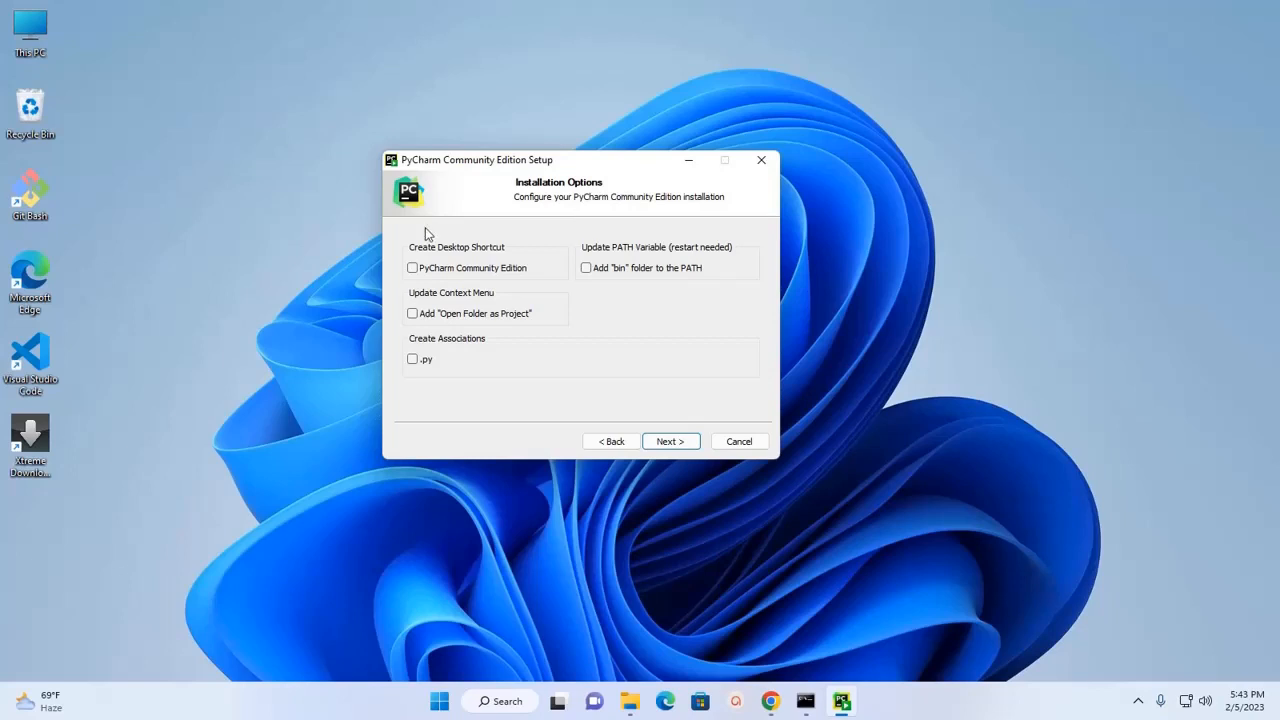
mouse_move(453, 247)
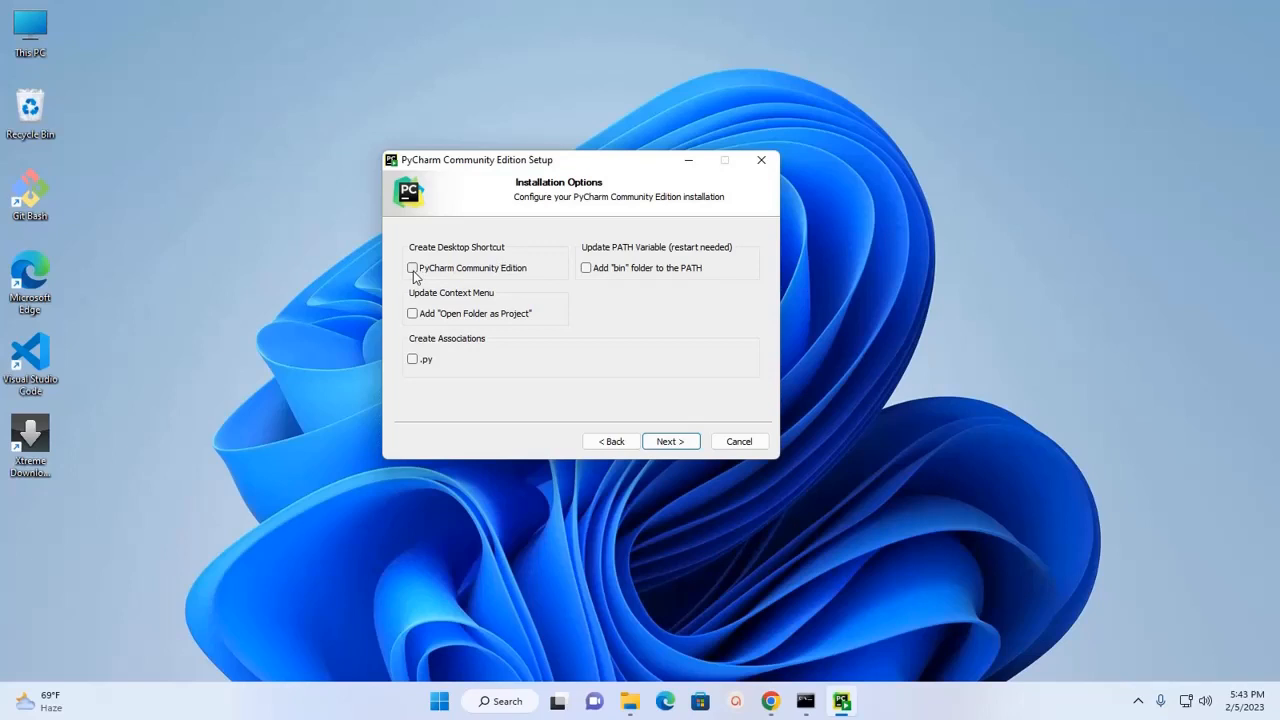
click(412, 267)
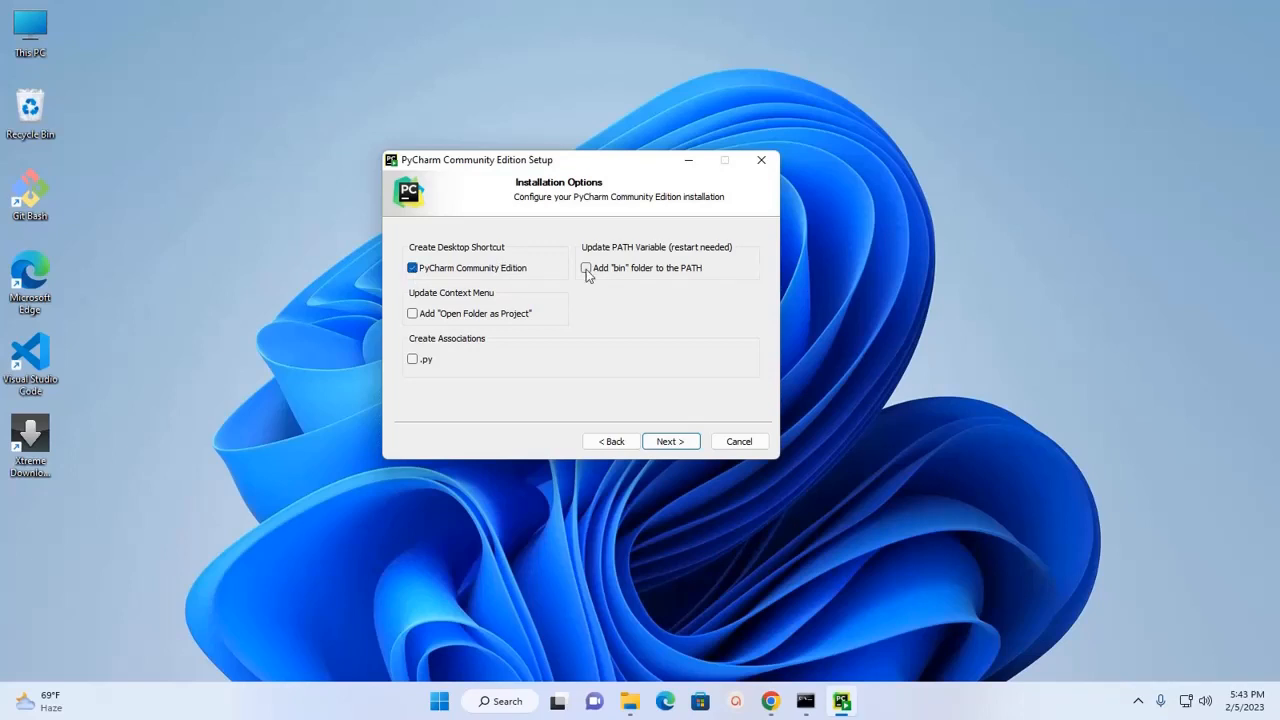
click(586, 267)
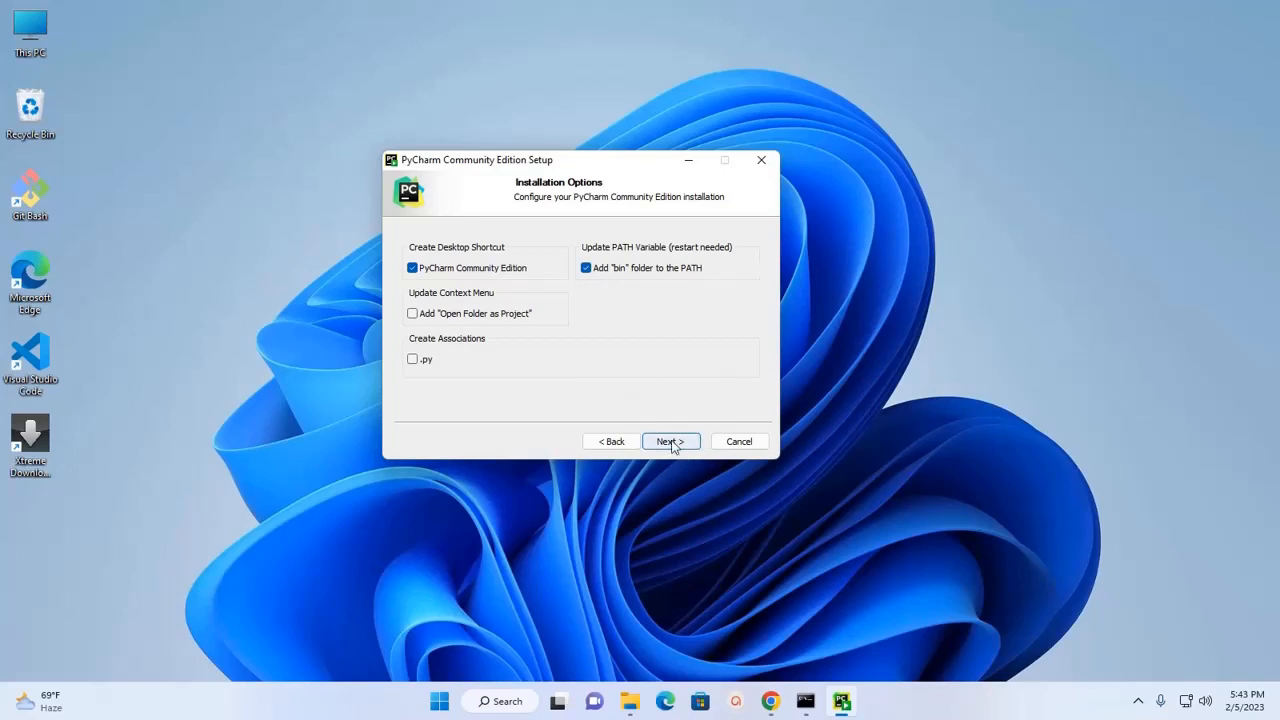
click(670, 441)
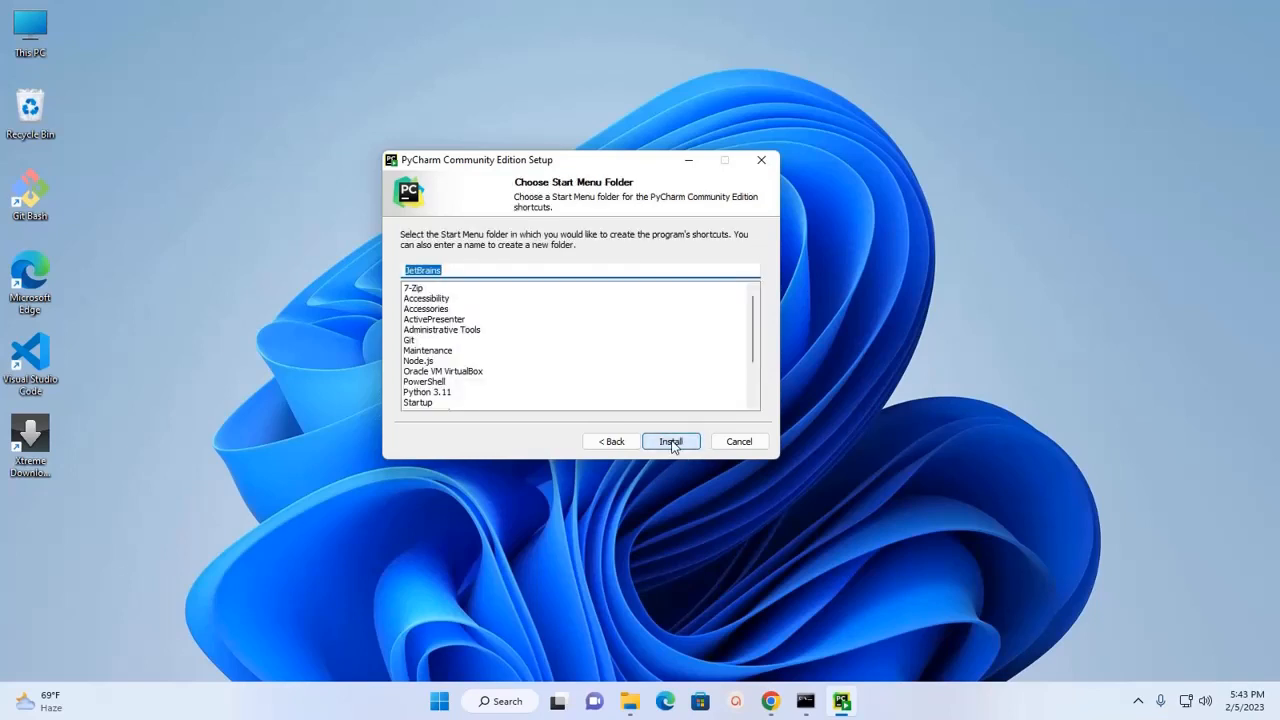
- Install PyCharm with JetBrains as the Start Menu folder
click(670, 441)
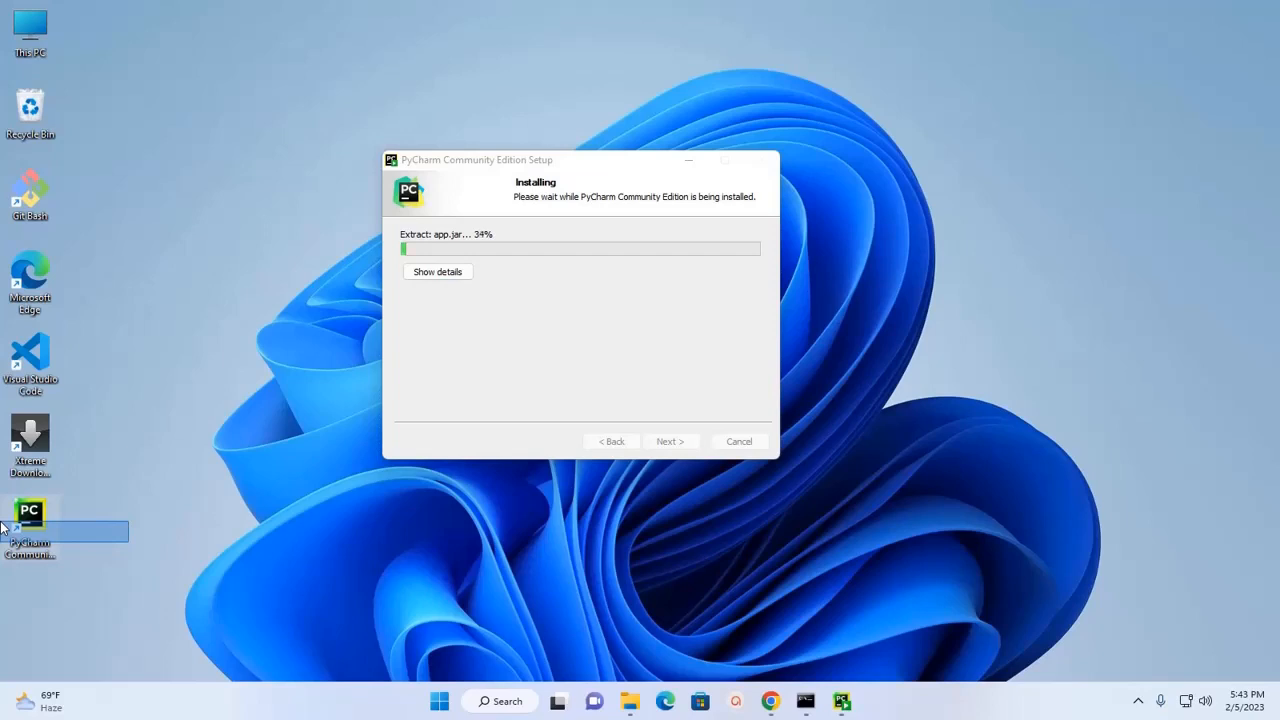
mouse_move(218, 535)
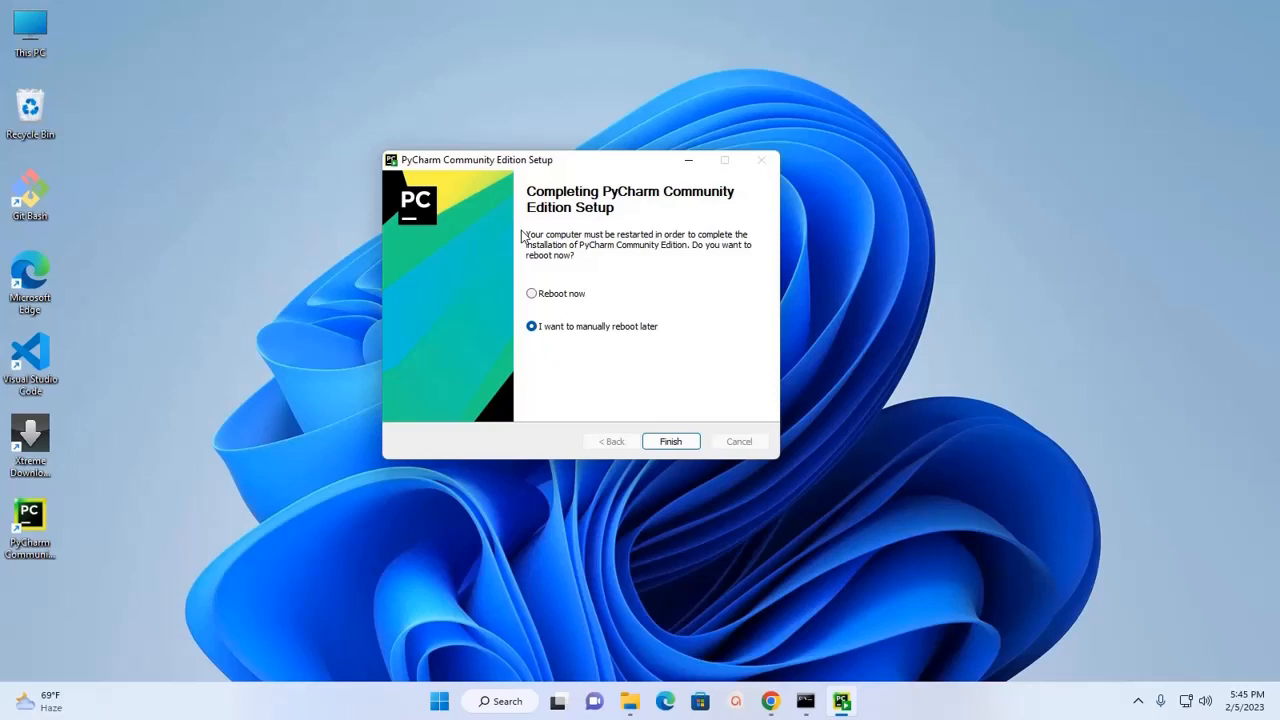
mouse_move(575, 249)
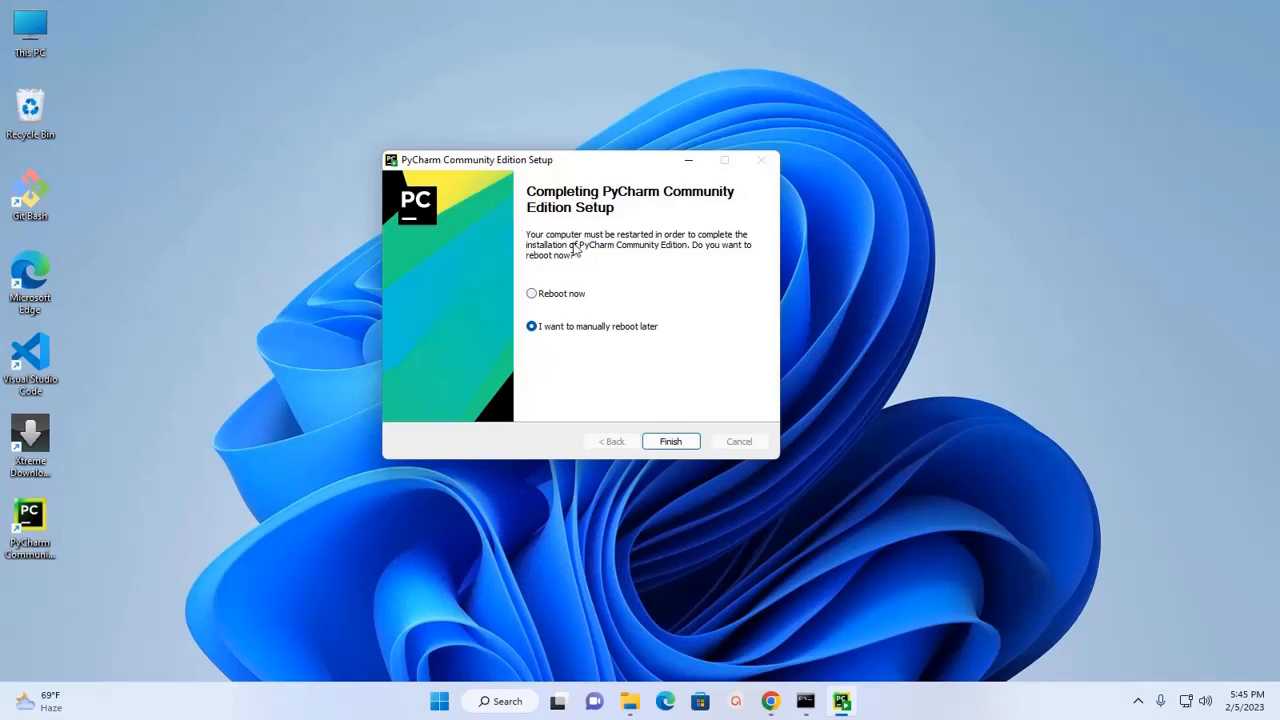
mouse_move(680, 260)
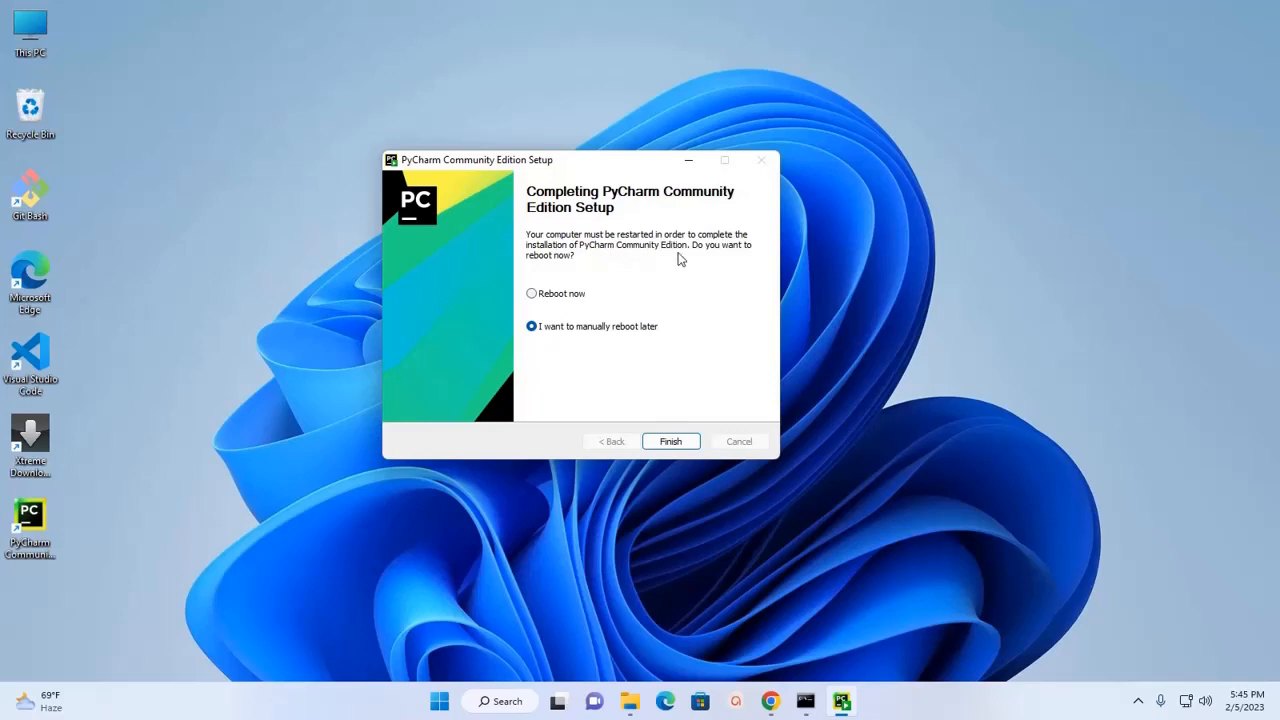
- Choose 'Reboot now' and finish the PyCharm setup
click(531, 293)
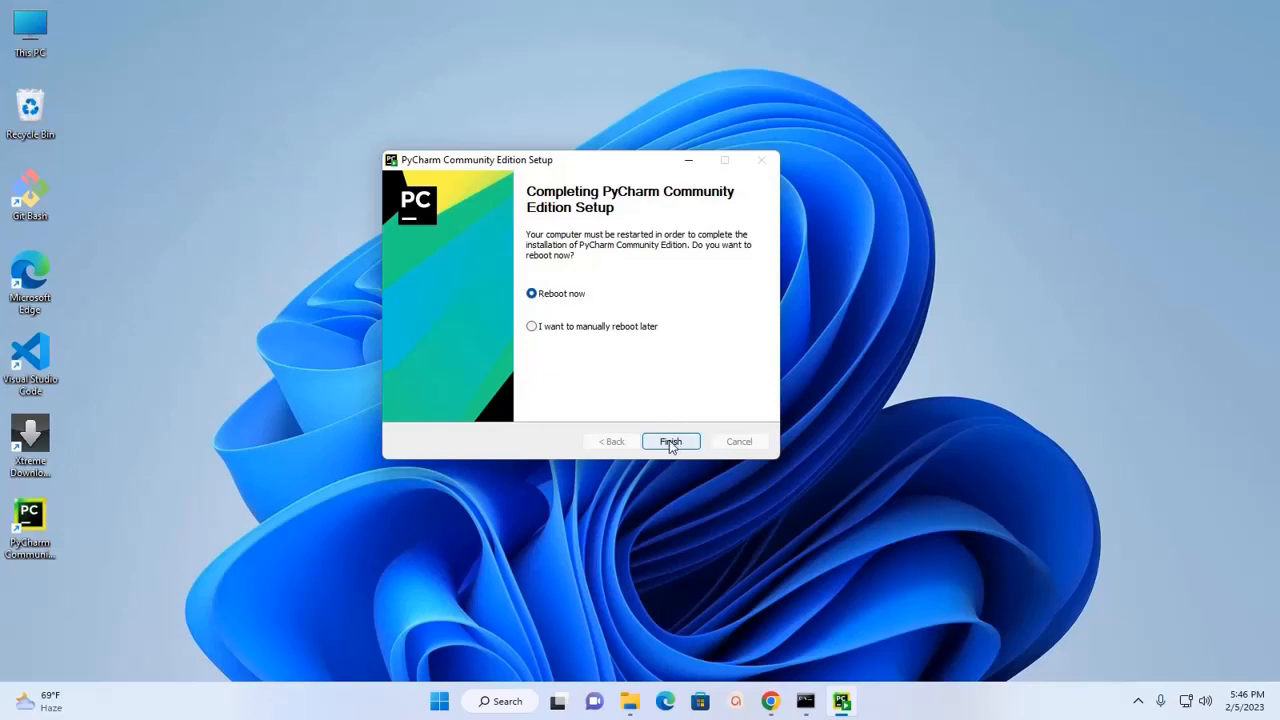
click(670, 441)
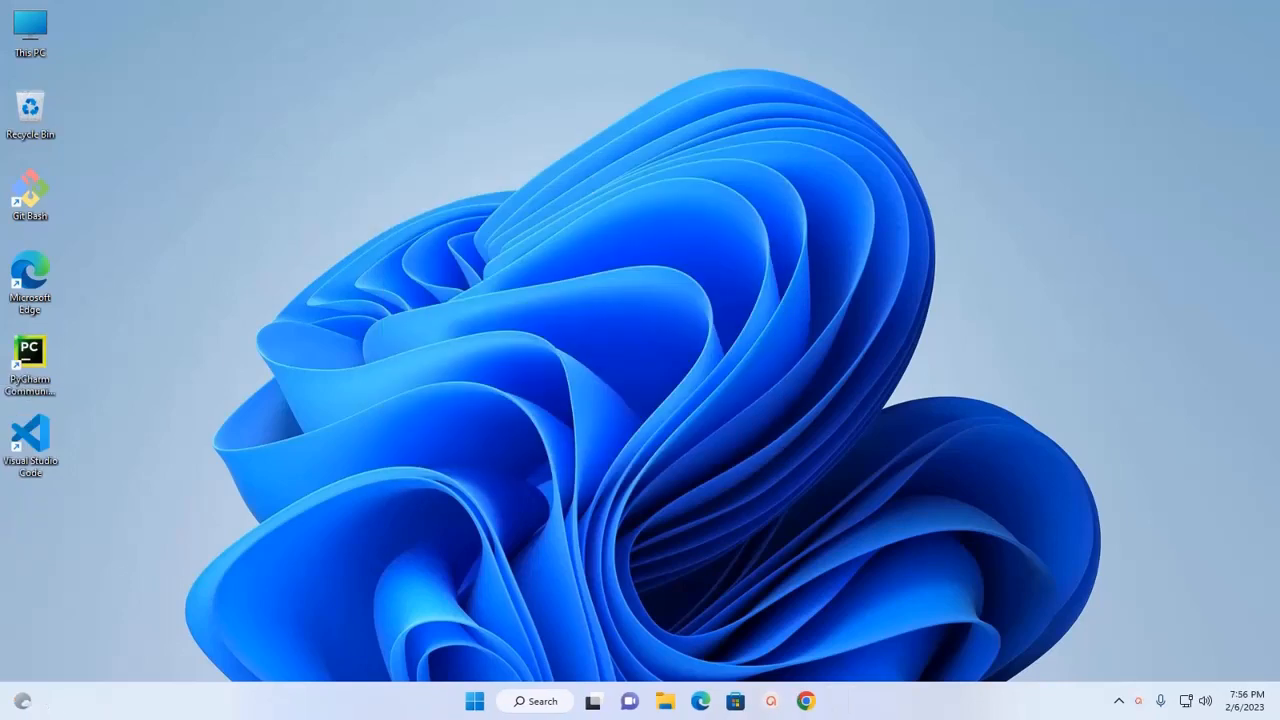
mouse_move(127, 318)
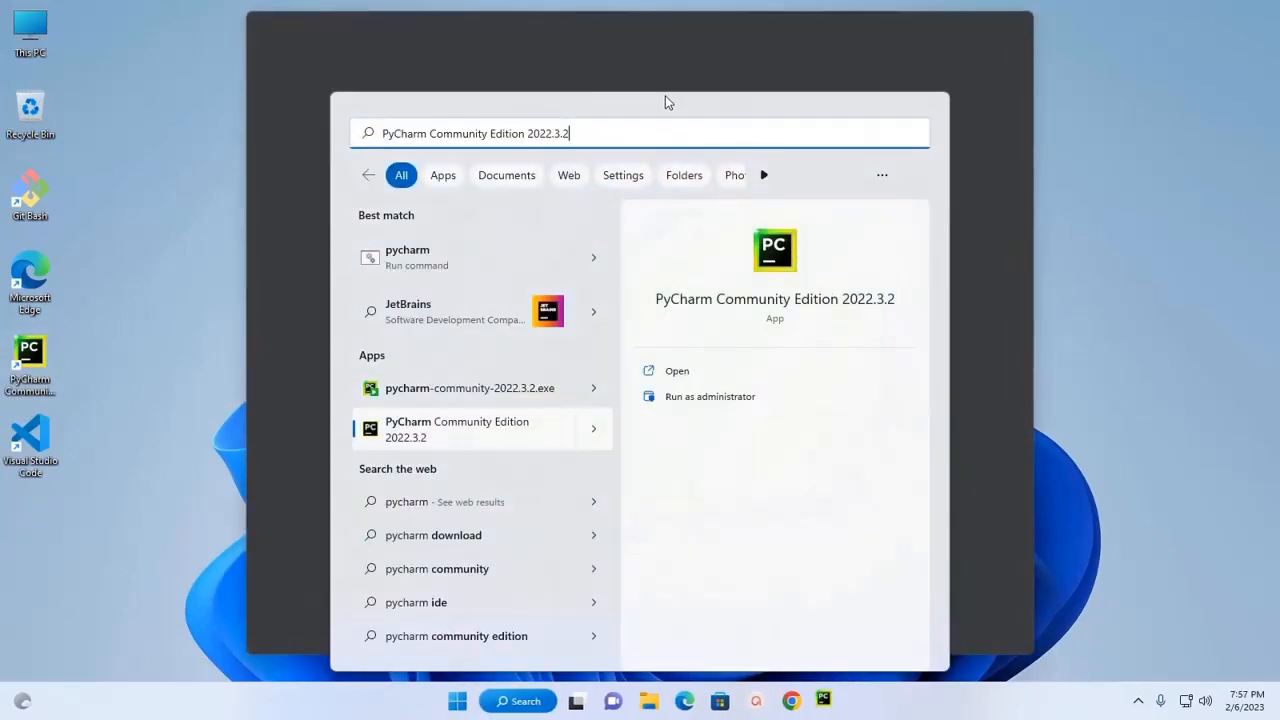
- Launch PyCharm Community Edition 2022.3.2 and maximize the Welcome to PyCharm window
click(676, 370)
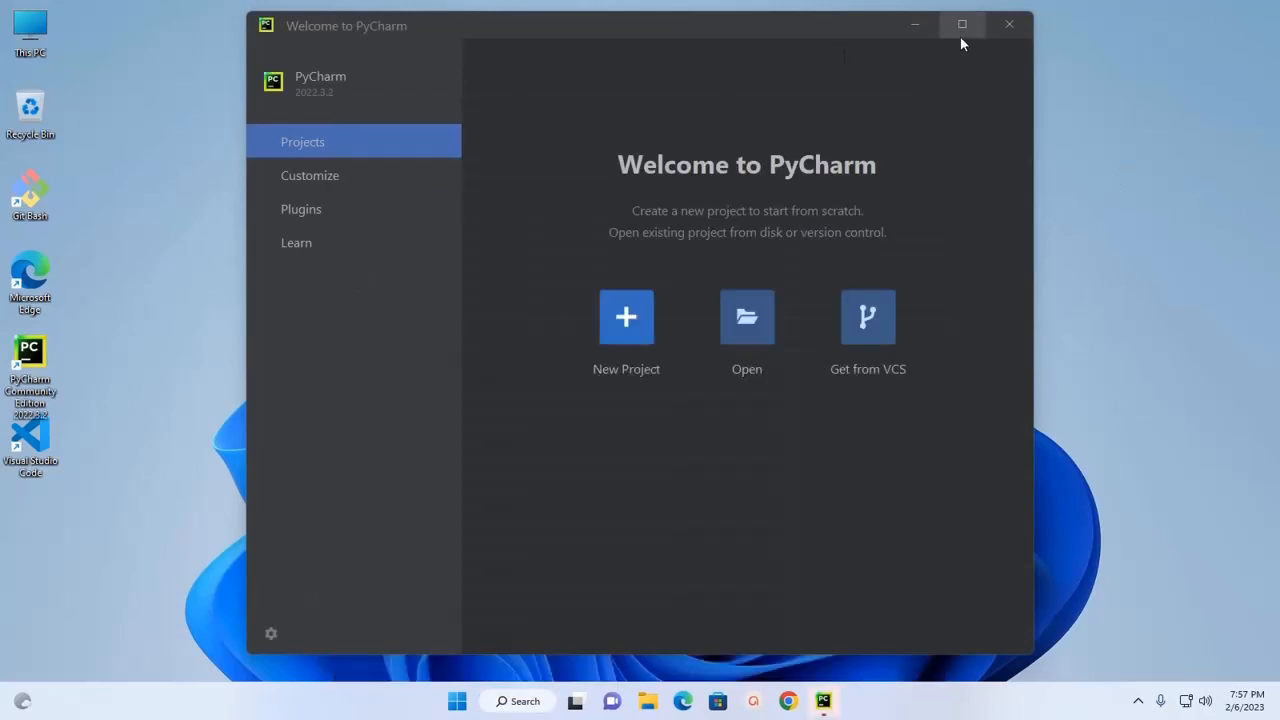
click(961, 24)
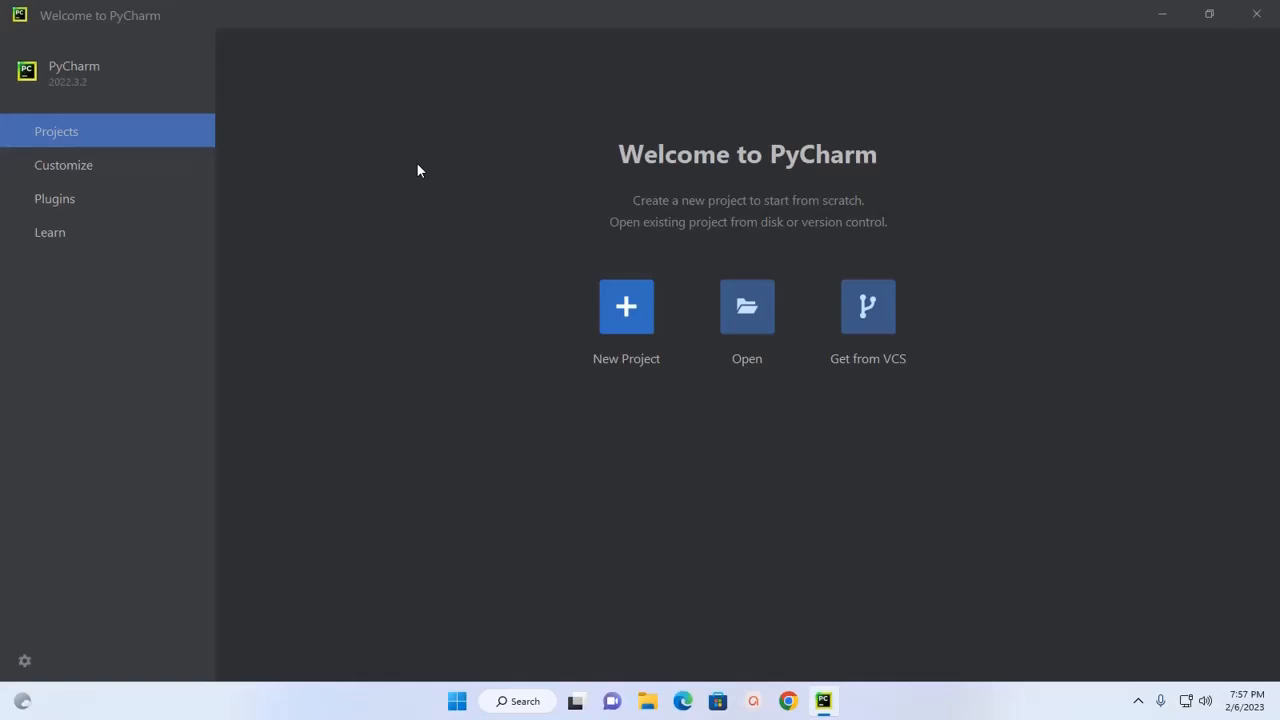
mouse_move(150, 185)
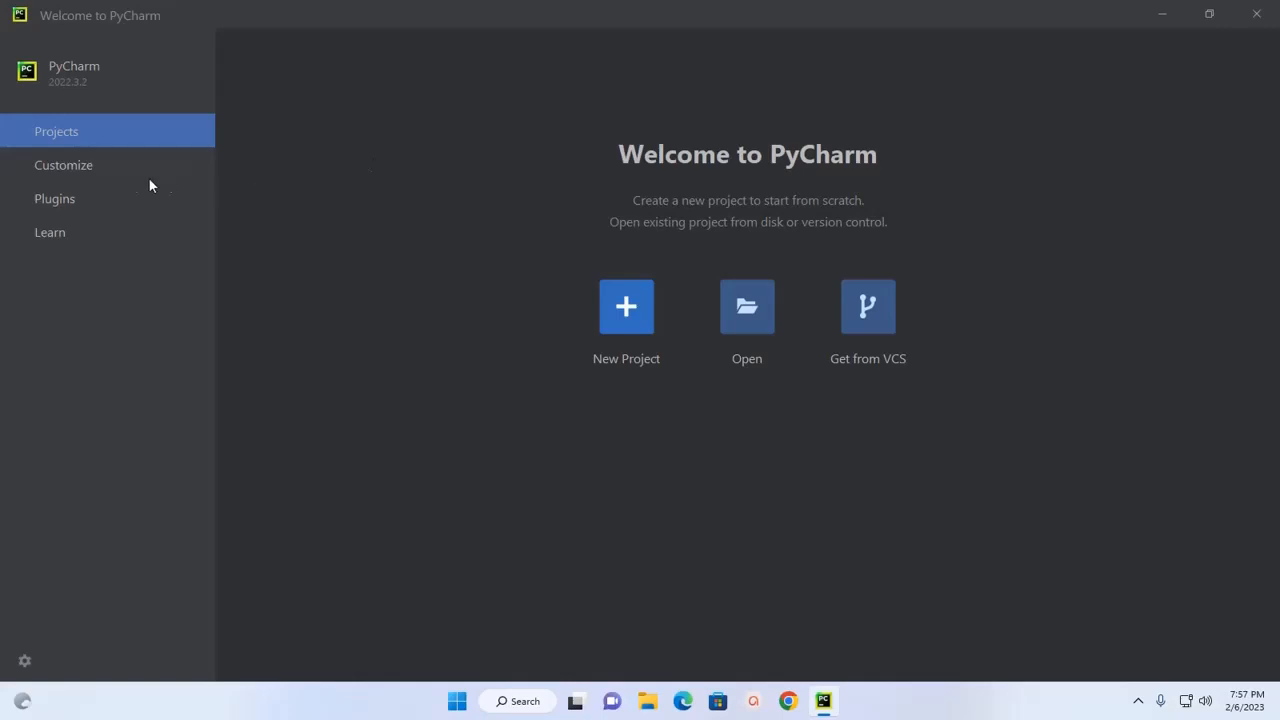
- Under Customize, set the IDE font size to 18.0
click(63, 165)
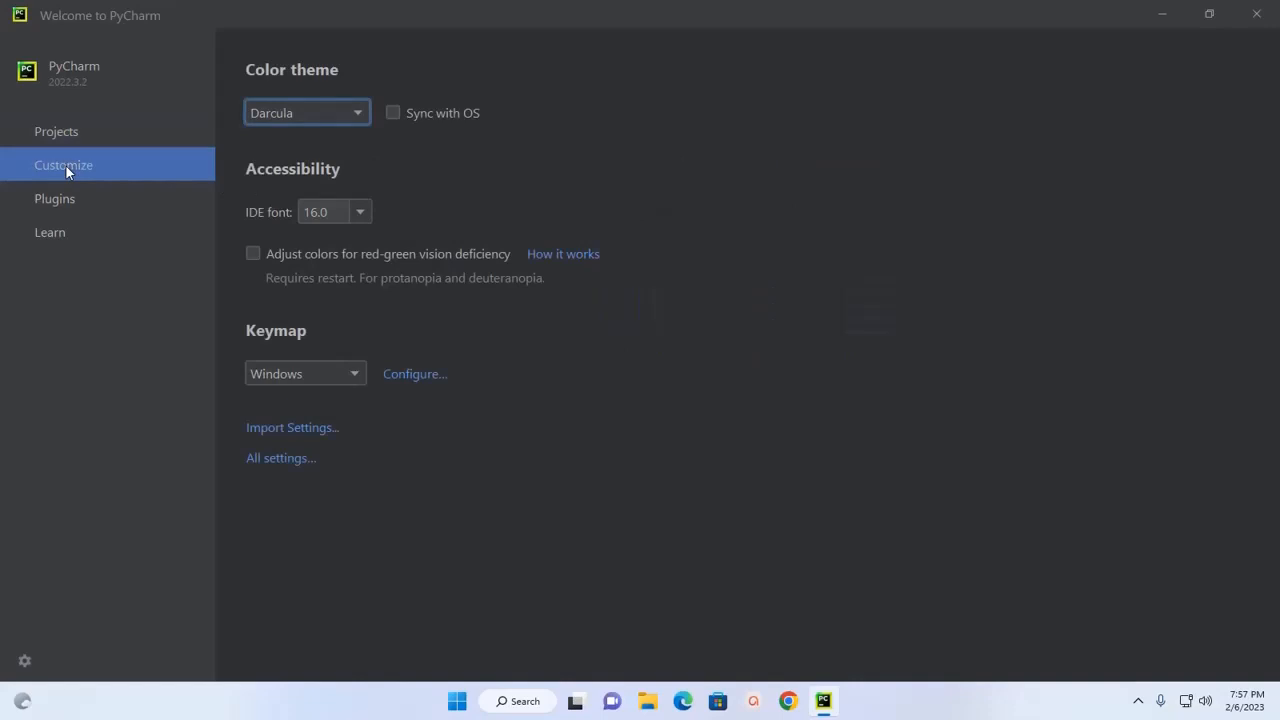
mouse_move(267, 217)
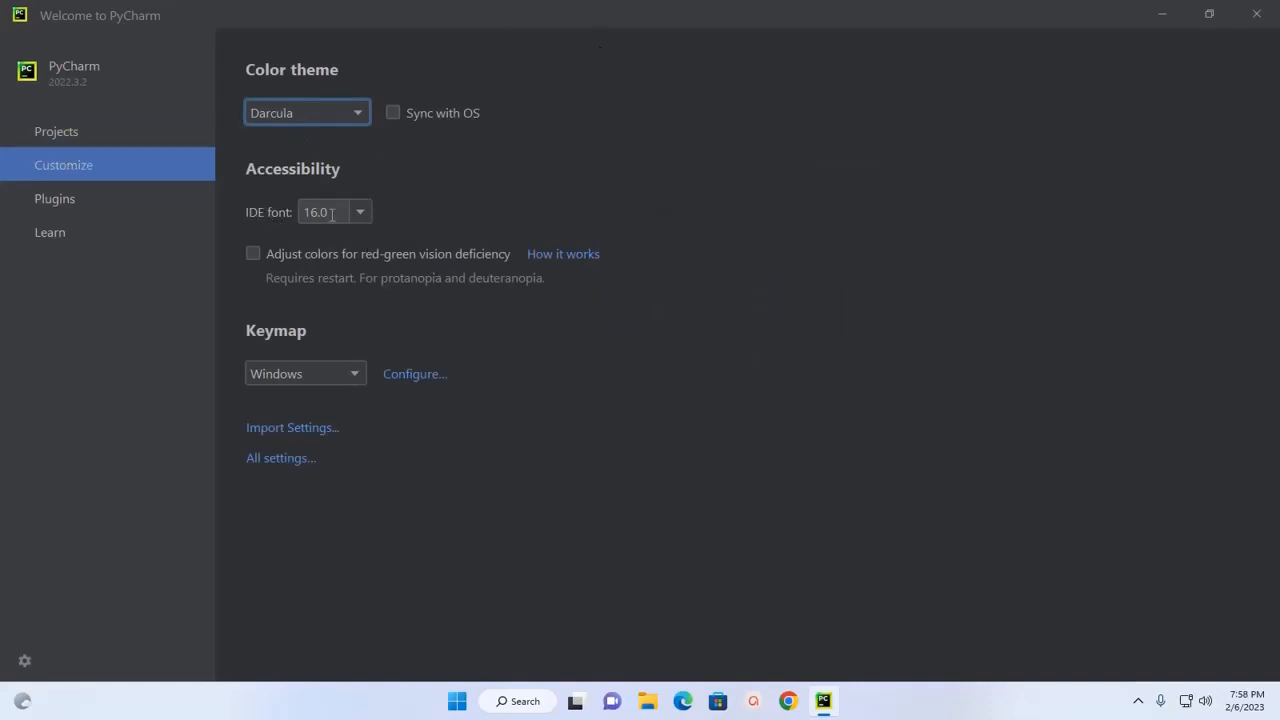
click(359, 211)
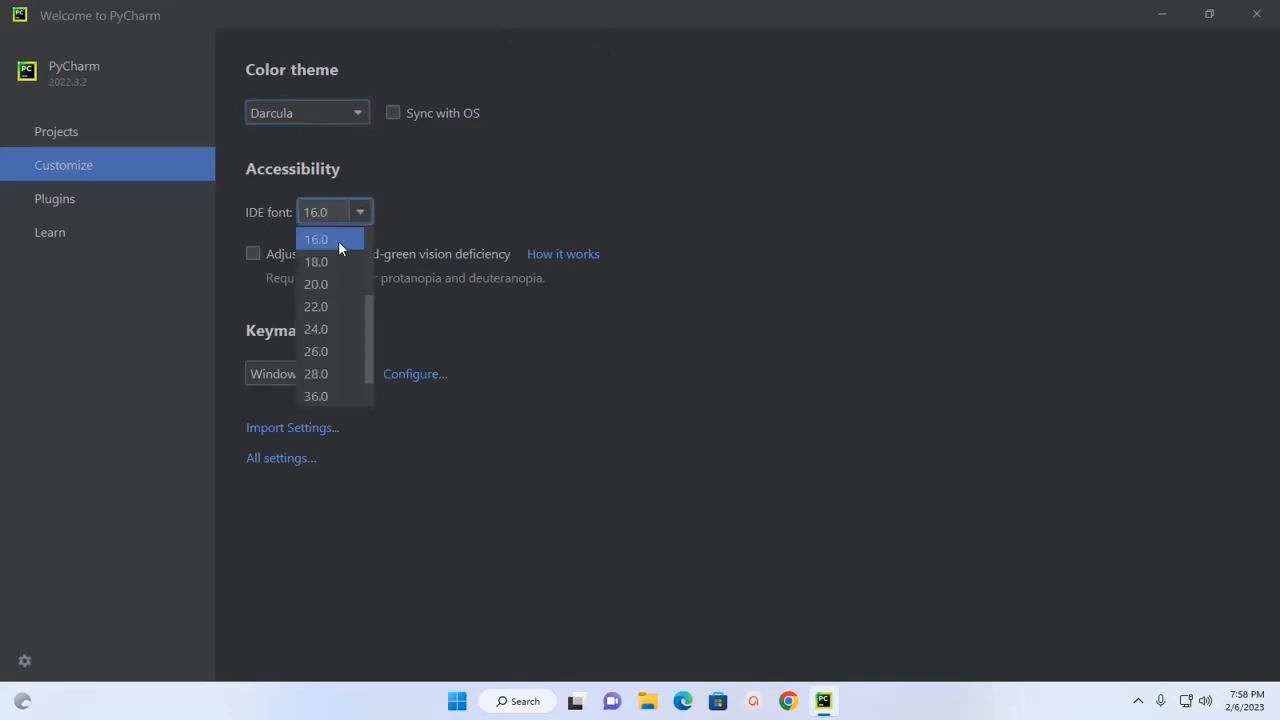
click(316, 261)
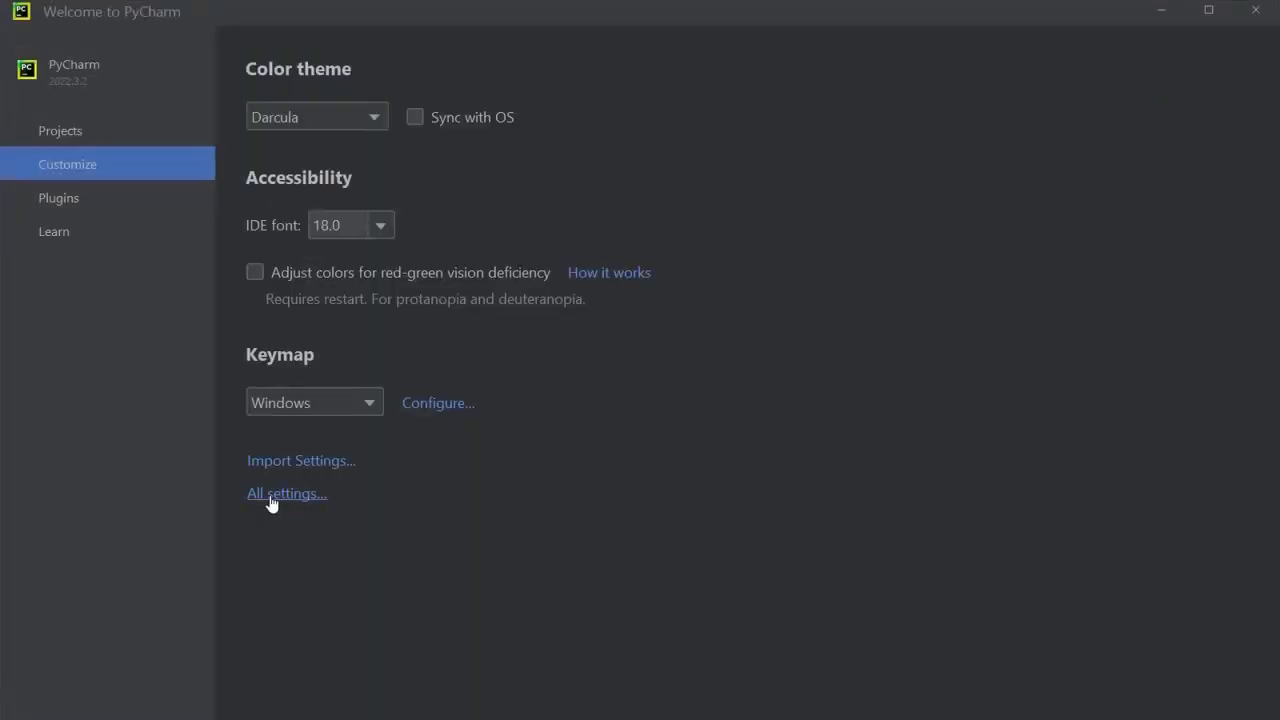
- Open the full Settings window on the Python Interpreter page via All settings…
click(286, 493)
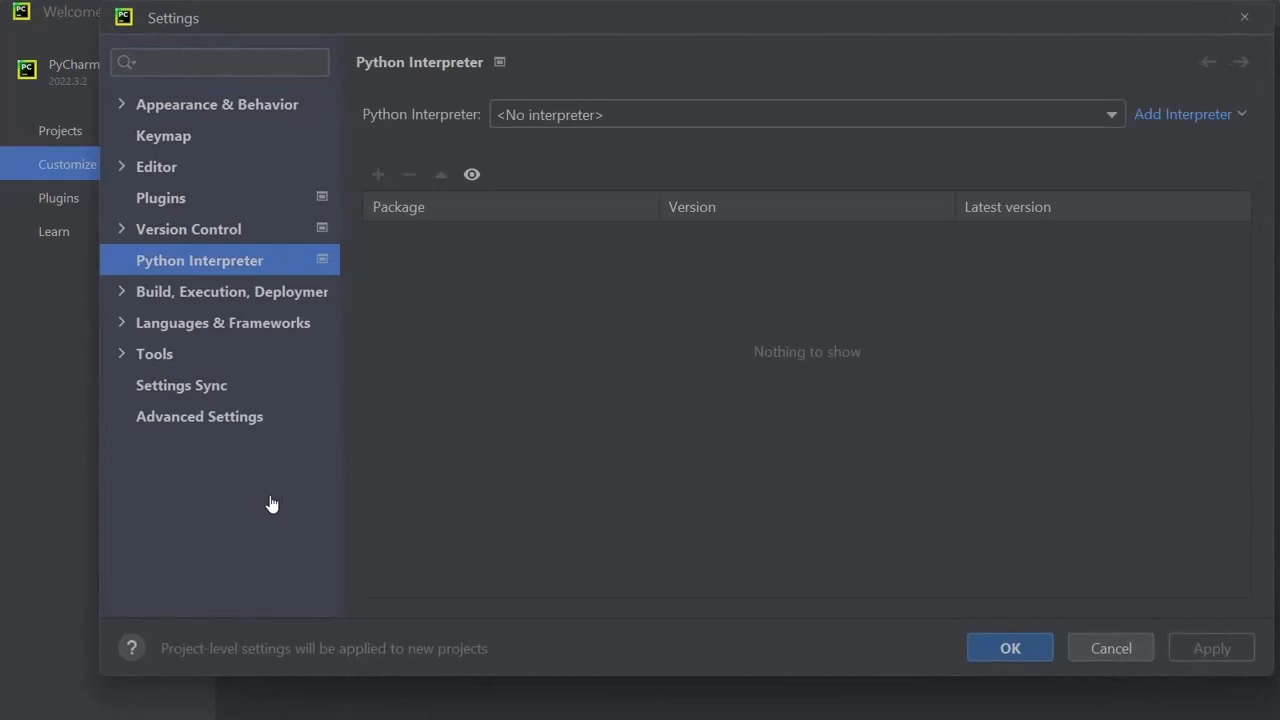
mouse_move(190, 263)
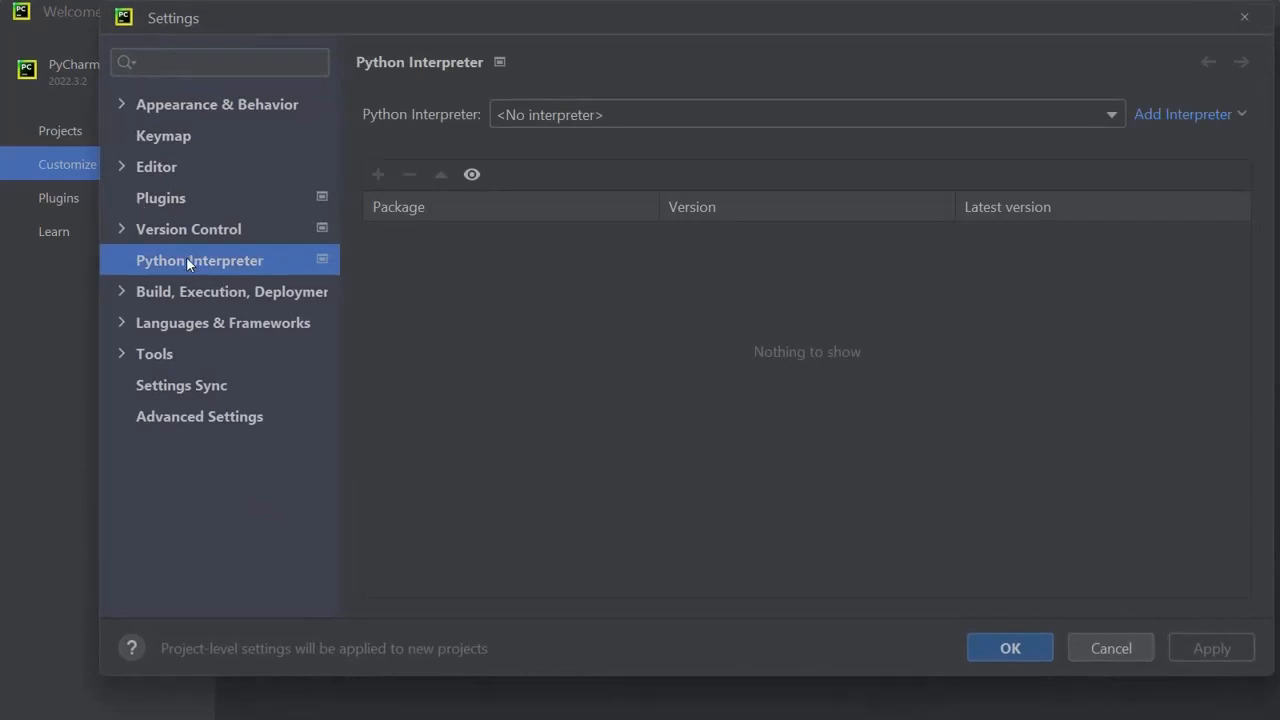
mouse_move(250, 262)
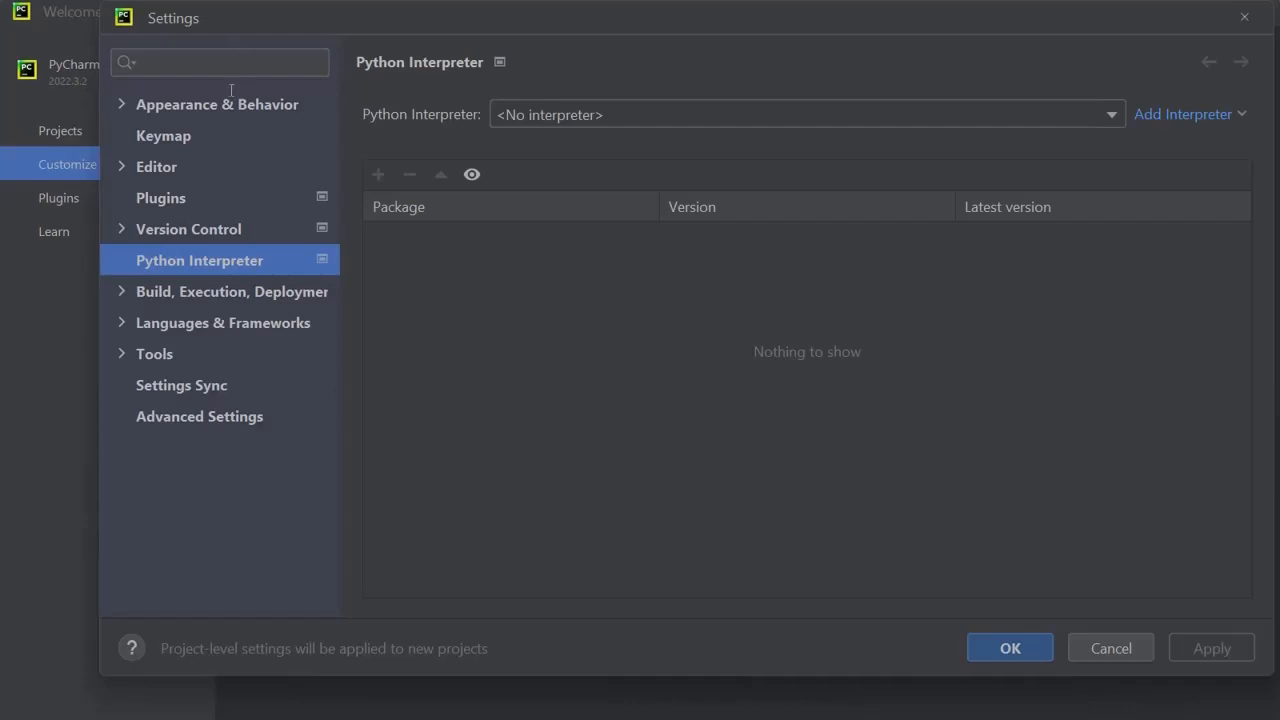
mouse_move(586, 165)
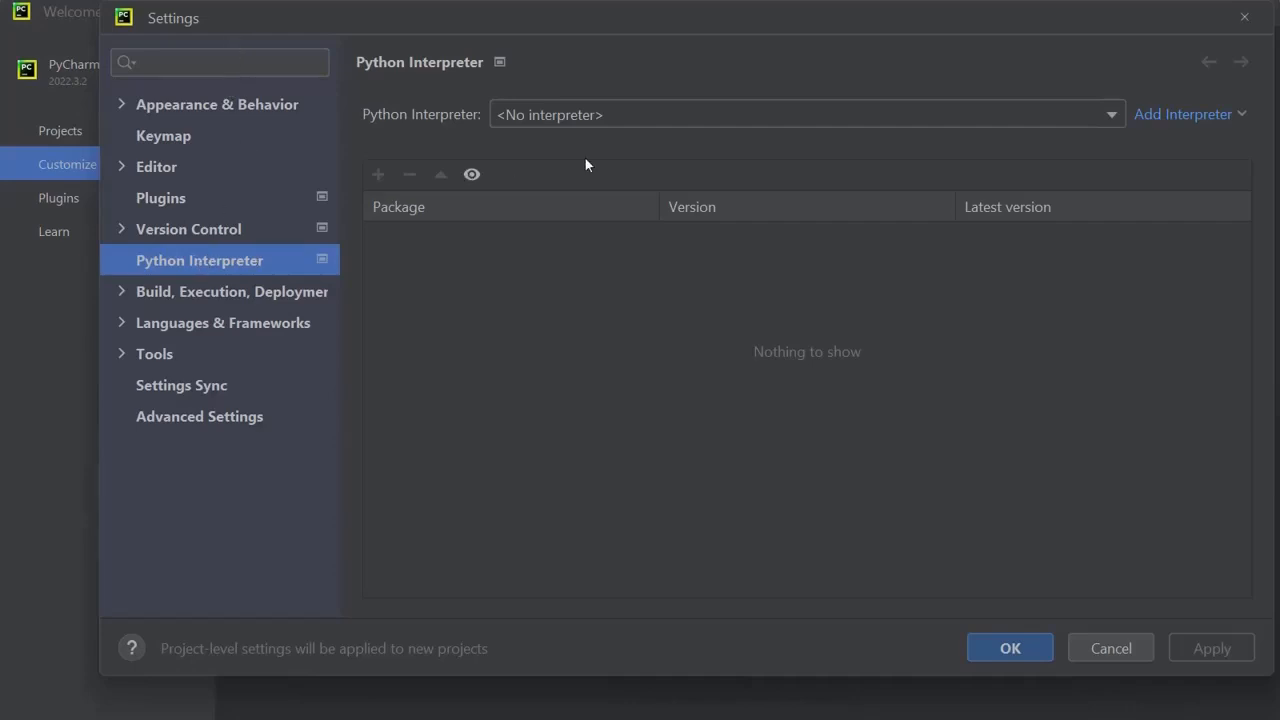
mouse_move(1183, 114)
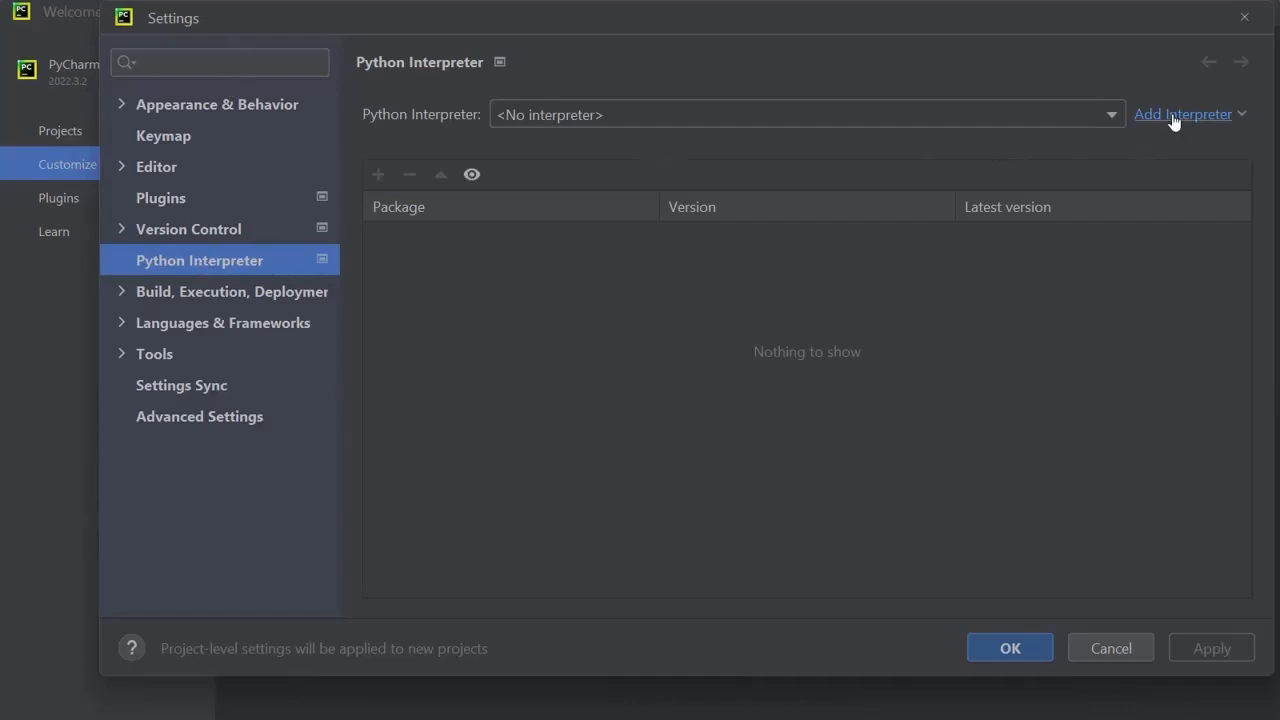
mouse_move(1241, 121)
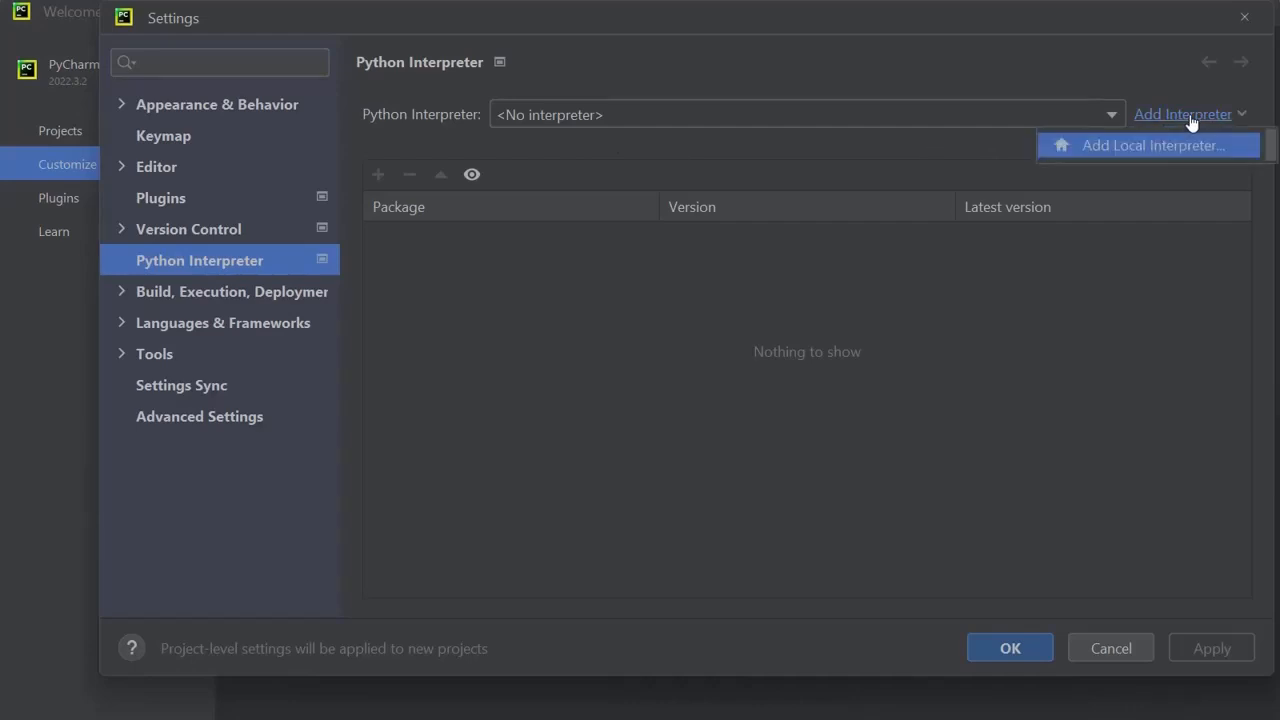
mouse_move(1120, 152)
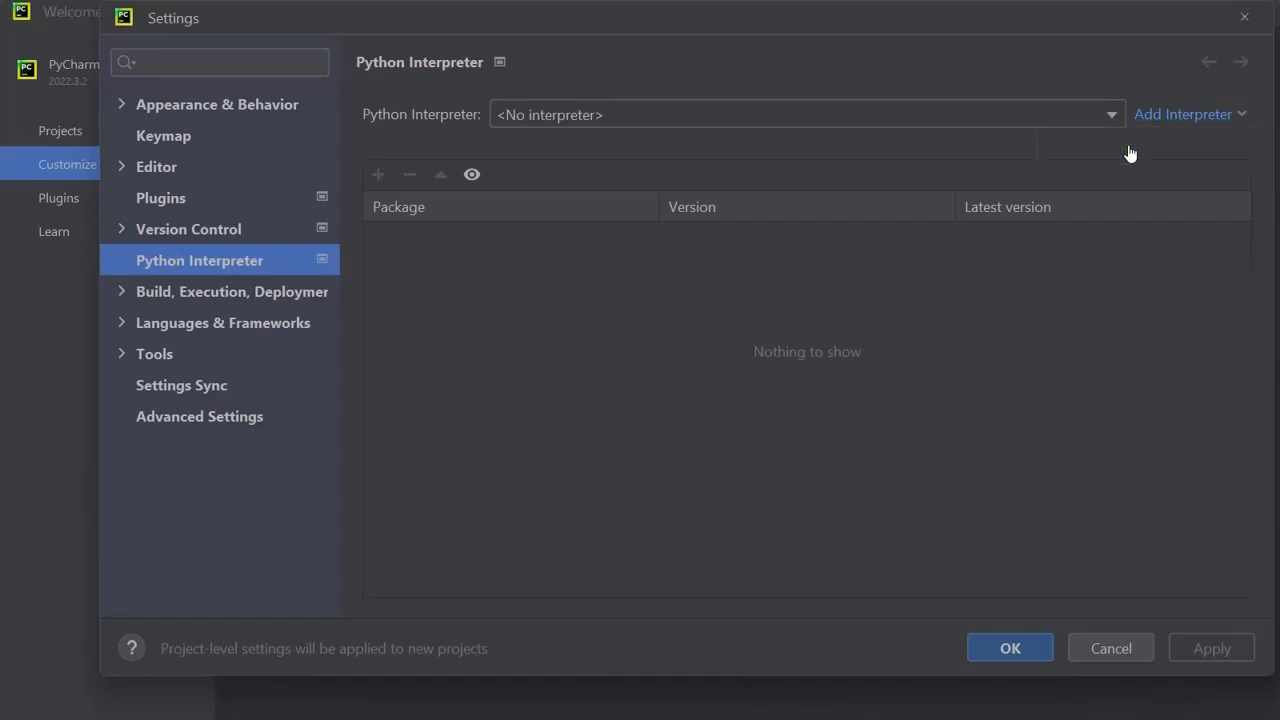
- Add a new local virtualenv at C:\Users\TWD\myenv that inherits global site-packages
click(1183, 114)
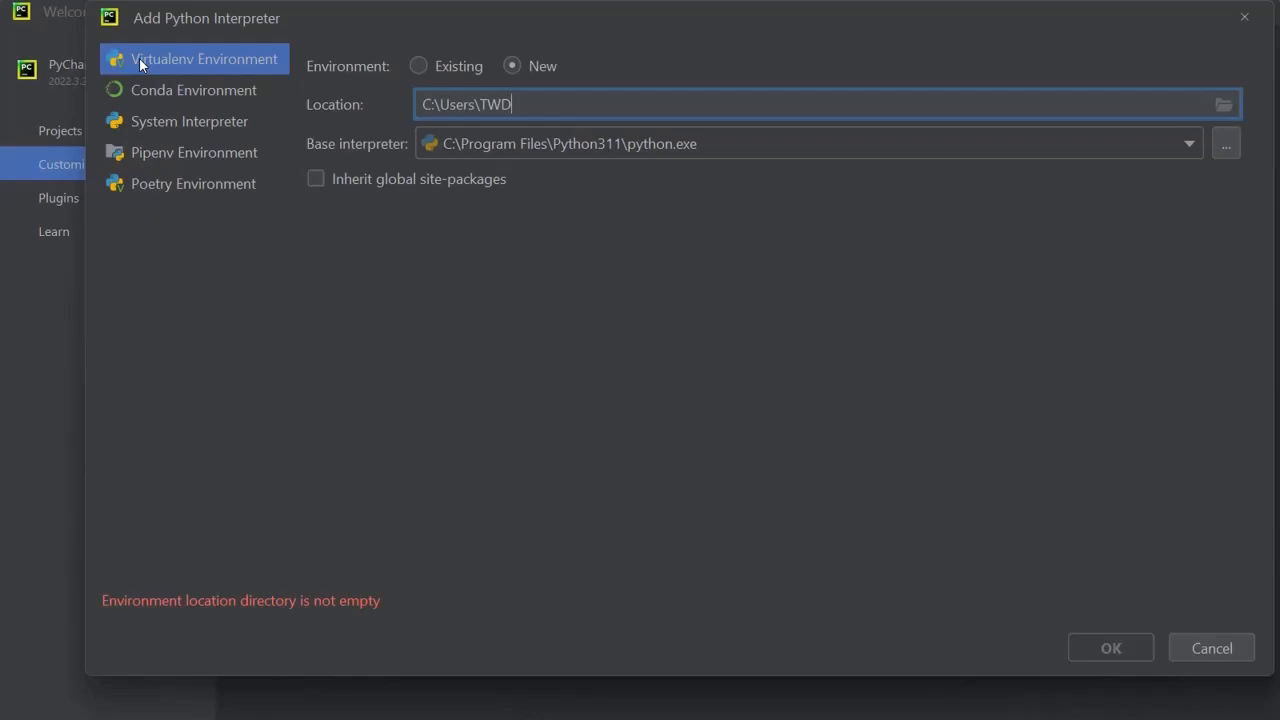
mouse_move(184, 64)
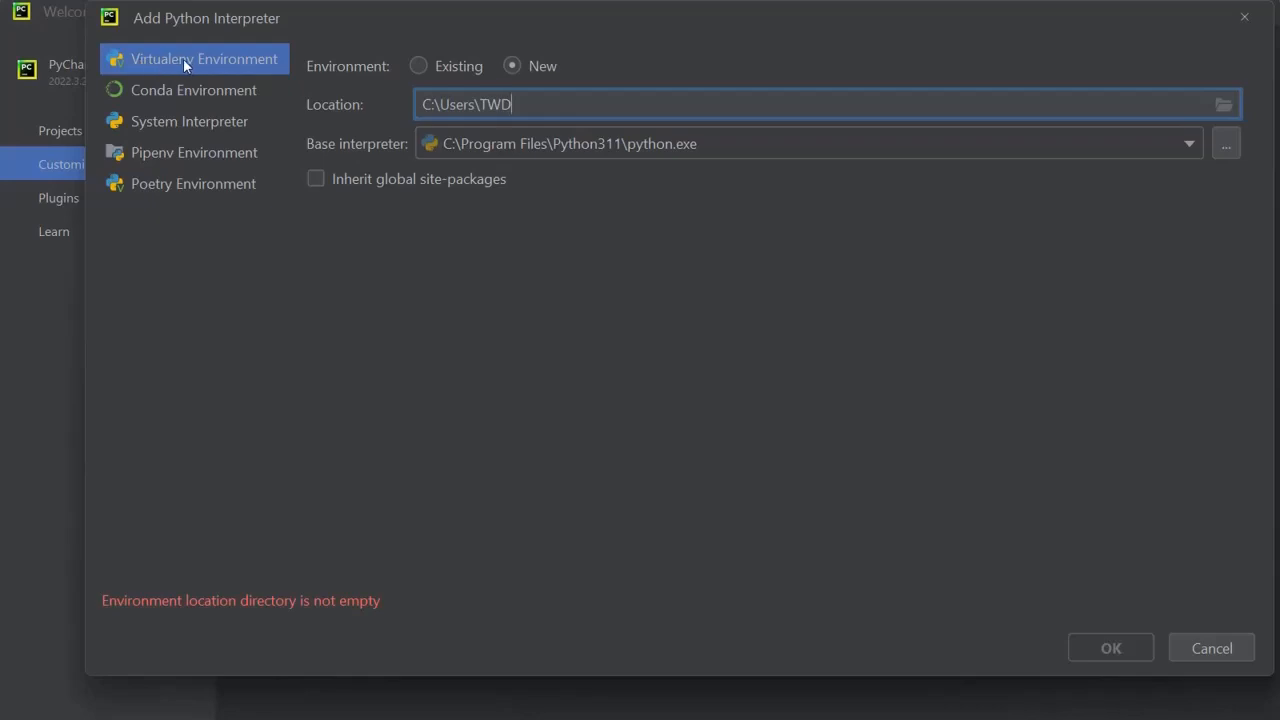
text(\)
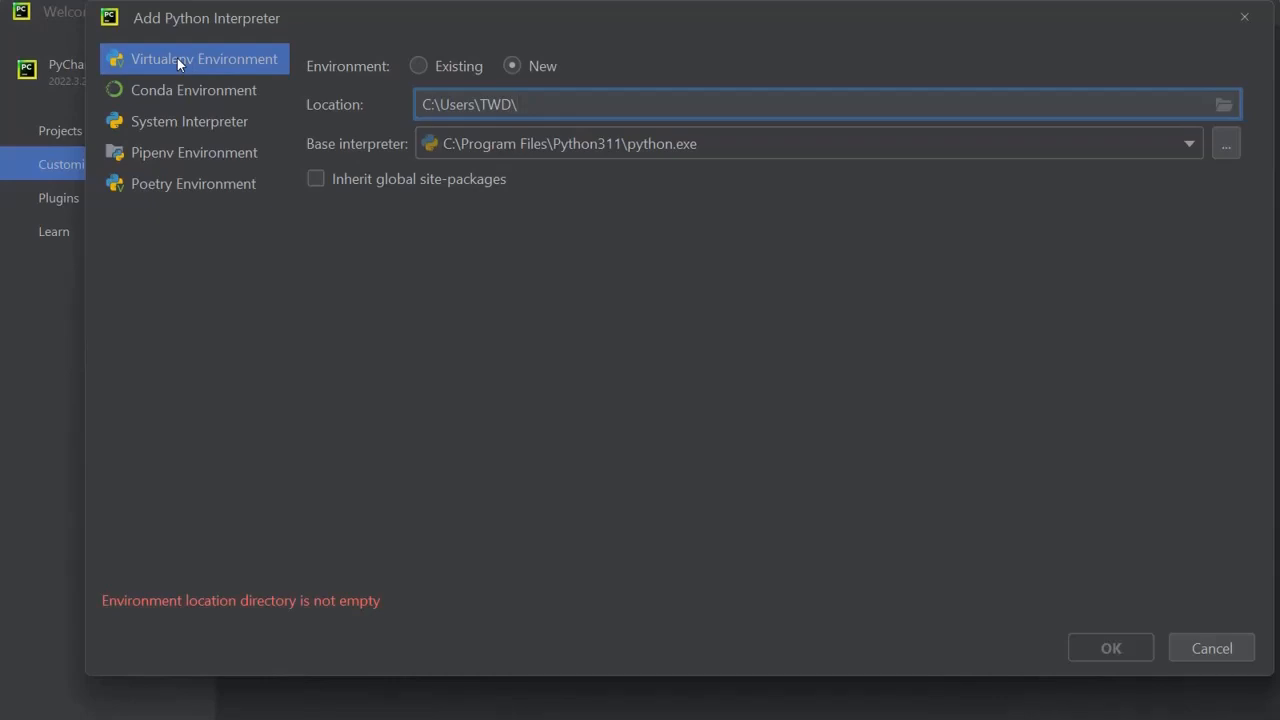
text(mye)
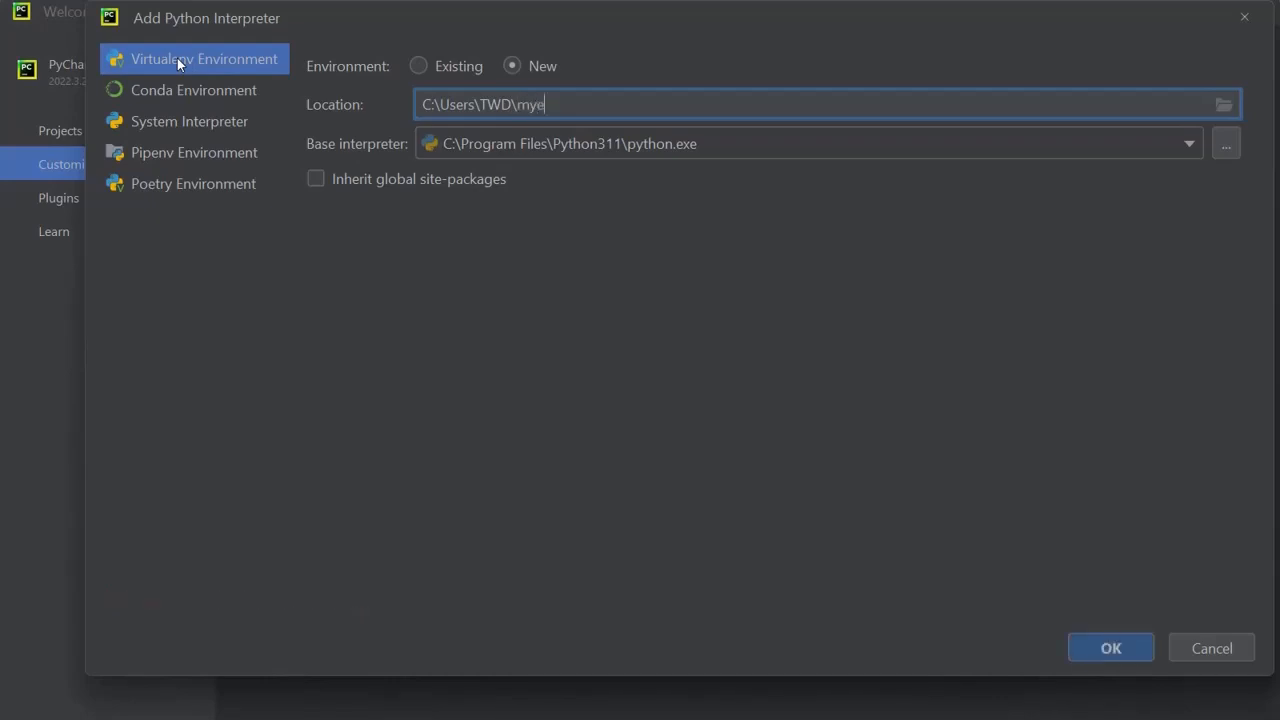
text(nv)
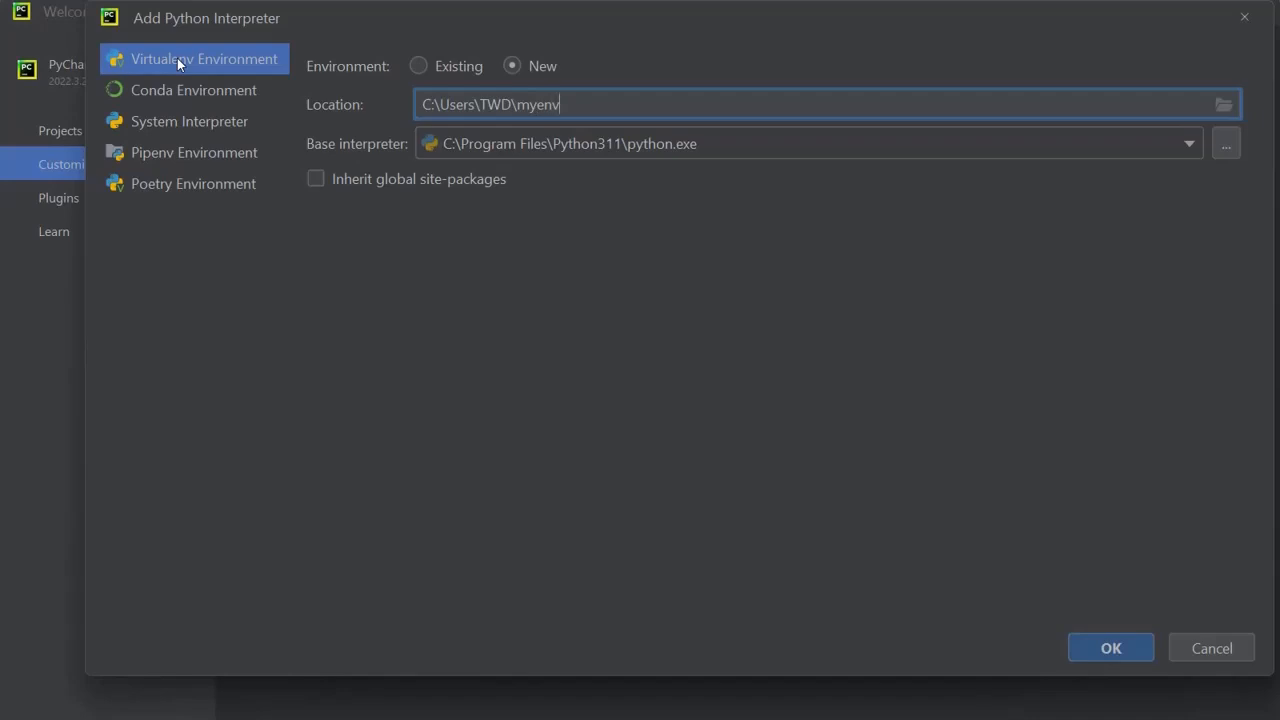
mouse_move(383, 224)
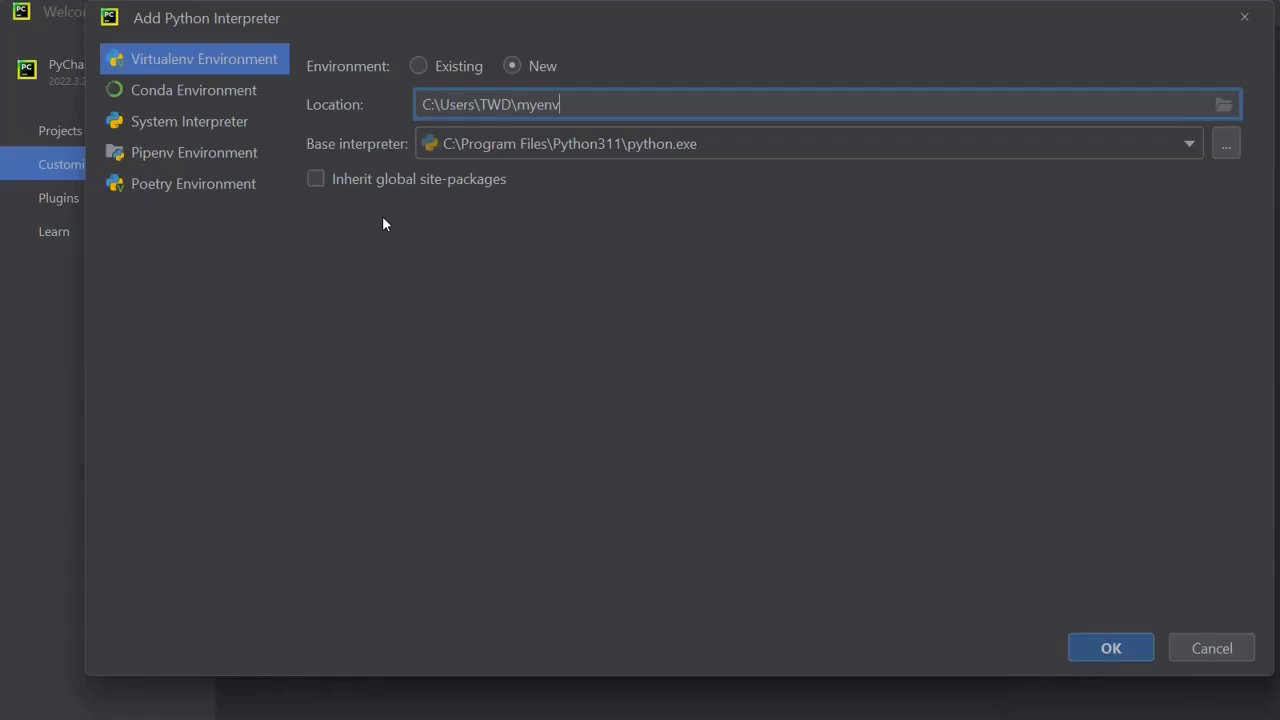
mouse_move(319, 181)
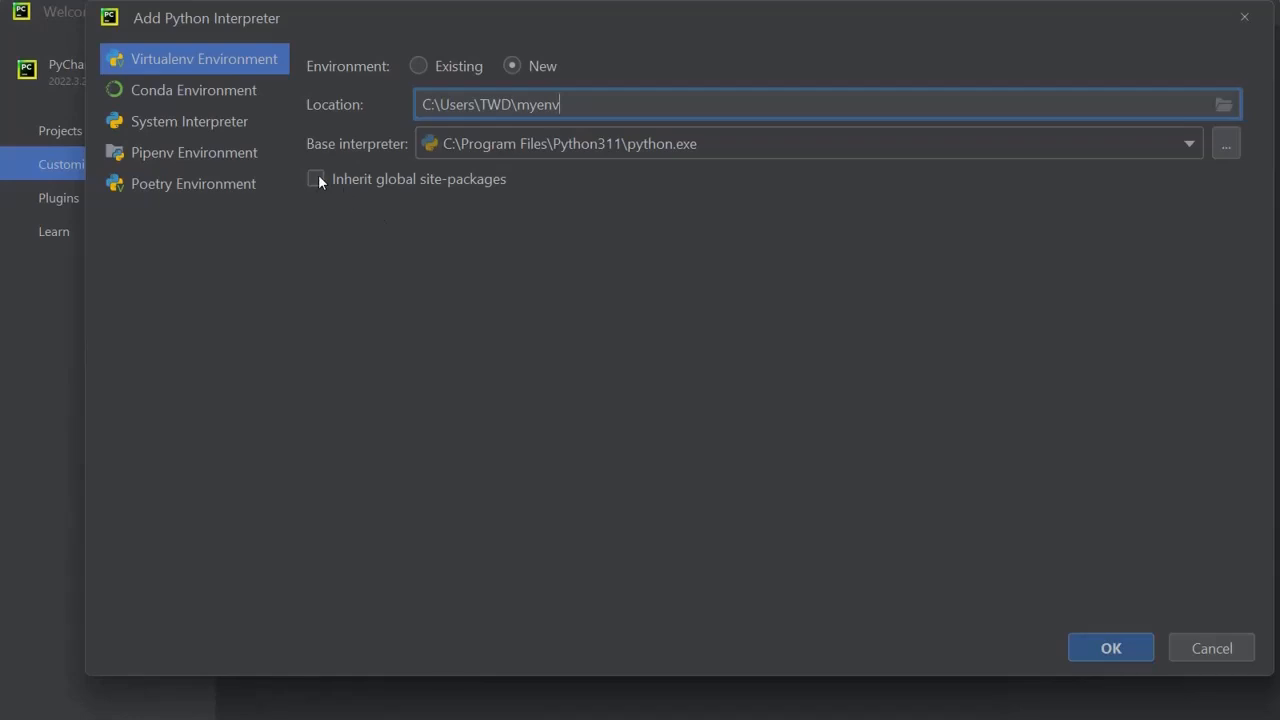
click(315, 178)
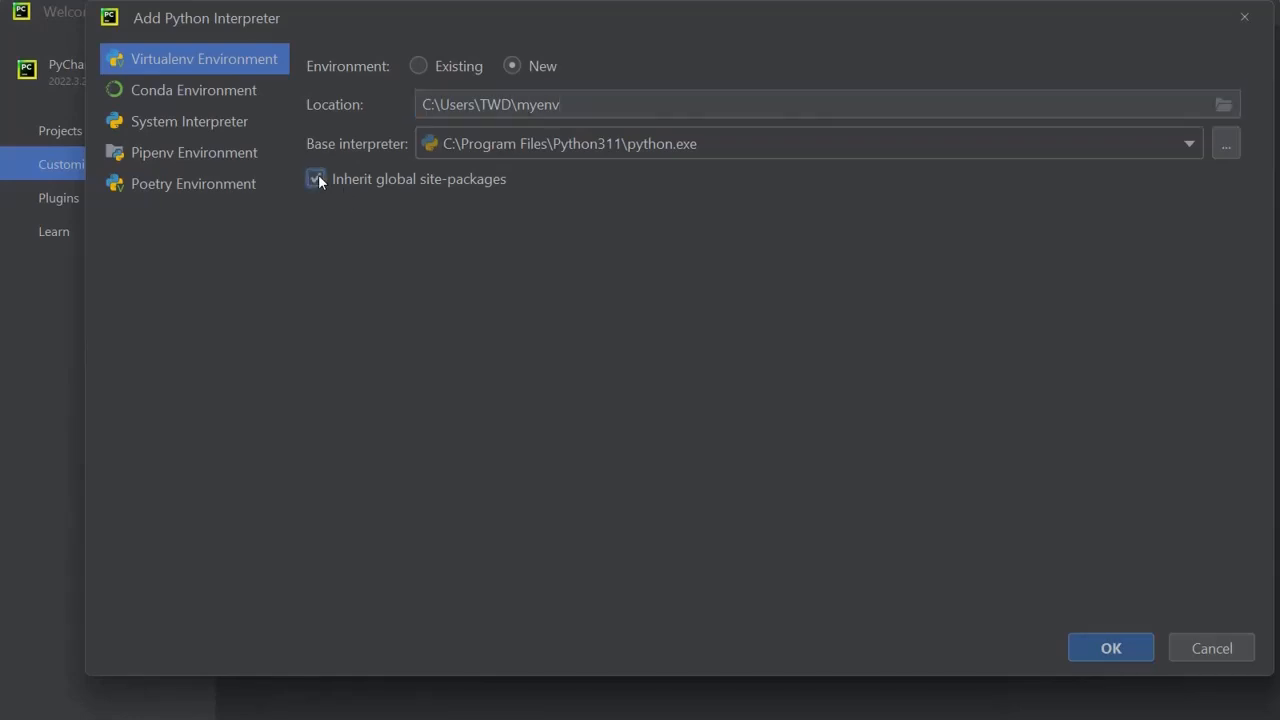
click(316, 179)
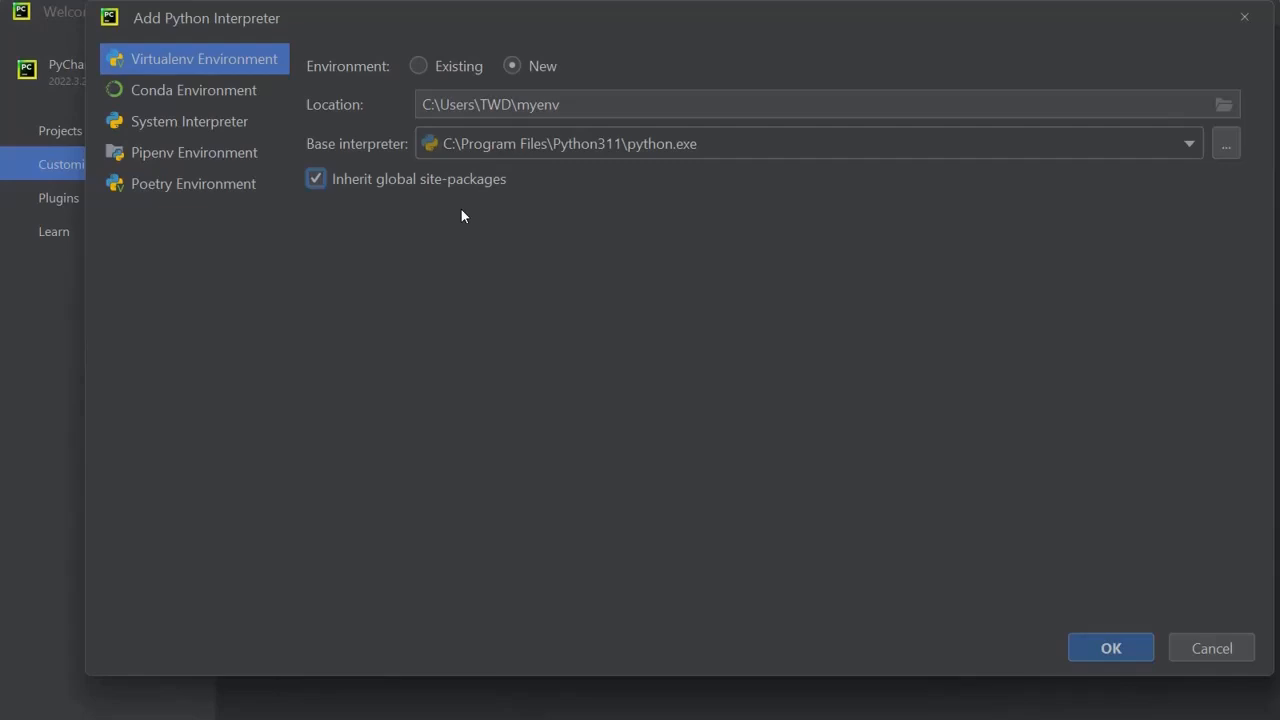
mouse_move(639, 237)
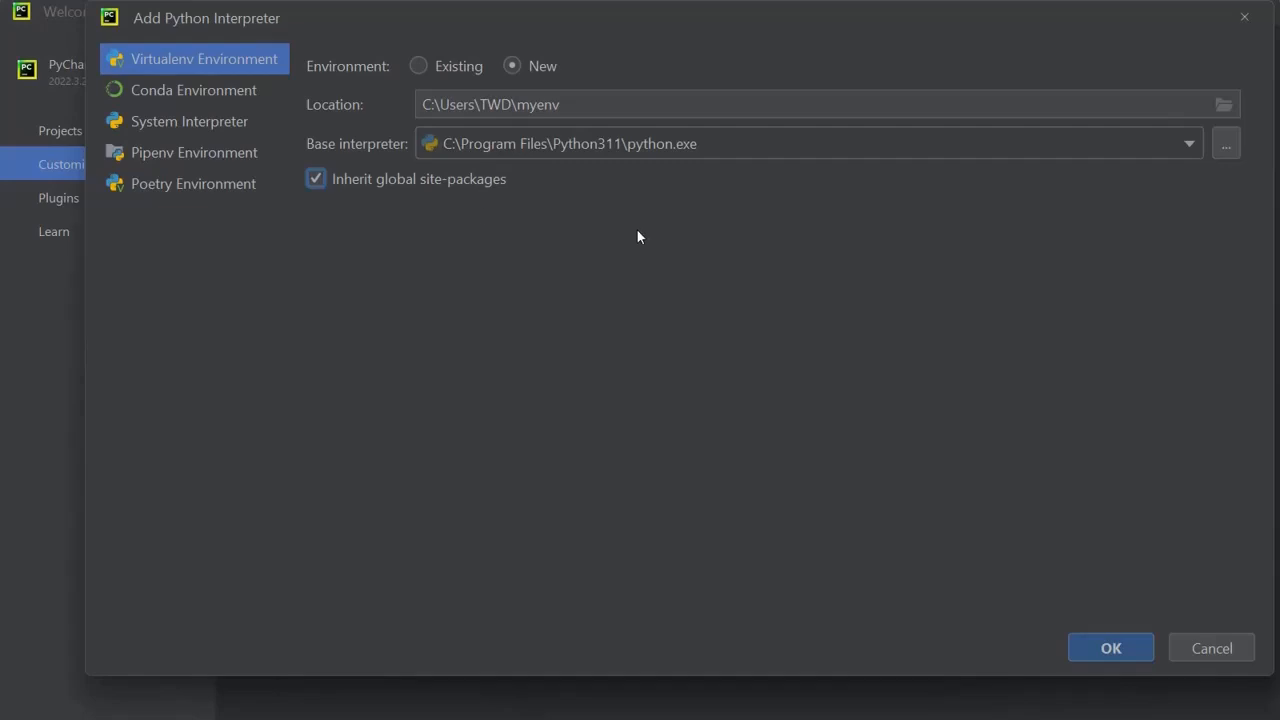
mouse_move(1108, 647)
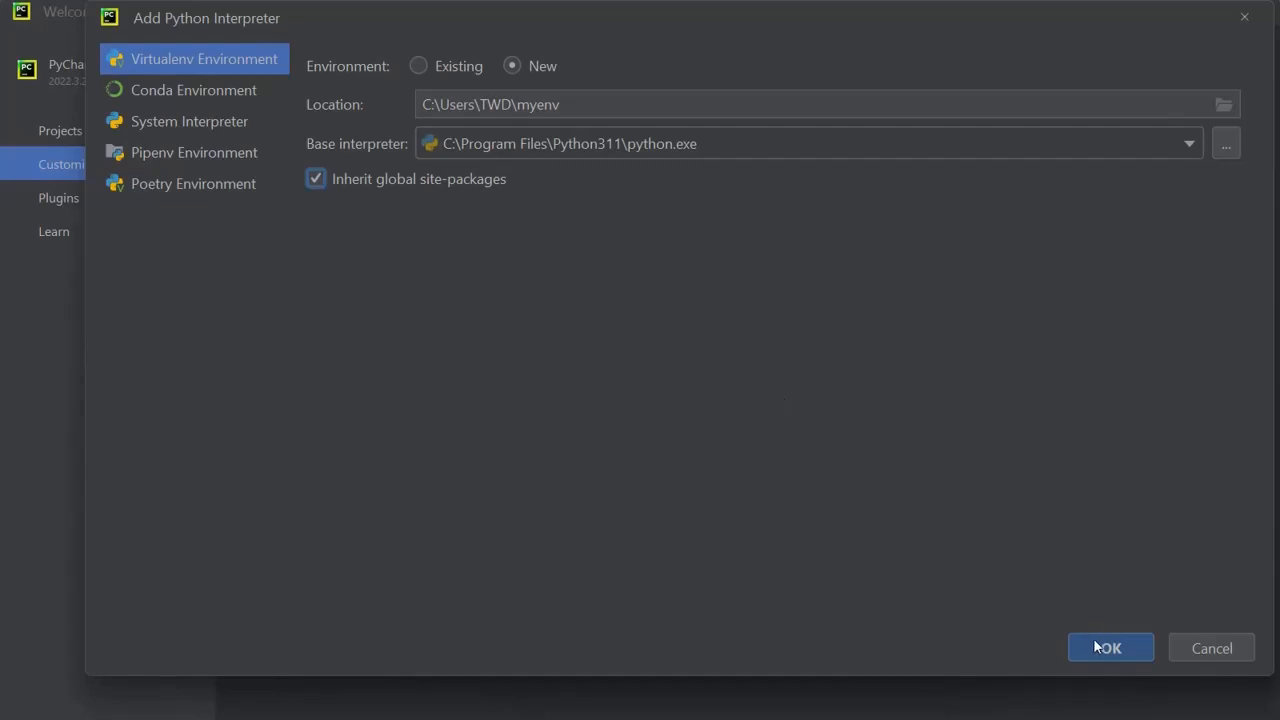
- Create the myenv environment, apply Python 3.11 (myenv), and close Settings with OK
click(1110, 648)
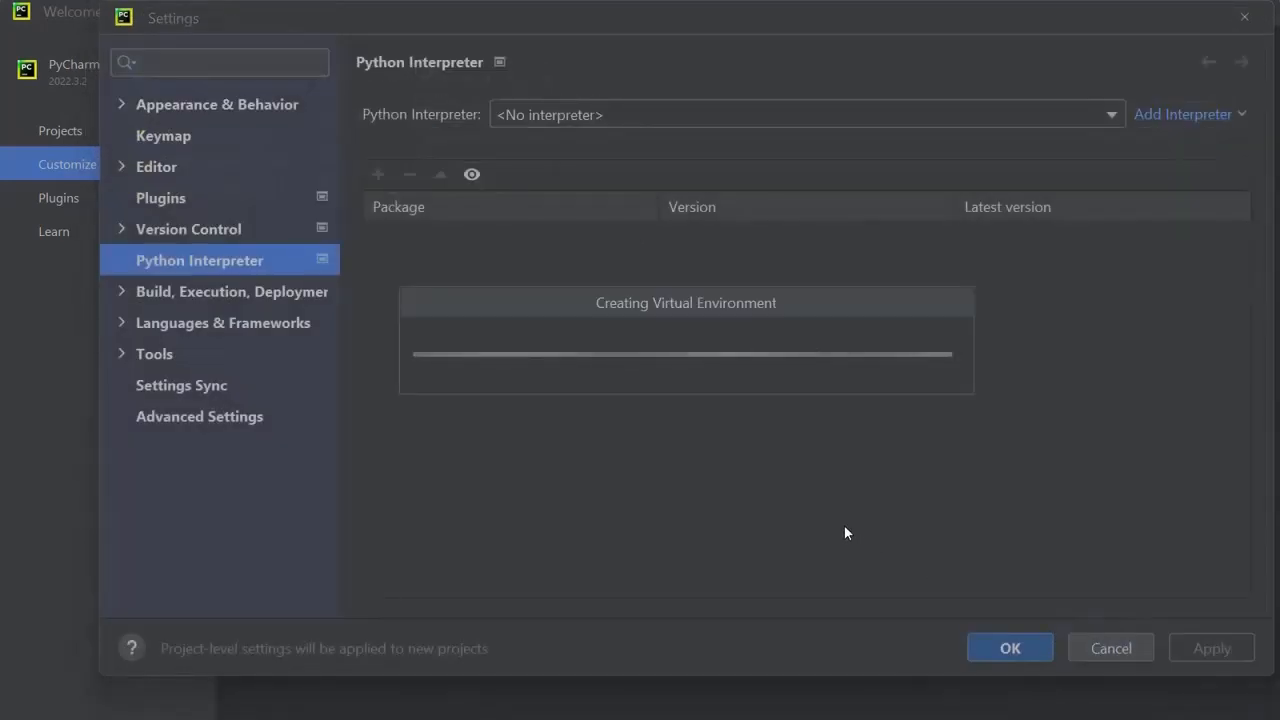
mouse_move(736, 426)
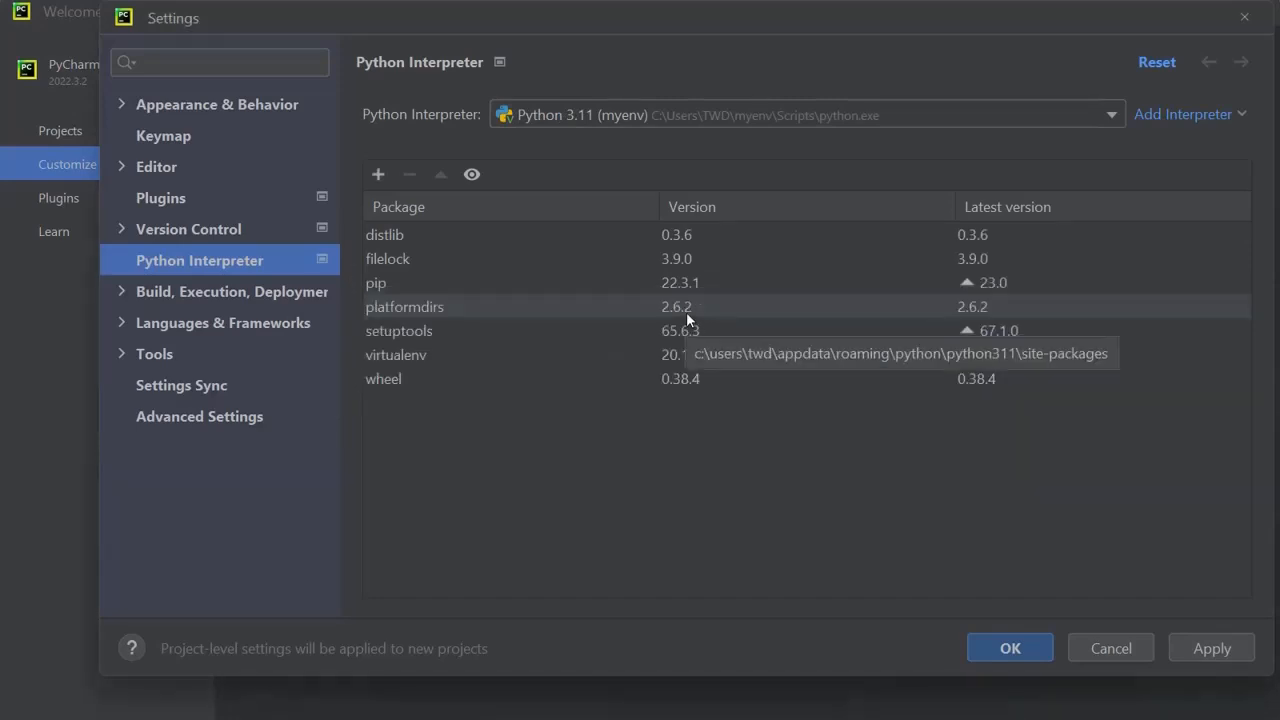
mouse_move(828, 481)
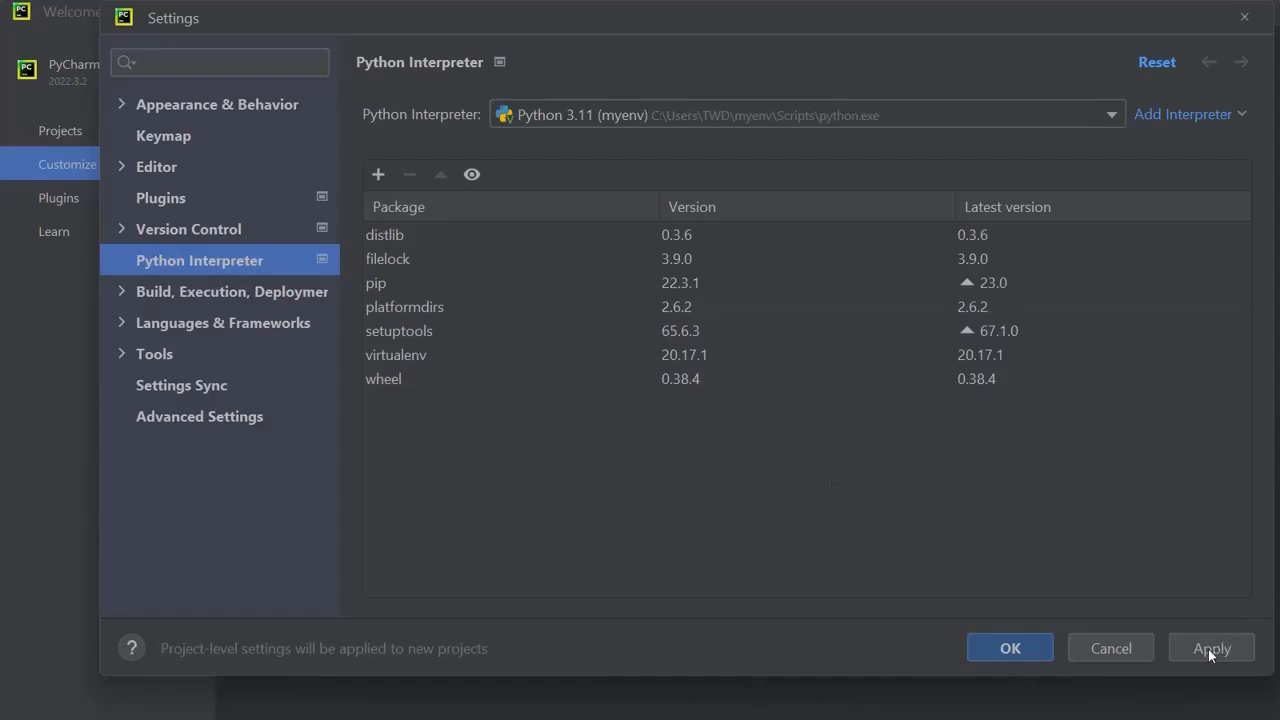
click(1211, 648)
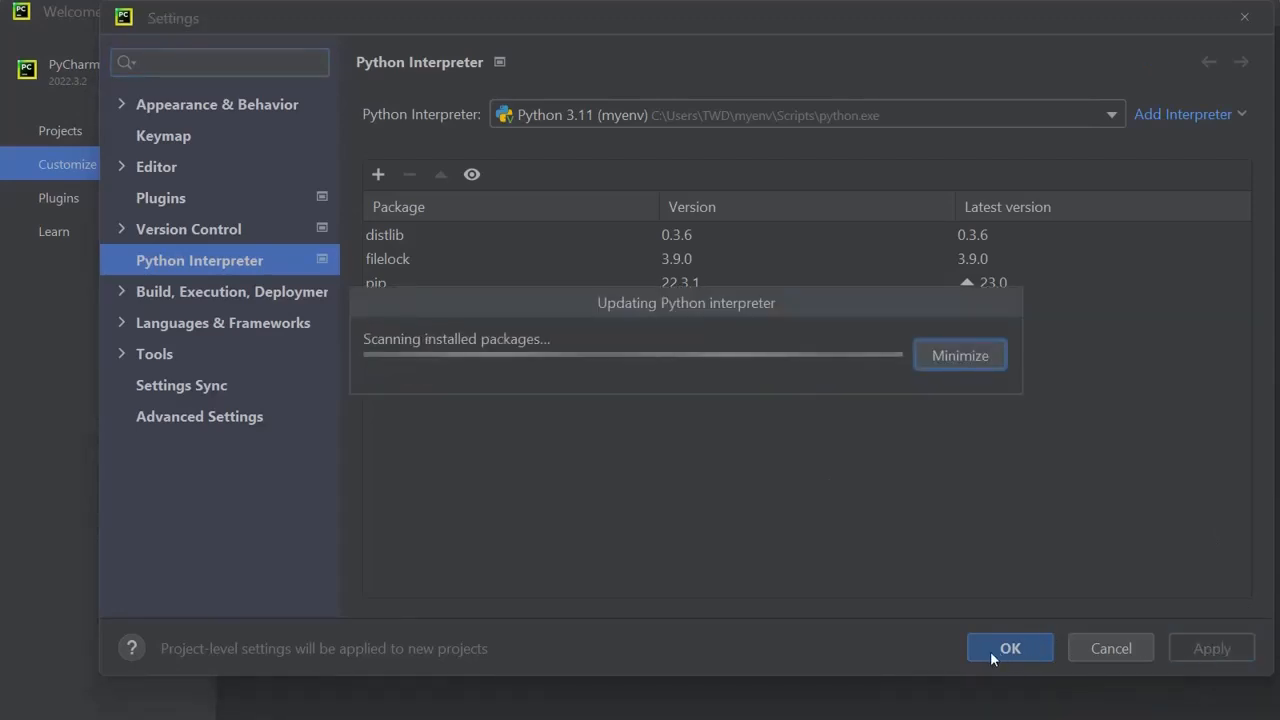
click(1009, 648)
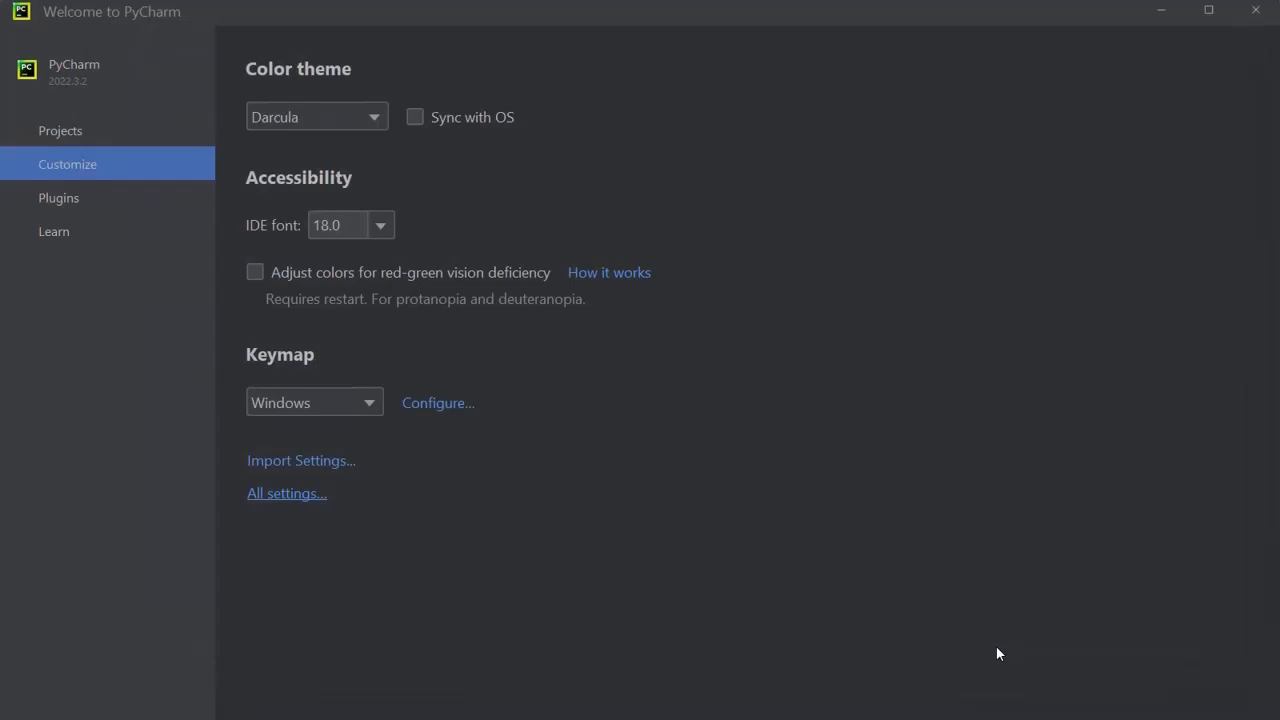
mouse_move(705, 22)
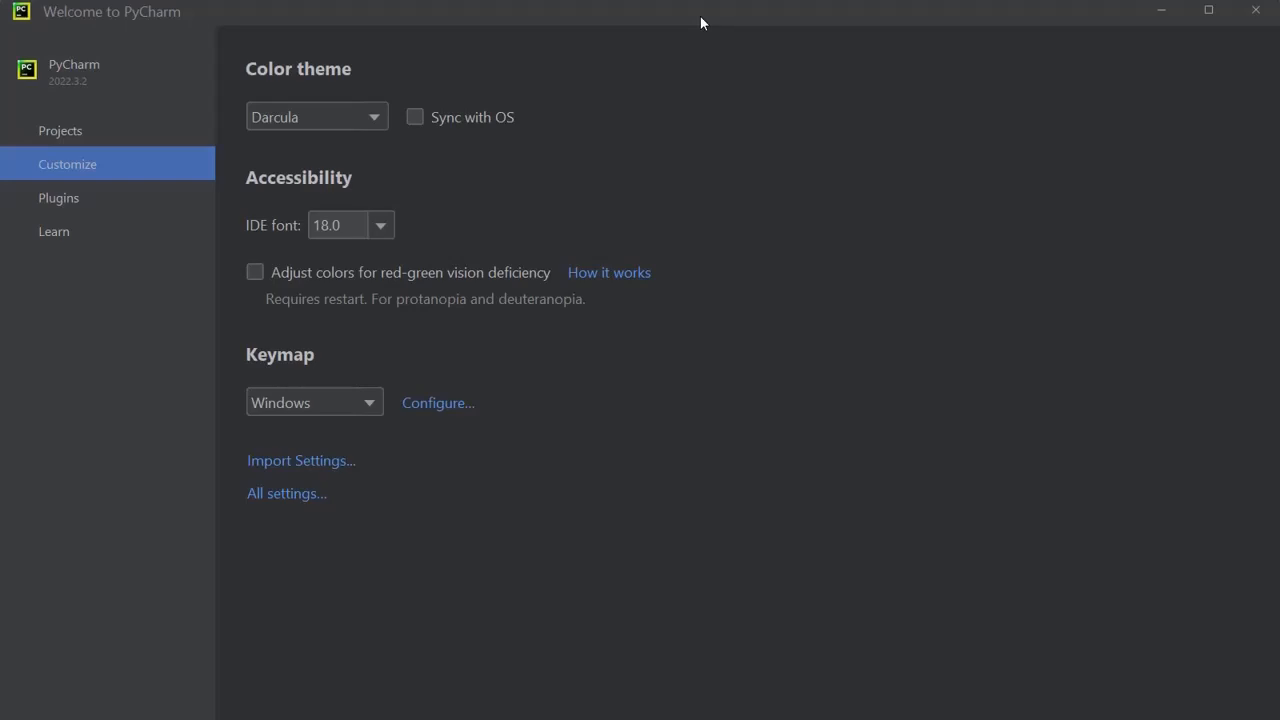
mouse_move(708, 25)
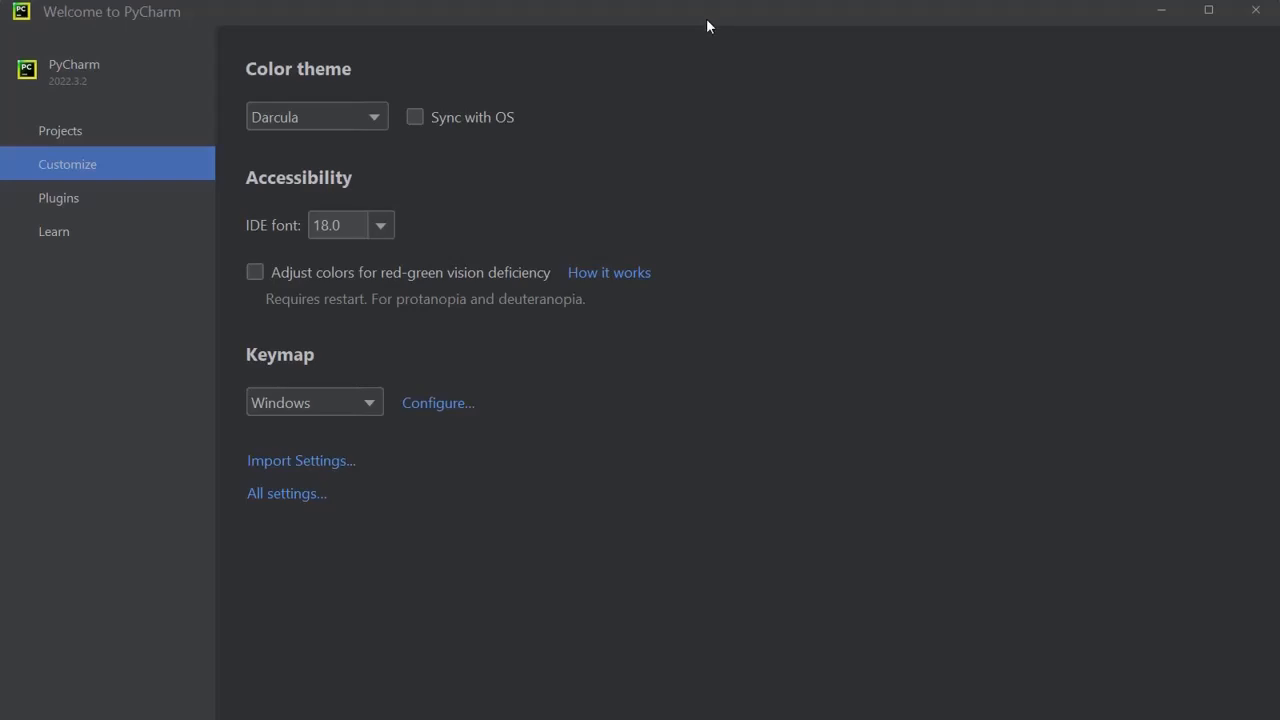
mouse_move(635, 429)
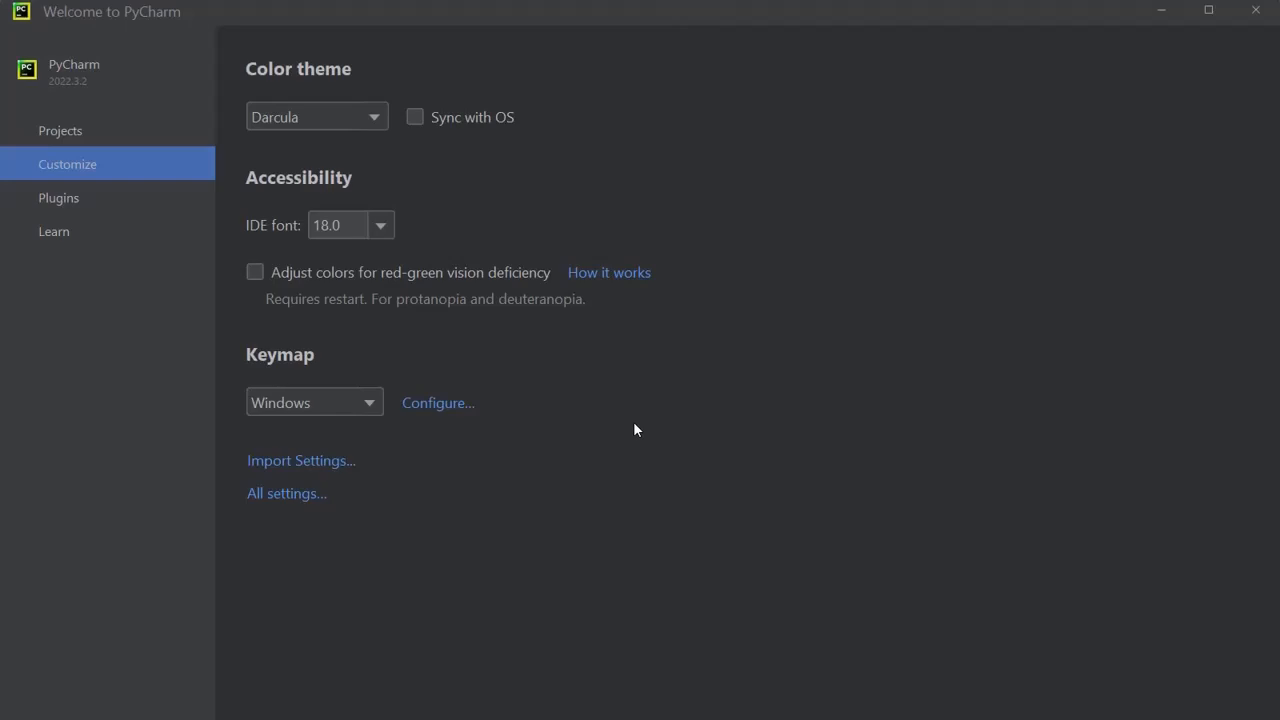
mouse_move(78, 131)
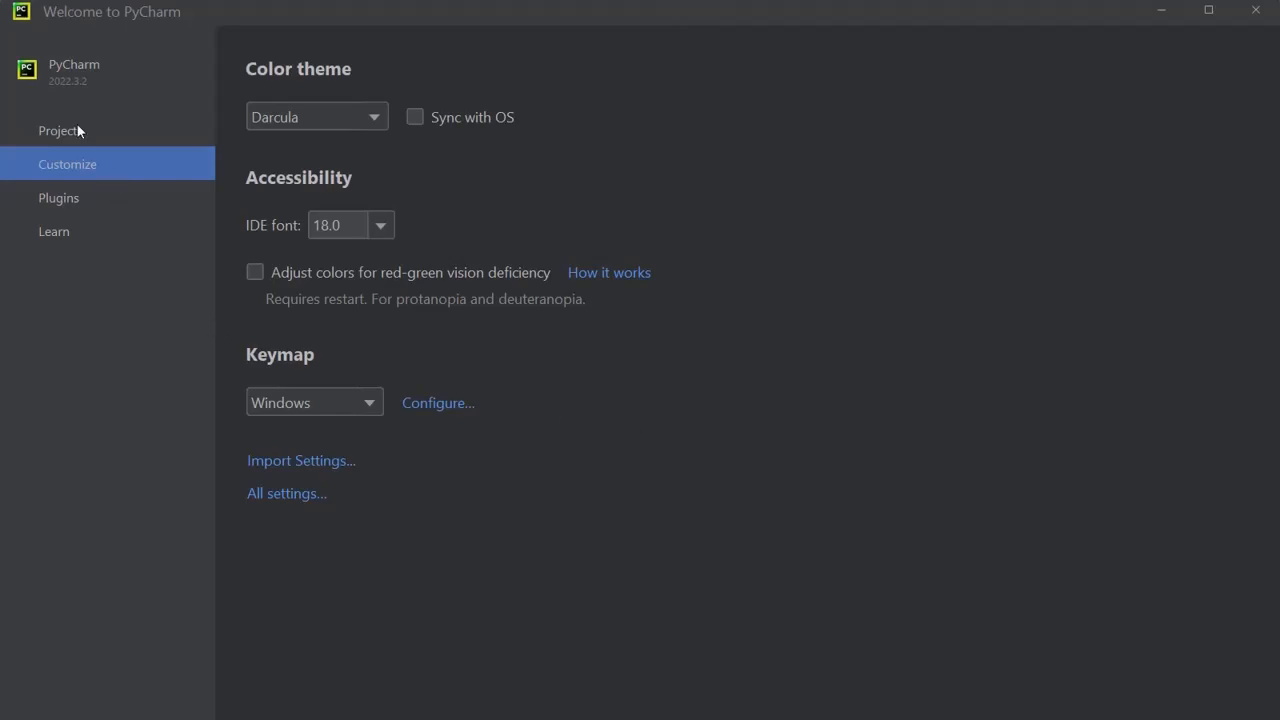
- Start a new project from the Projects page with location PycharmProjects\myfirstproject
click(60, 130)
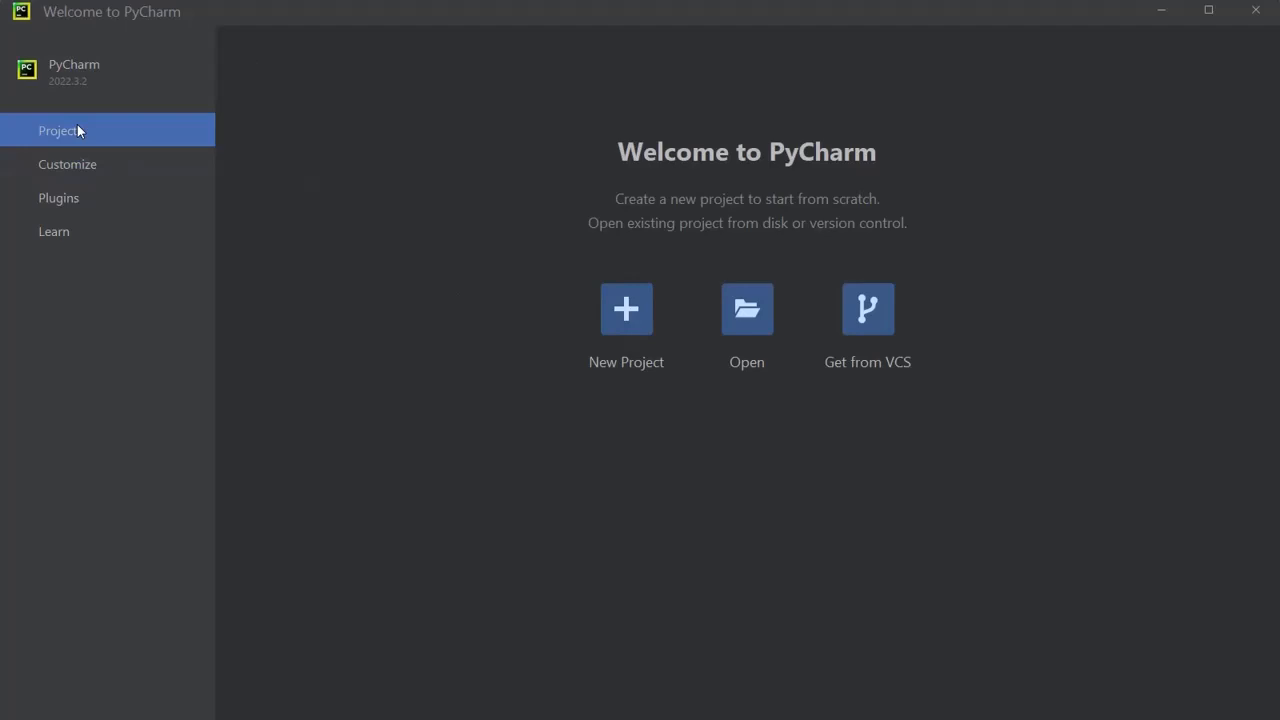
mouse_move(622, 312)
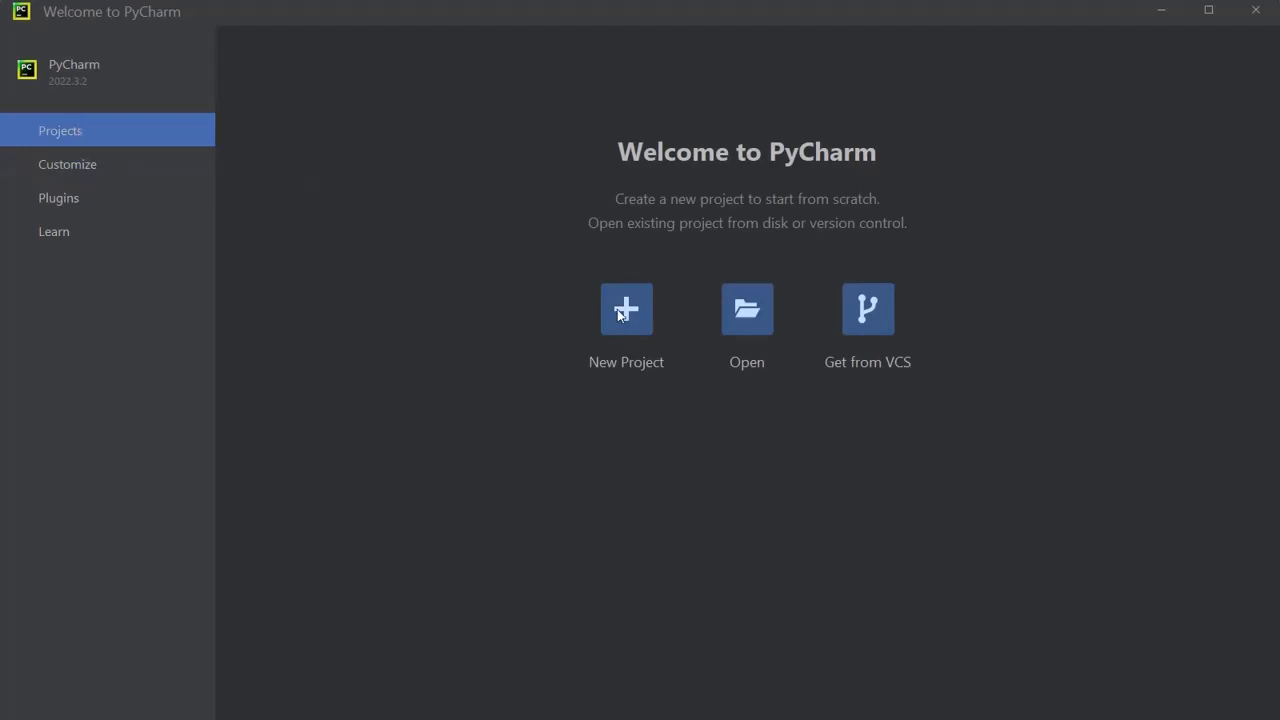
click(626, 308)
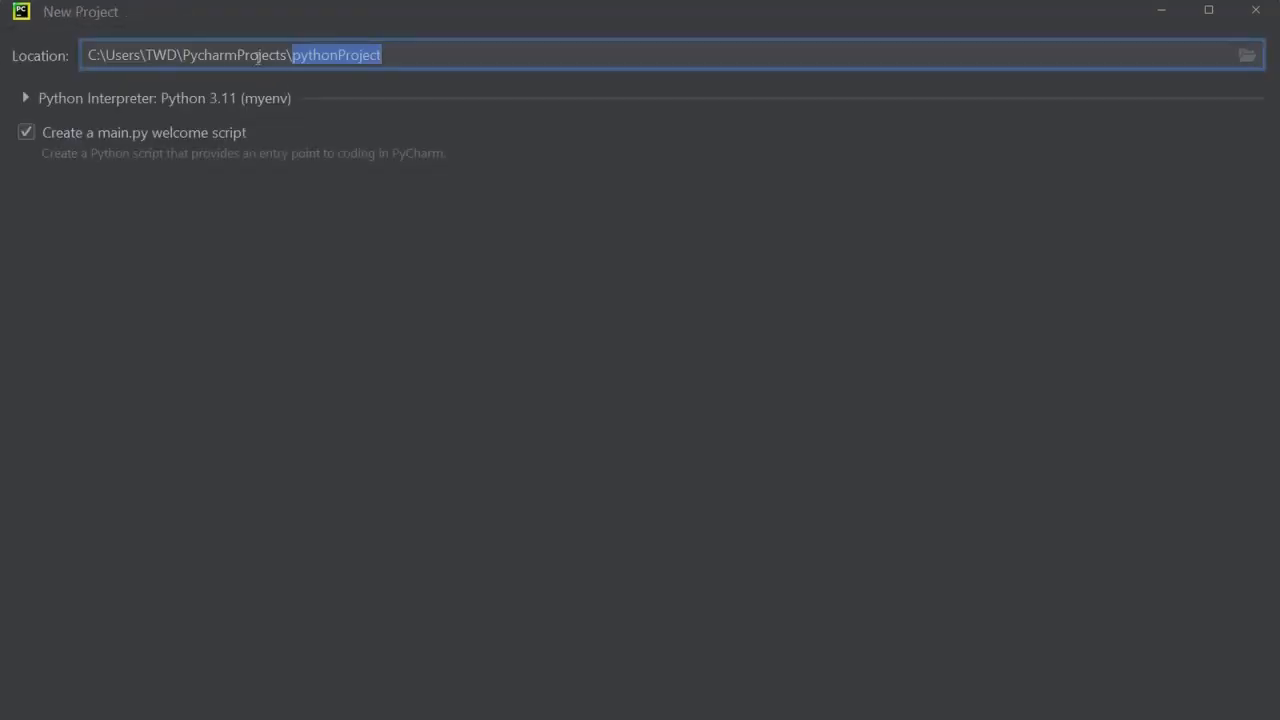
double_click(233, 55)
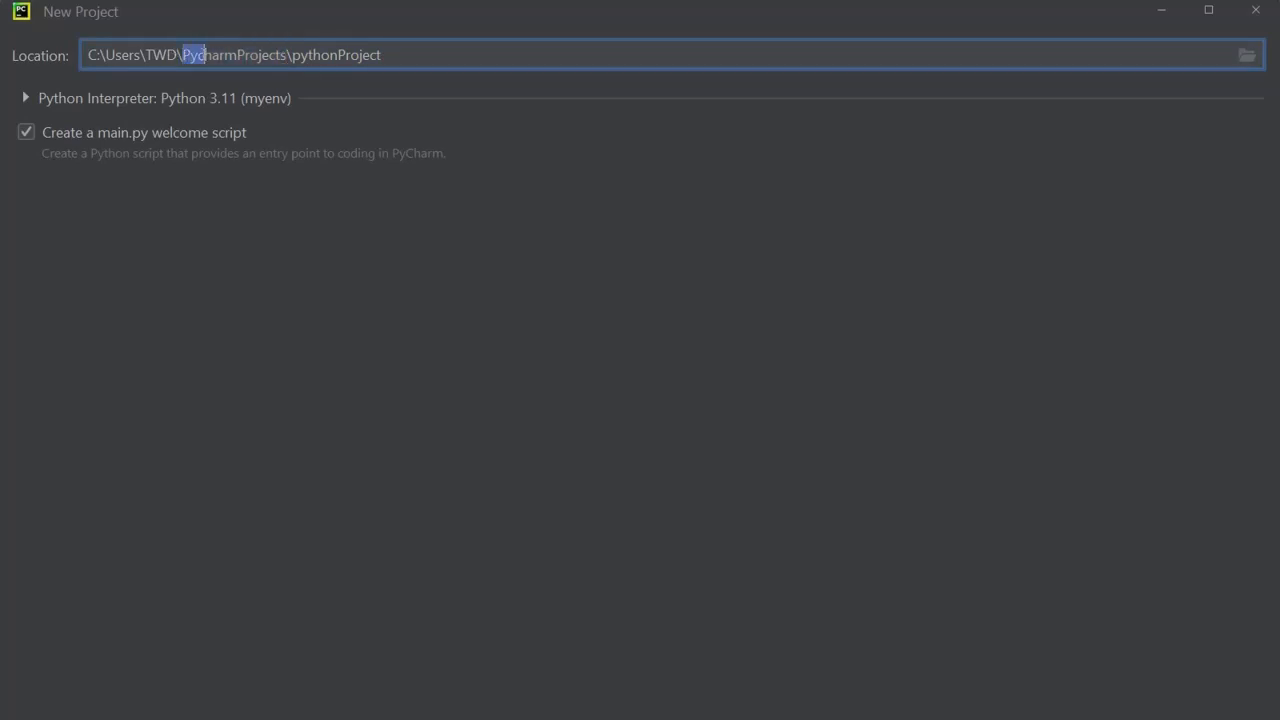
click(380, 55)
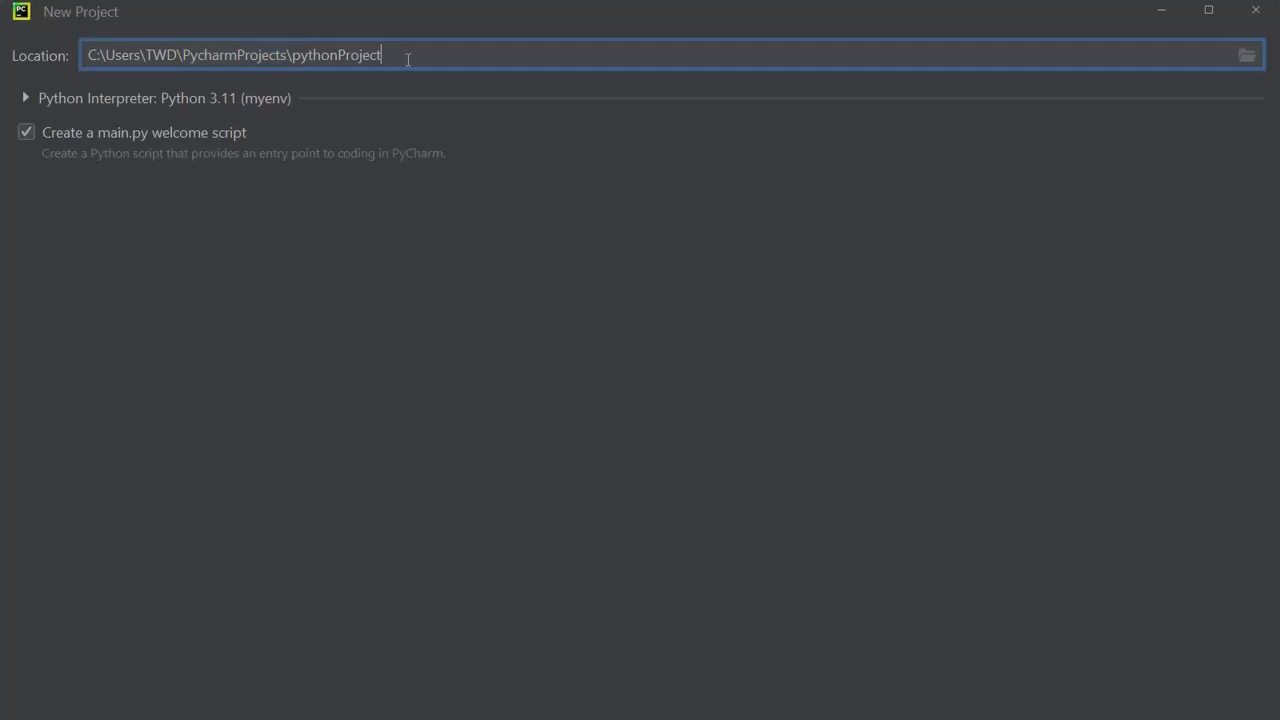
double_click(336, 54)
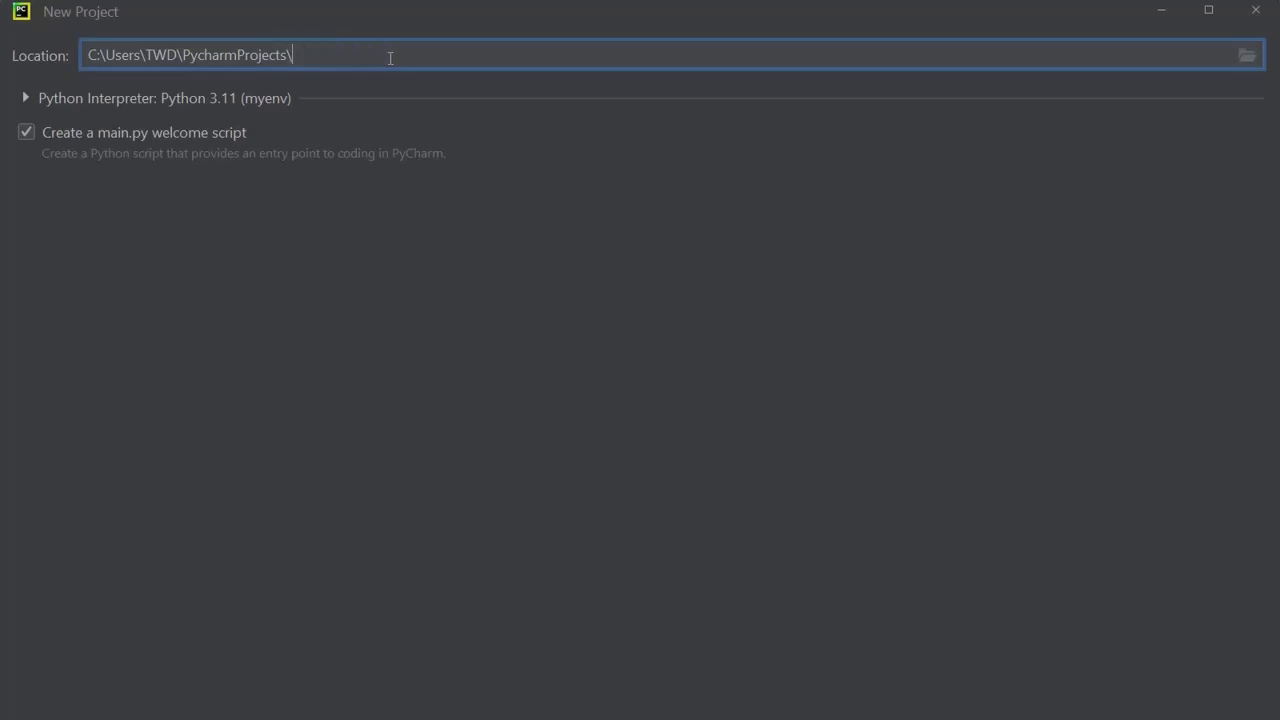
text(myf)
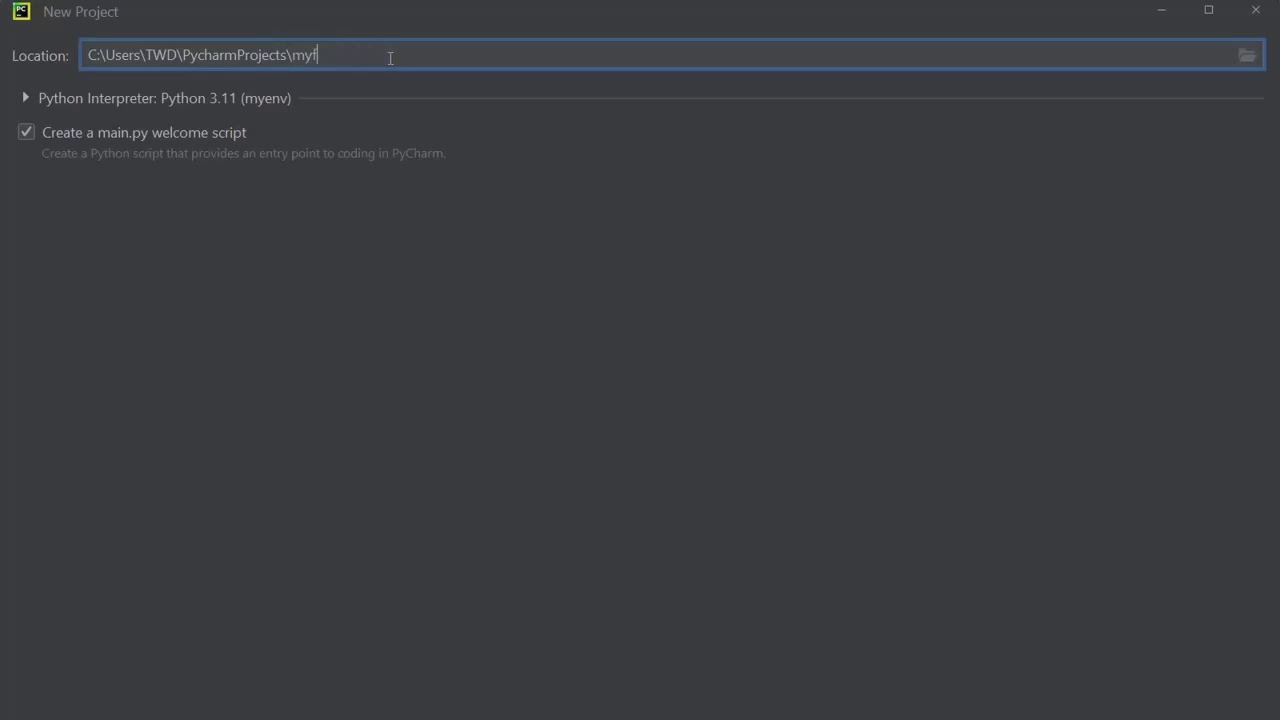
text(irst)
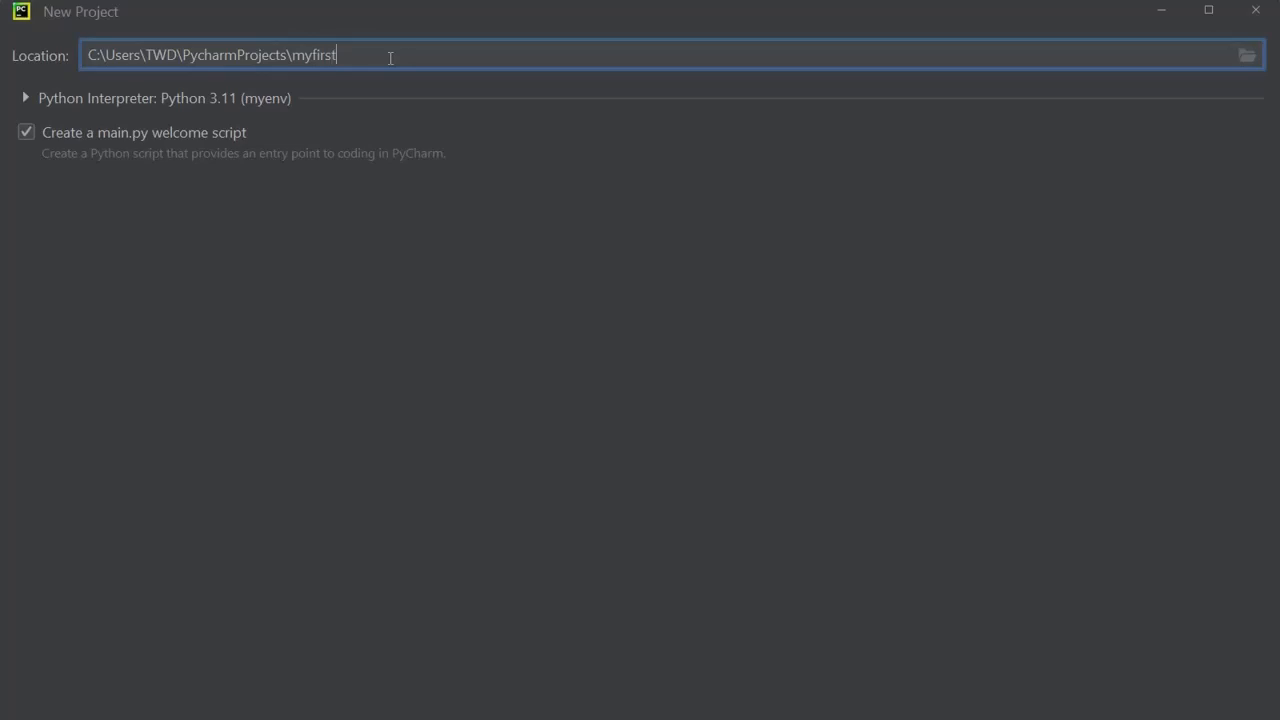
text(project)
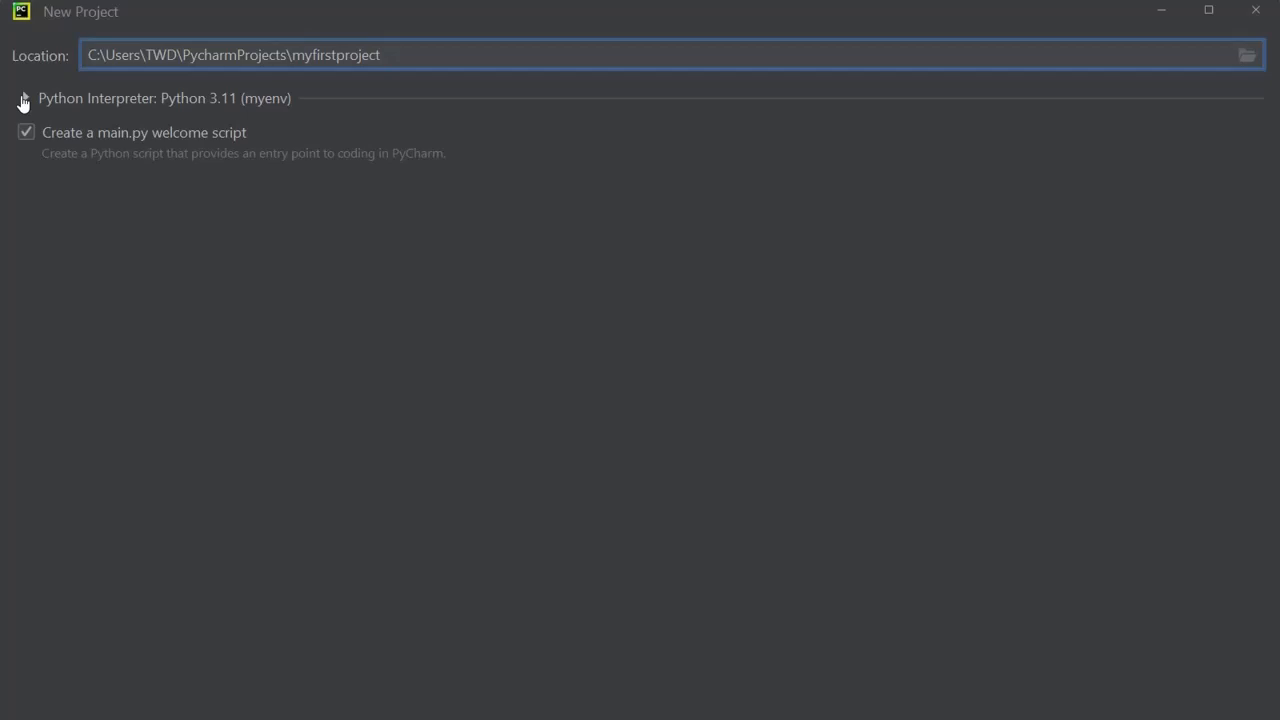
- Keep the previously configured Python 3.11 (myenv) interpreter and uncheck the main.py welcome script
click(25, 98)
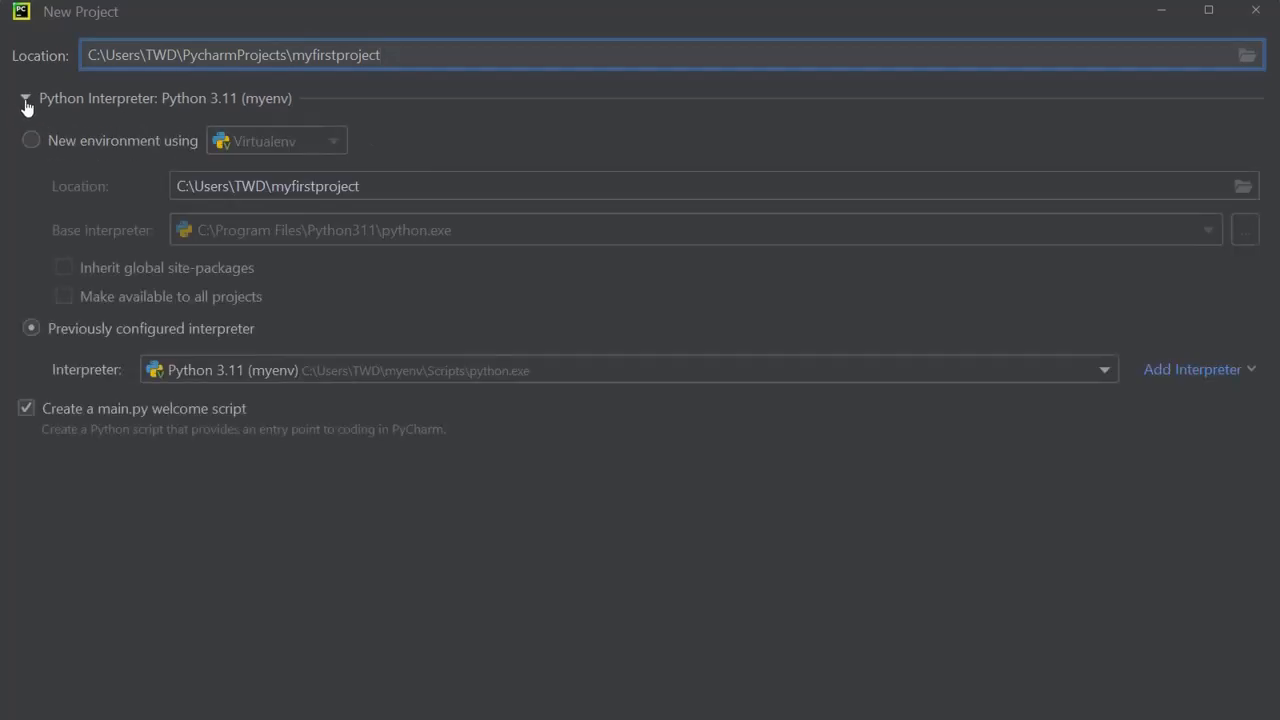
mouse_move(113, 103)
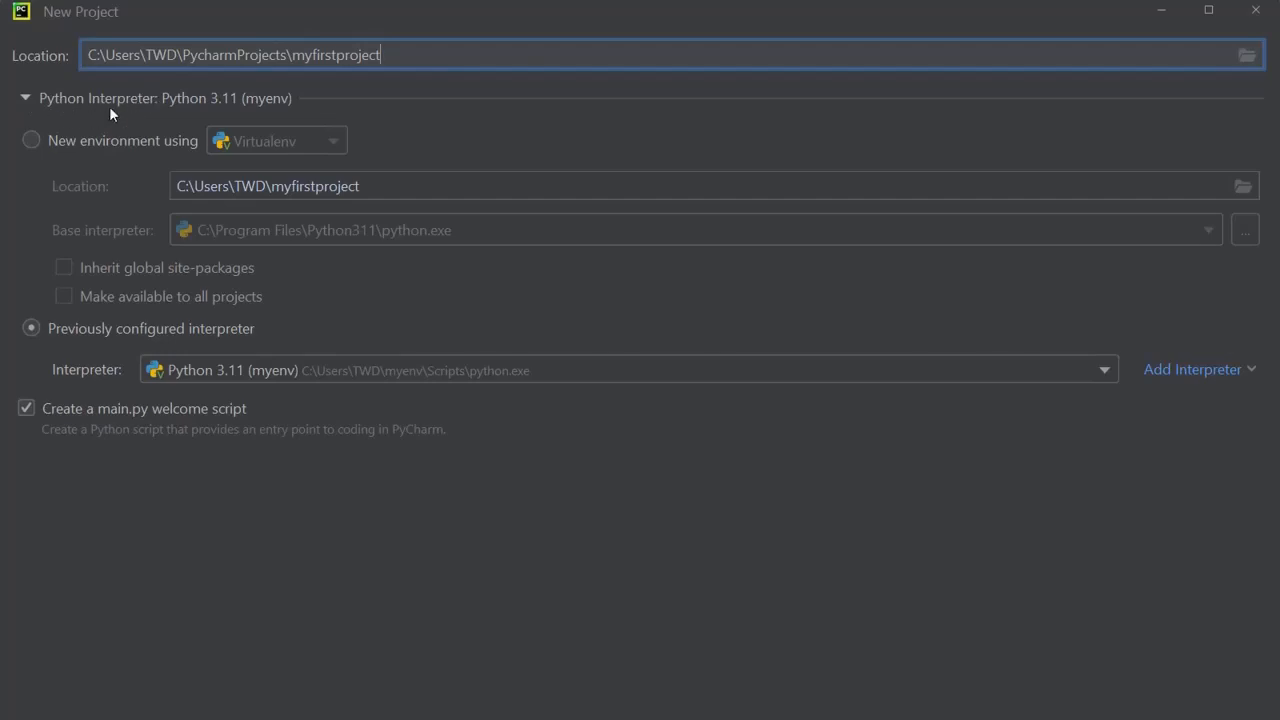
mouse_move(204, 112)
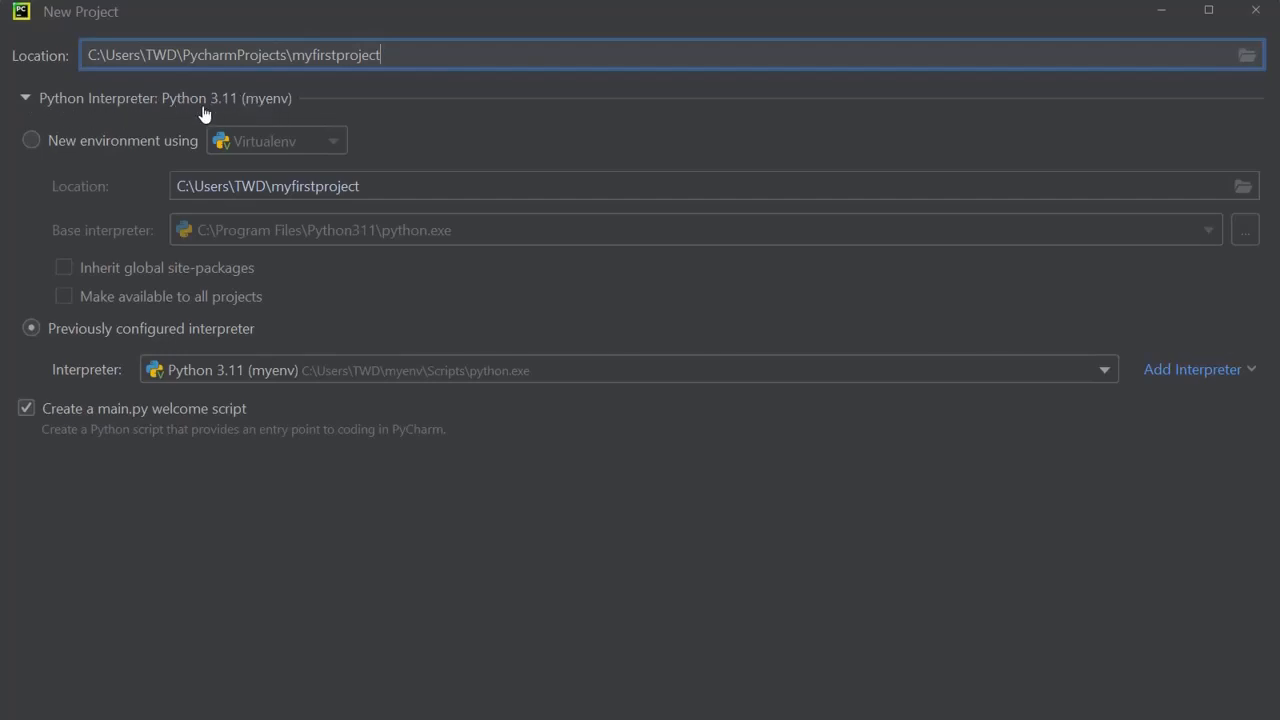
mouse_move(265, 105)
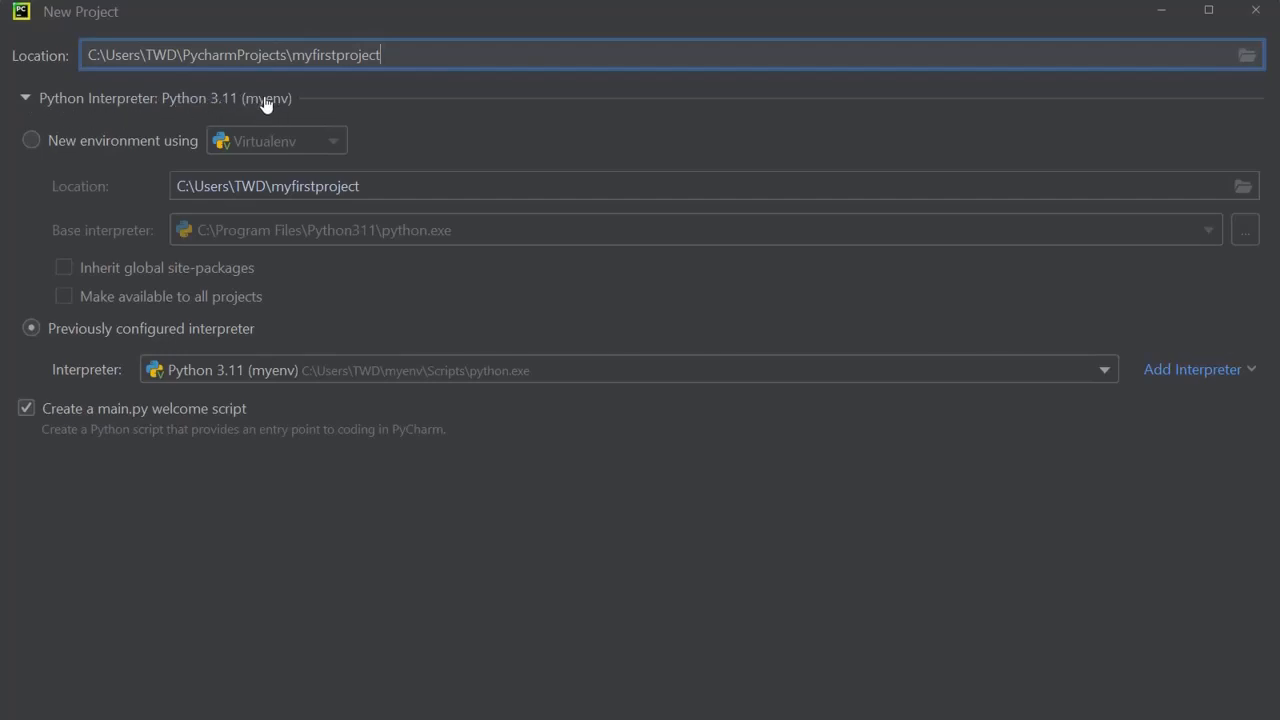
mouse_move(280, 107)
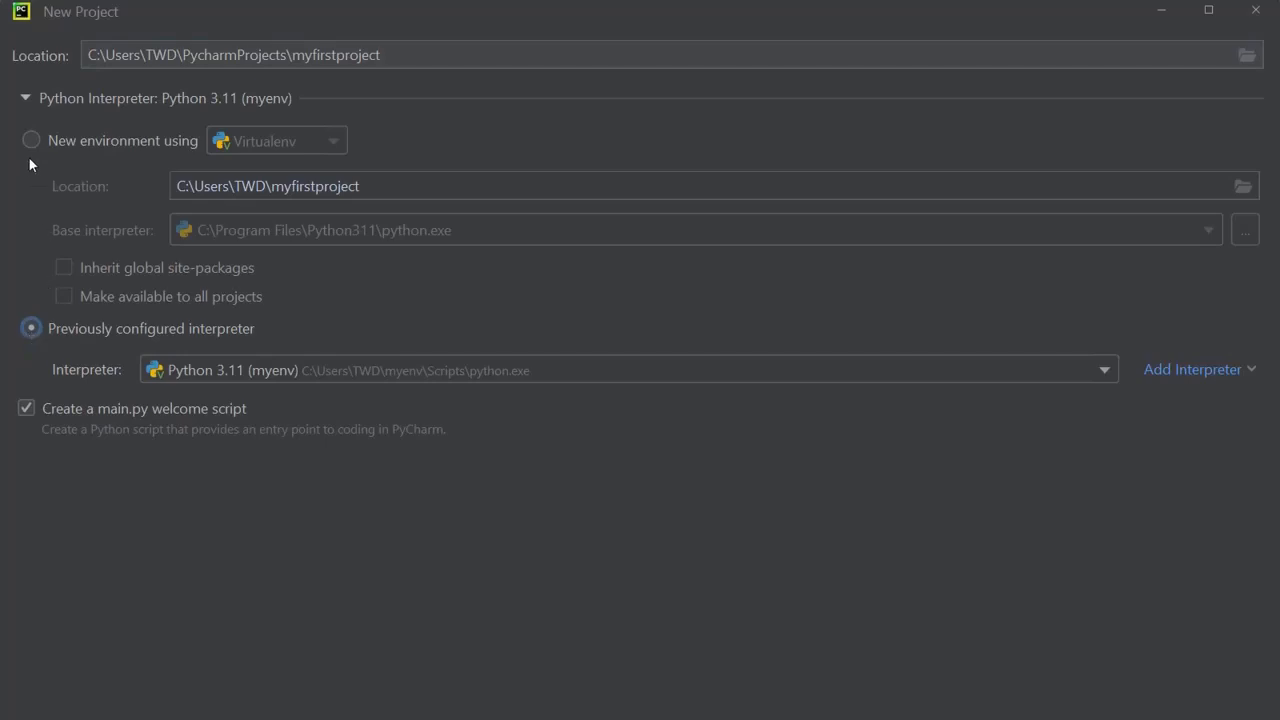
click(30, 140)
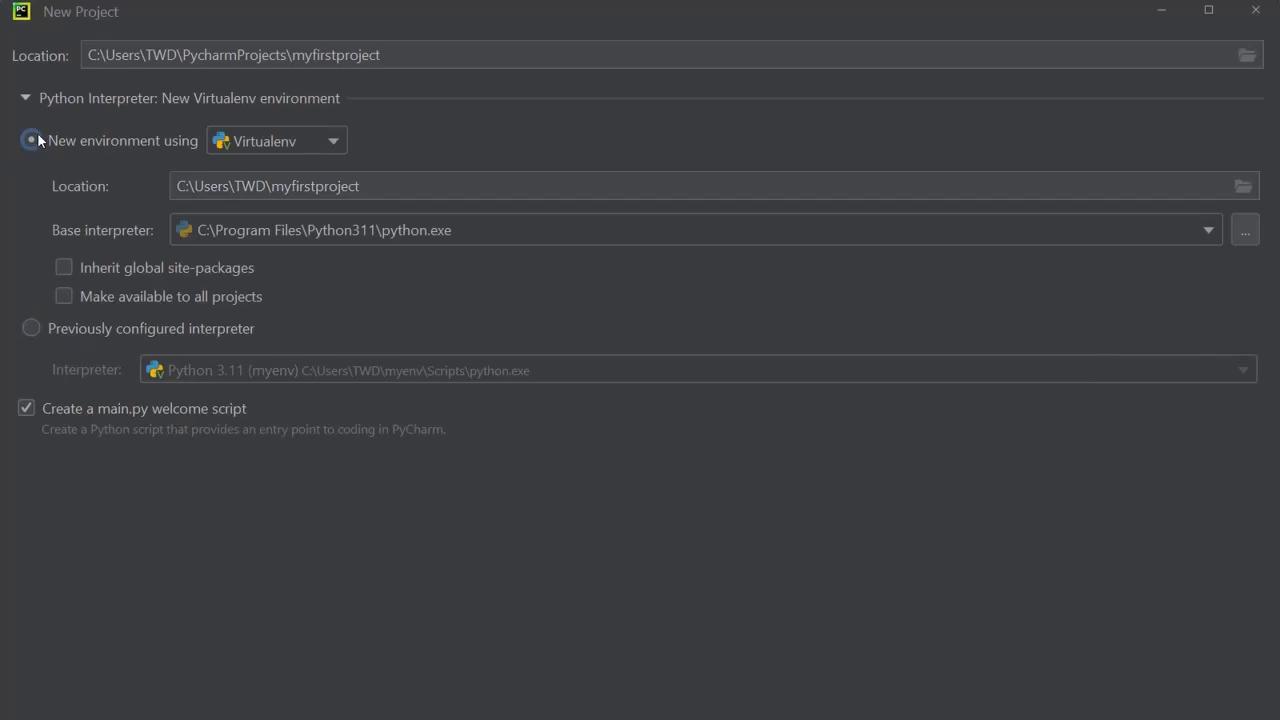
click(30, 328)
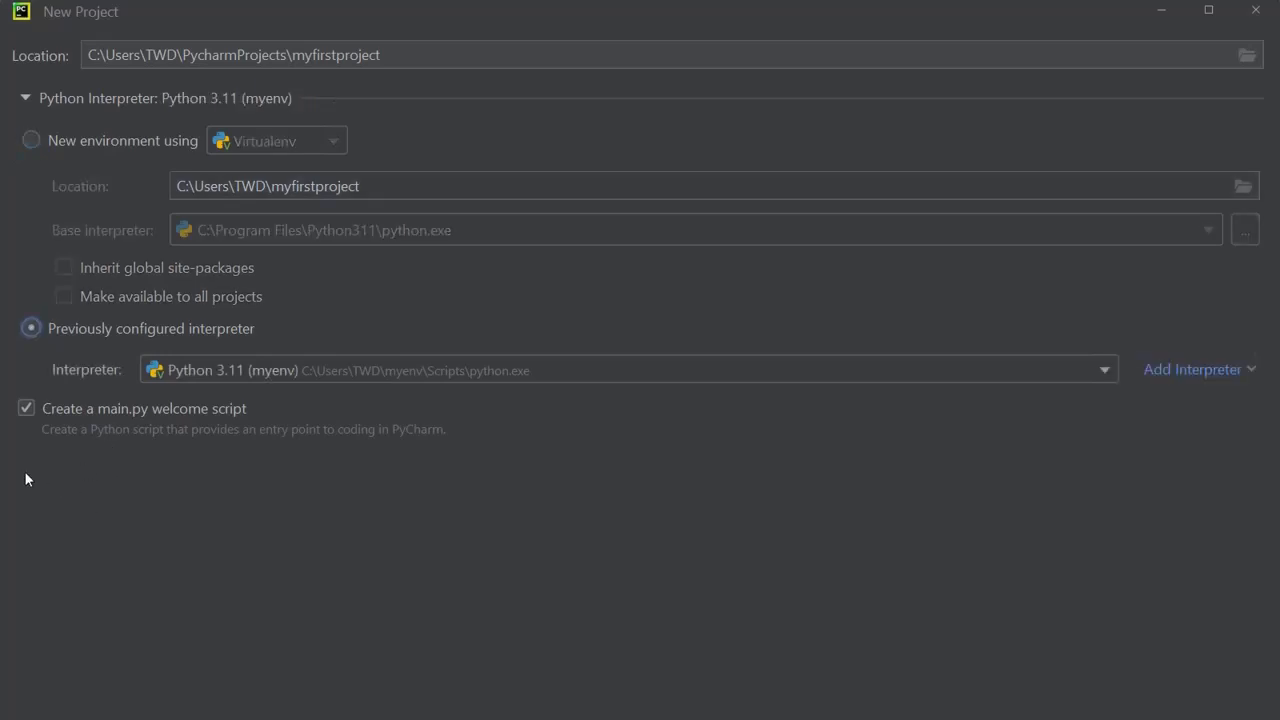
mouse_move(28, 413)
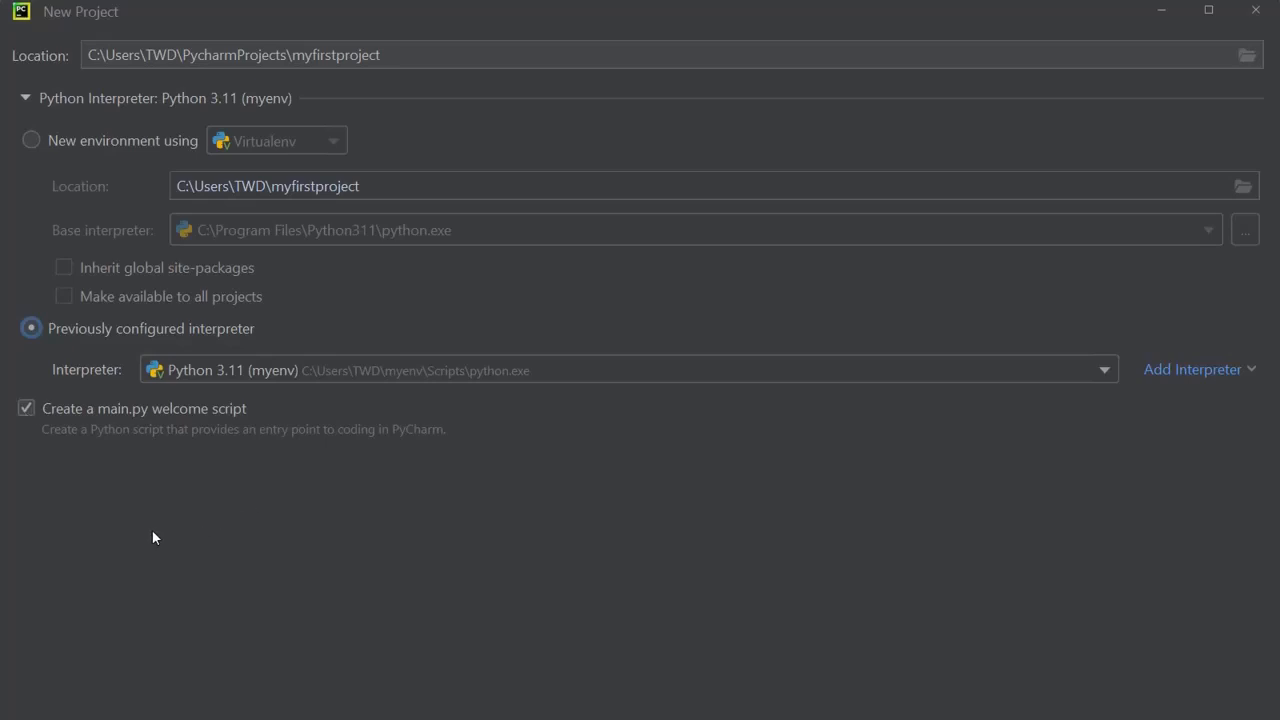
click(26, 408)
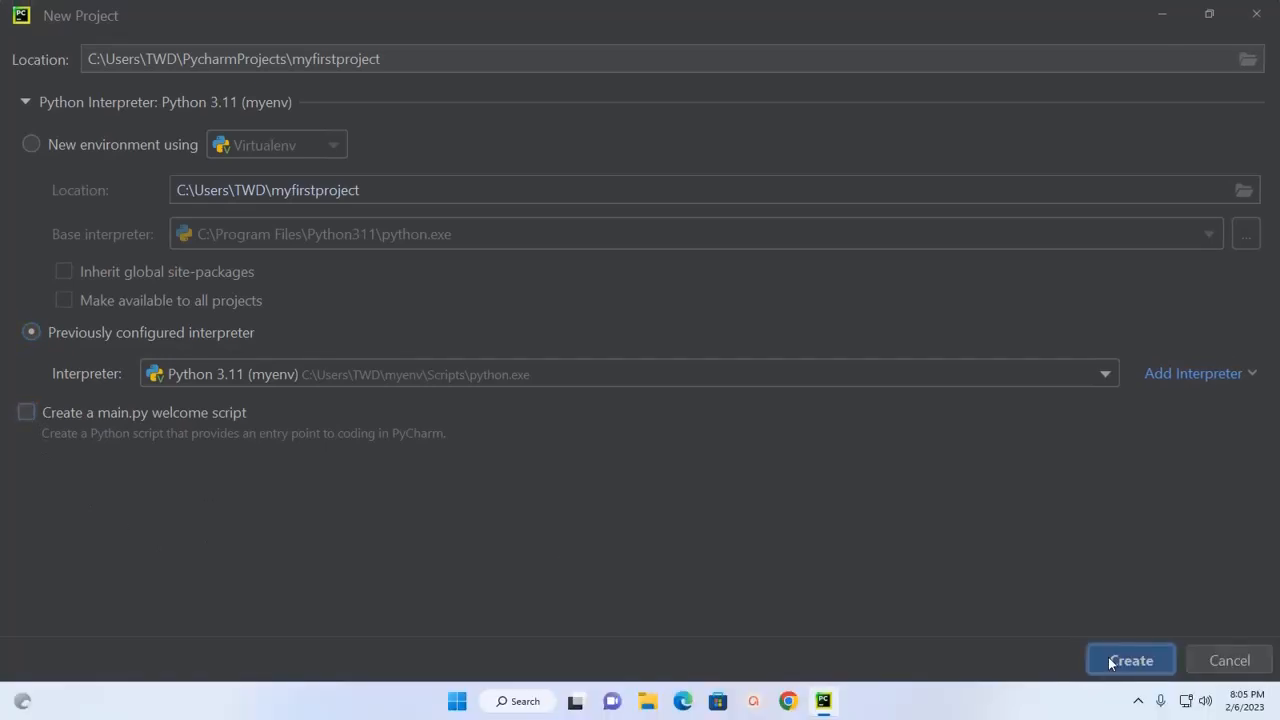
- Create myfirstproject, dismiss the shared indexes notice, and select the project folder
click(1130, 660)
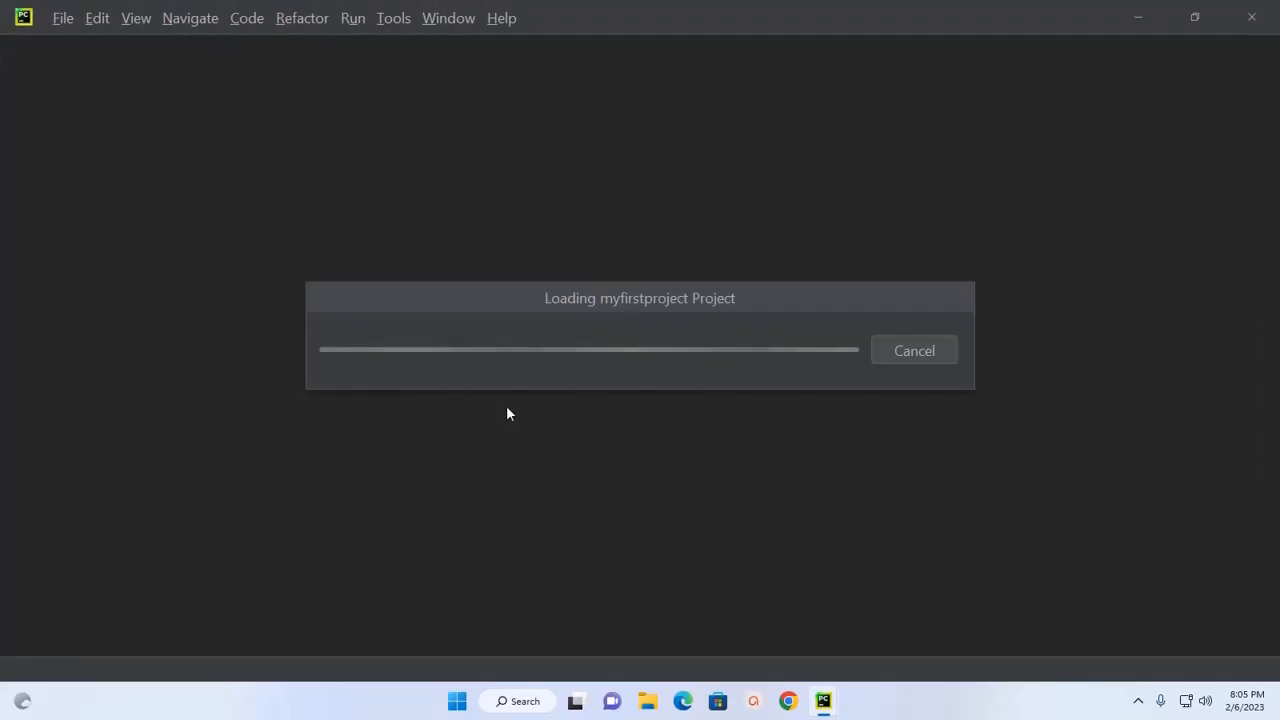
mouse_move(679, 312)
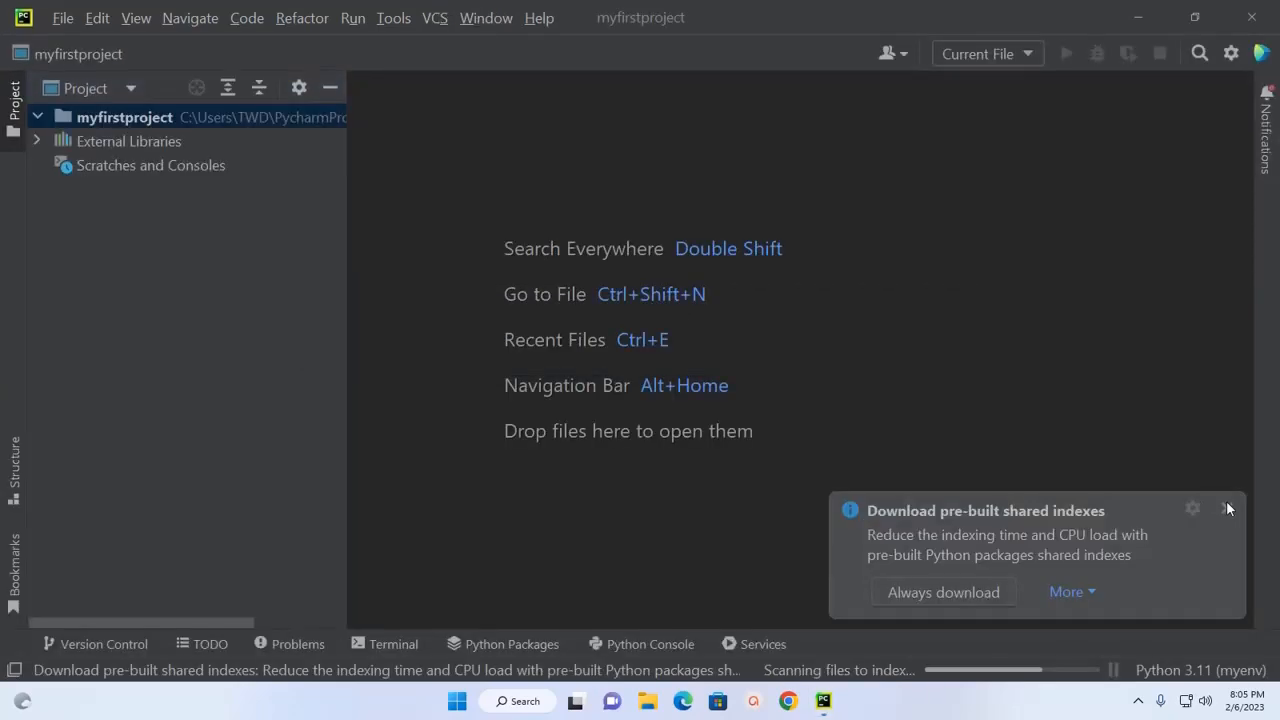
click(1229, 508)
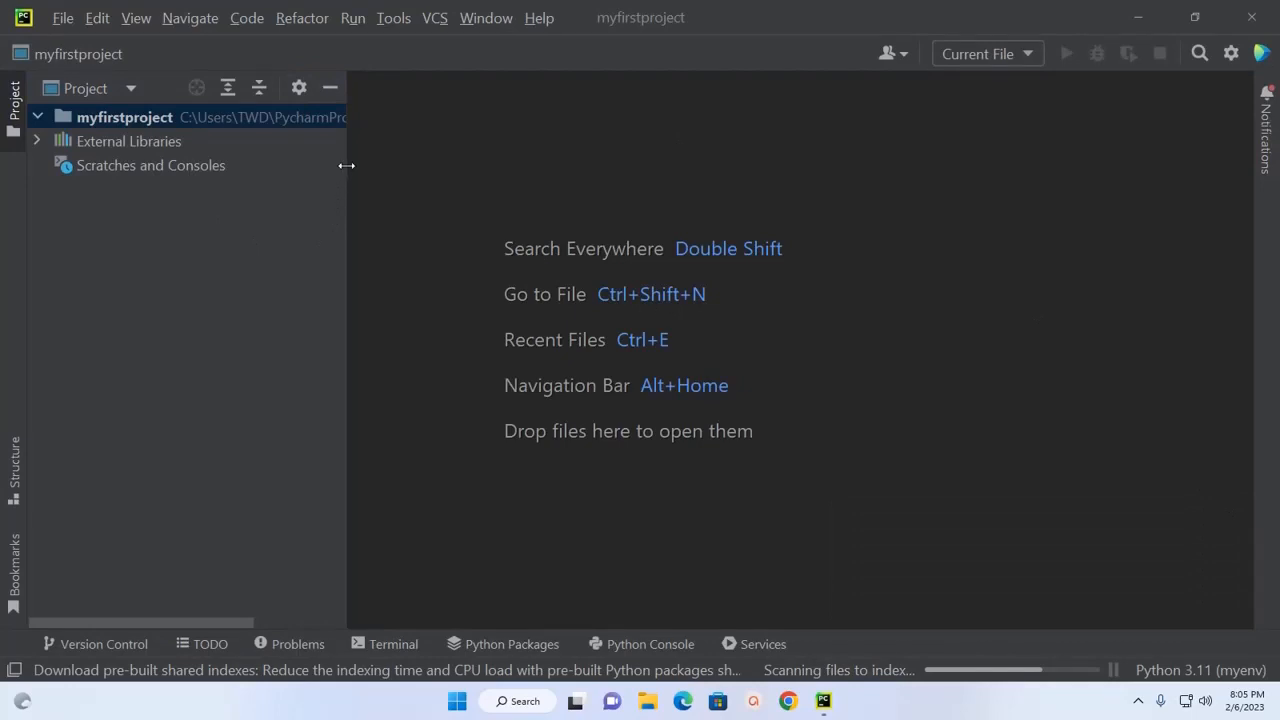
drag(347, 165, 270, 165)
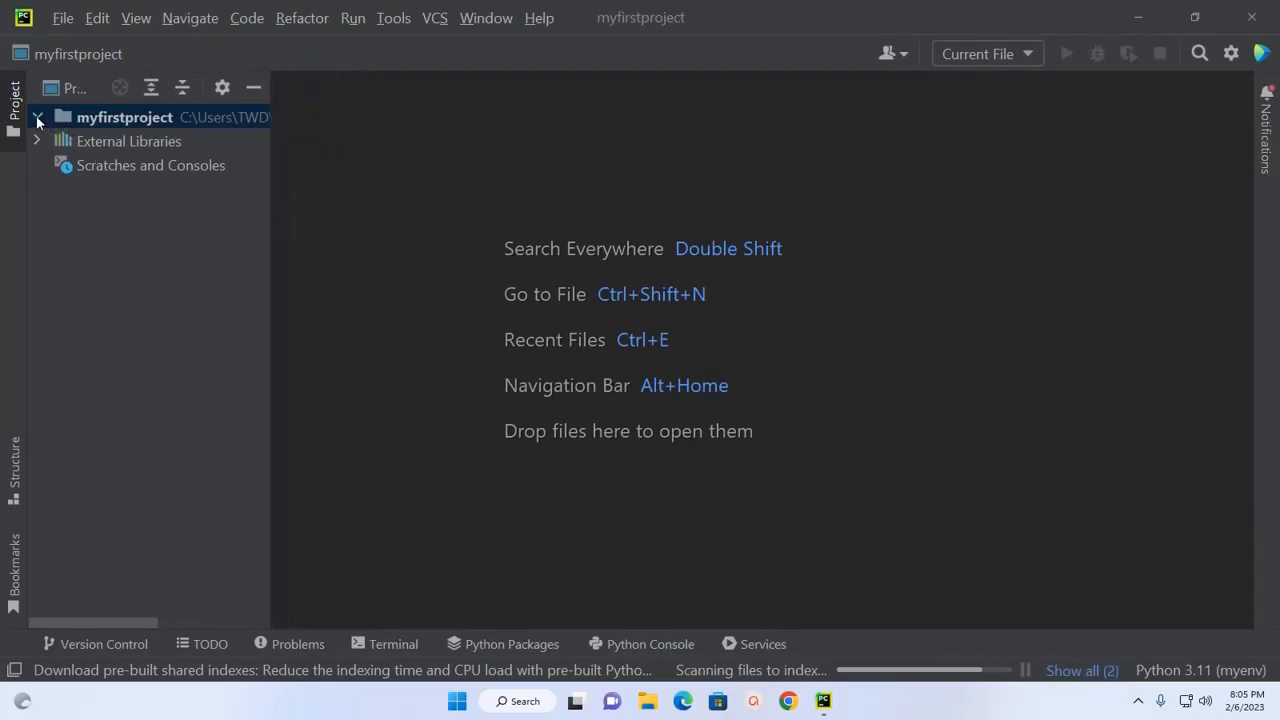
click(124, 117)
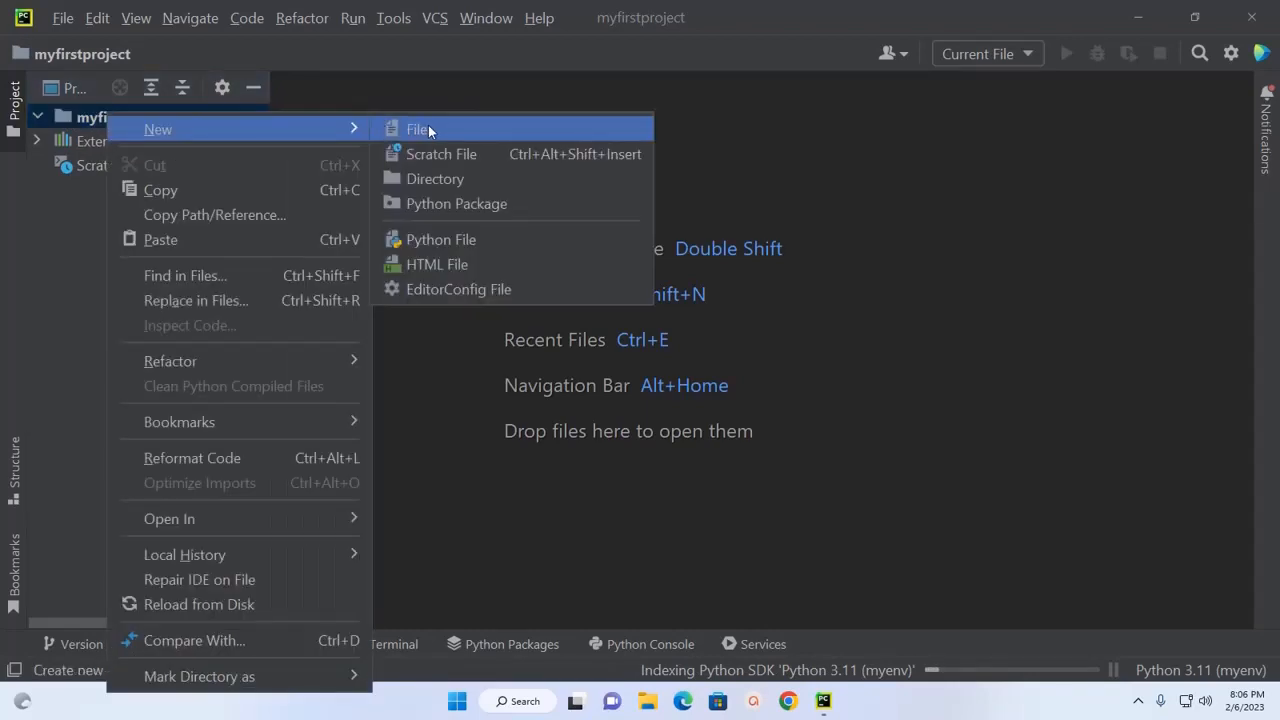
mouse_move(440, 239)
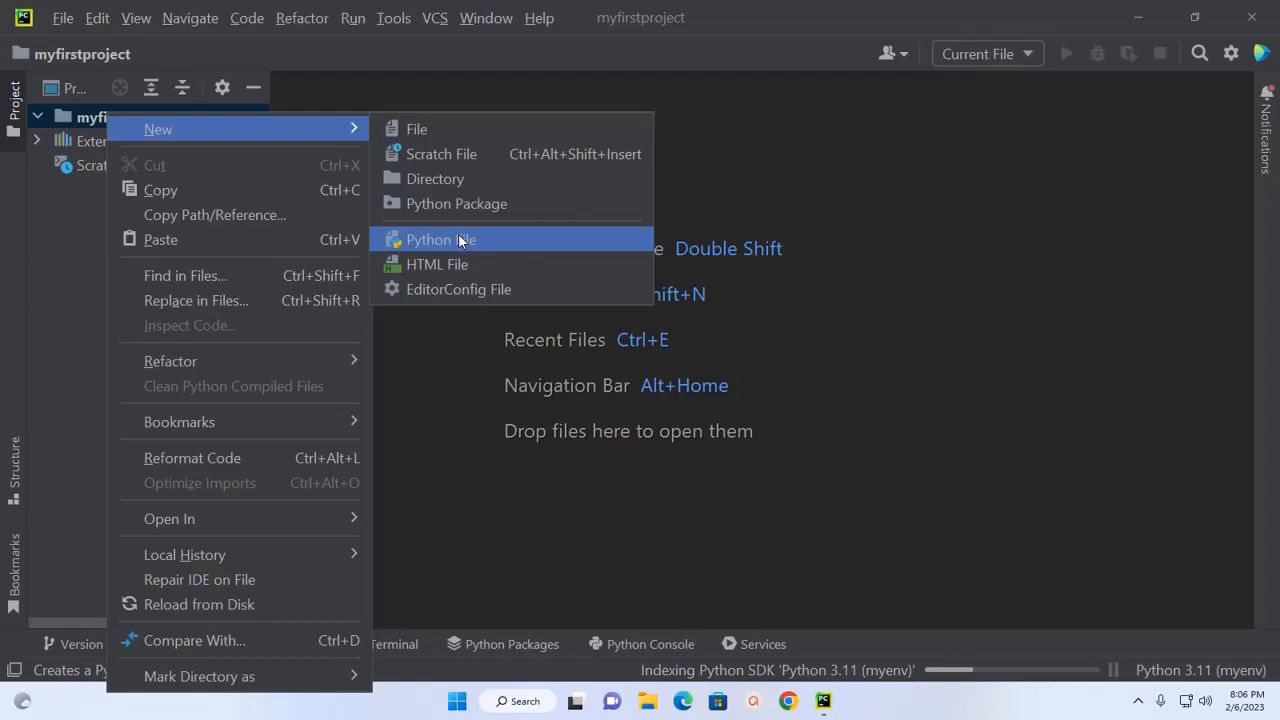
- Create a new Python file named main in myfirstproject
click(440, 239)
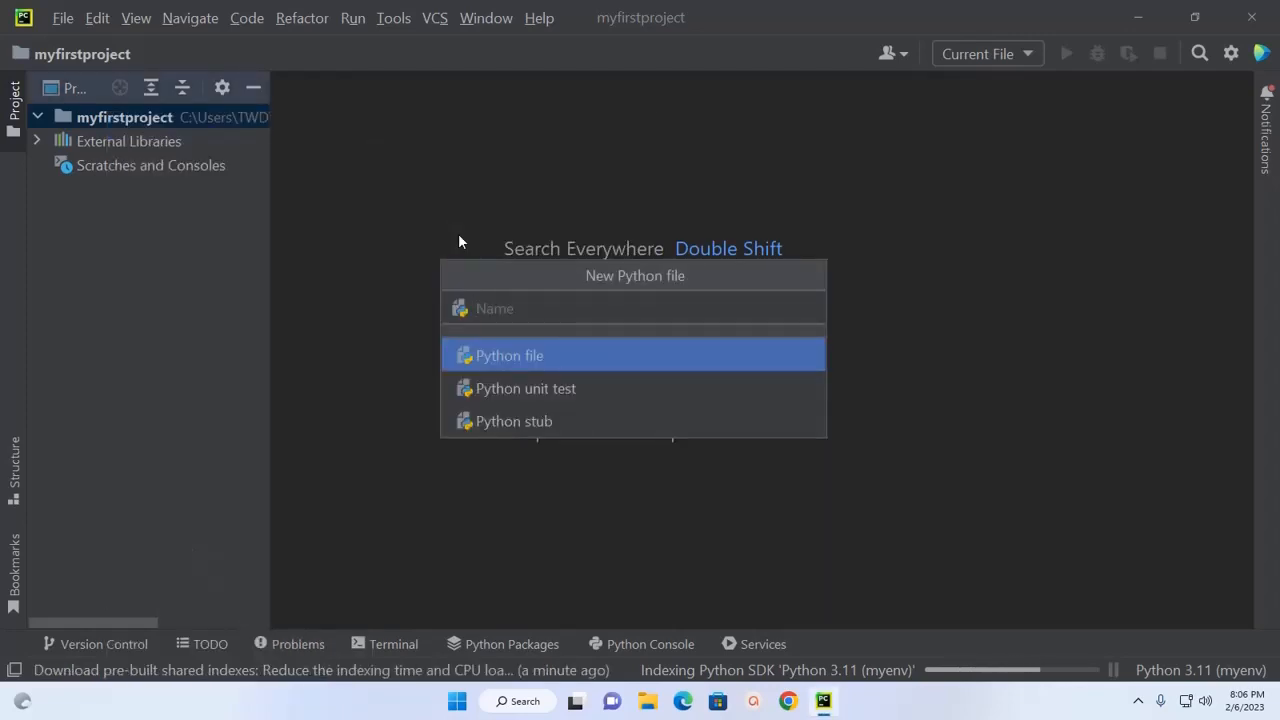
text(main)
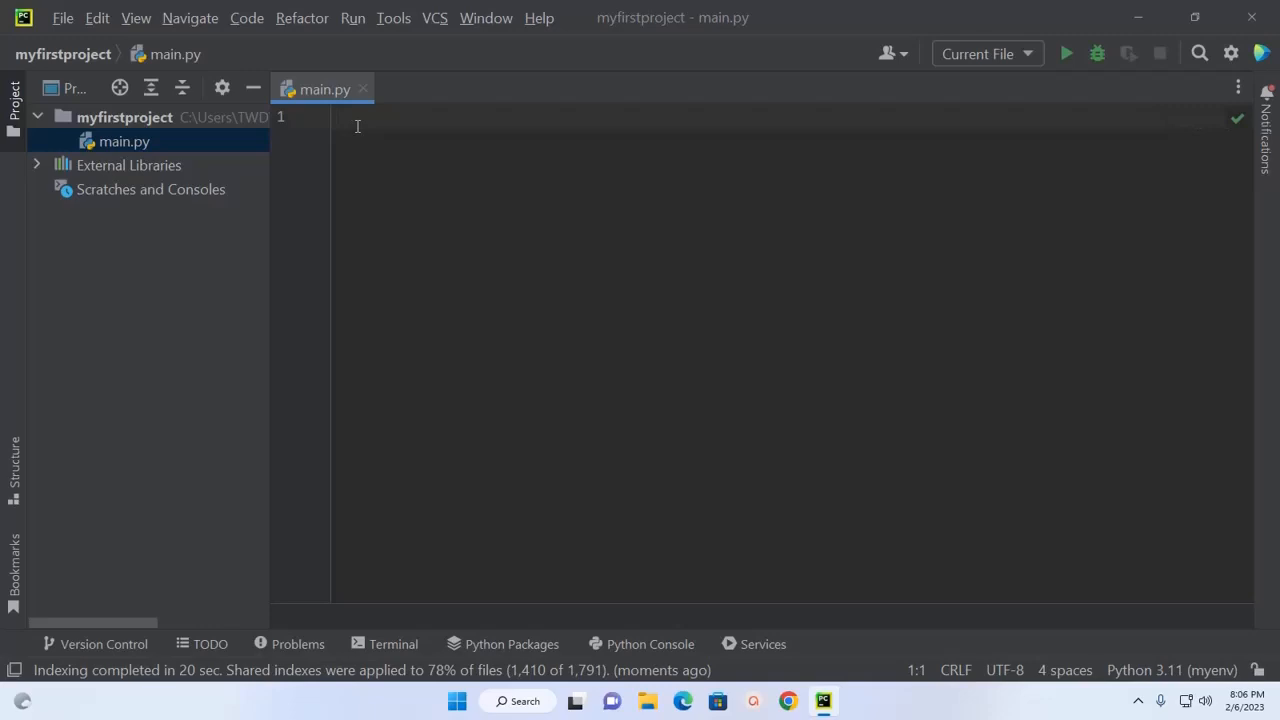
- Enter print("Hello World!") as the line in main.py
text(prin)
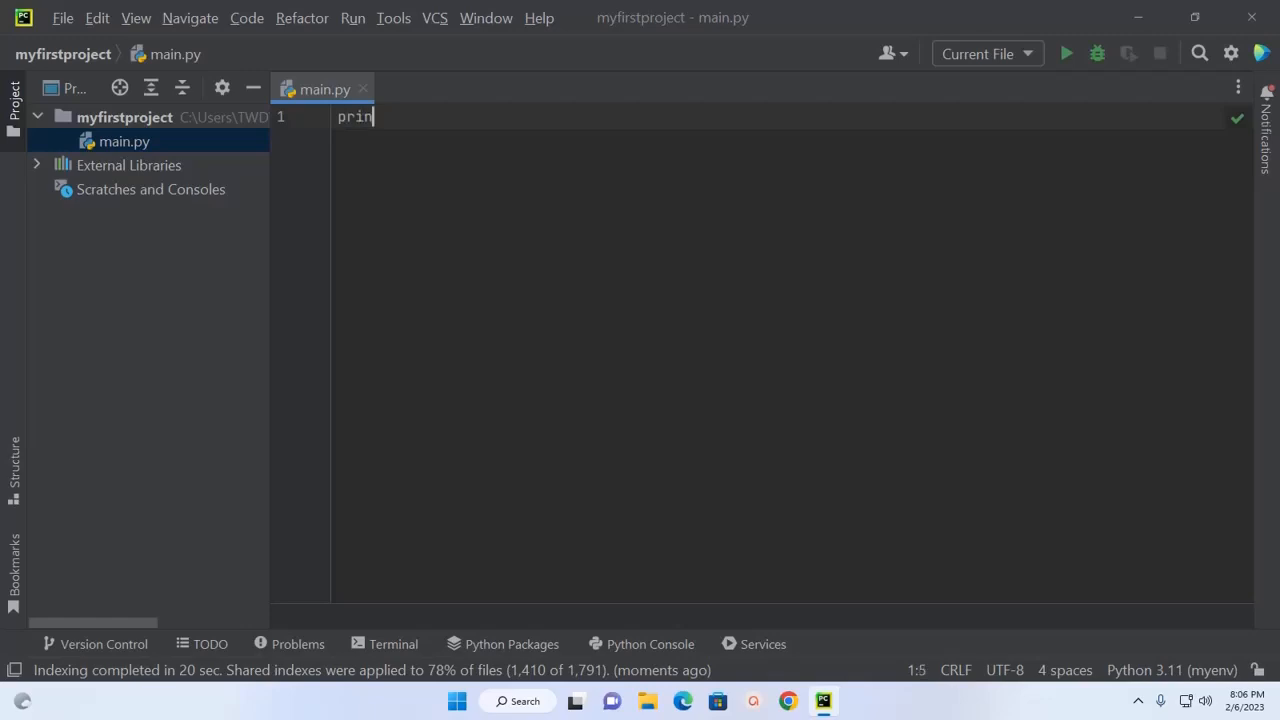
text(t())
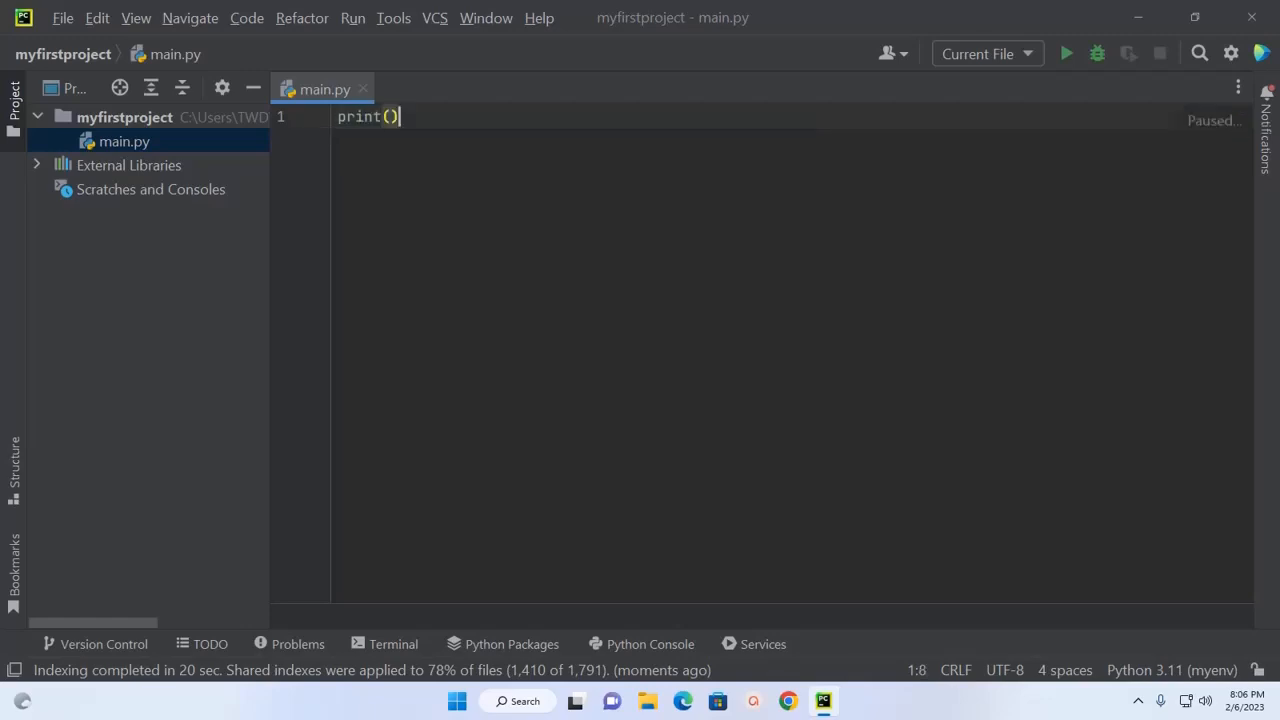
text("Hel)
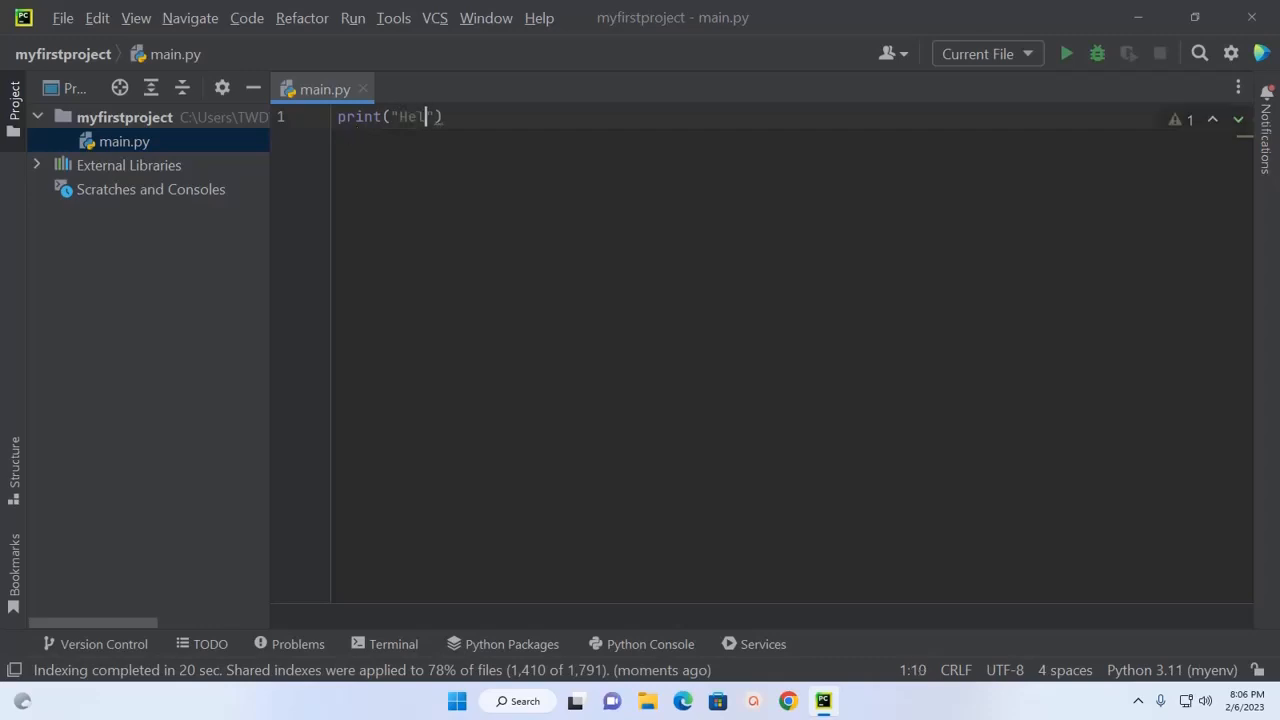
text(lo)
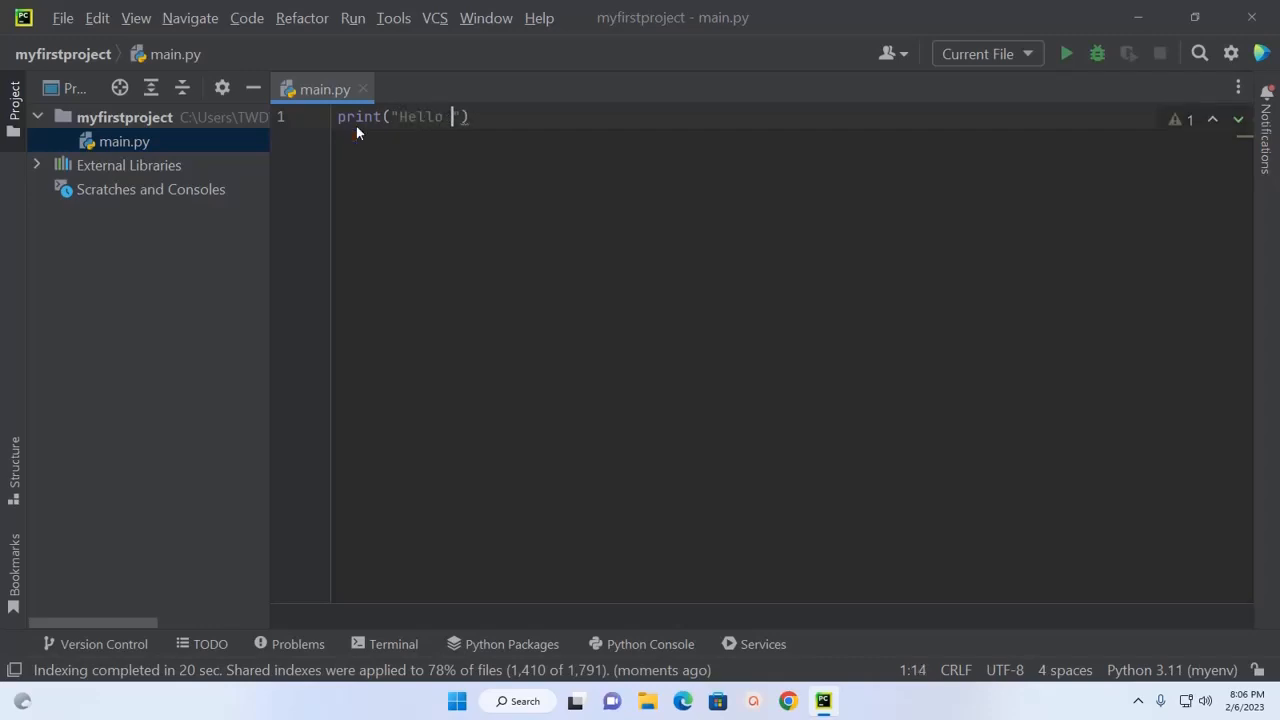
text(World!)
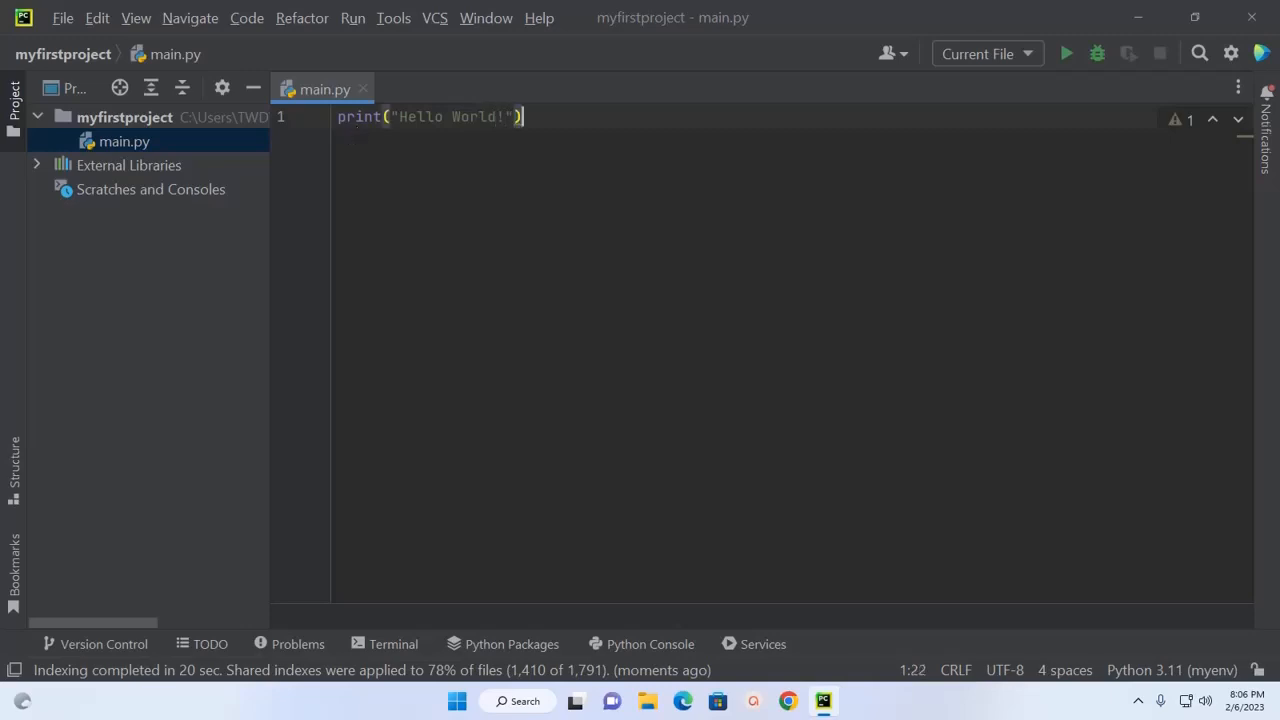
mouse_move(358, 133)
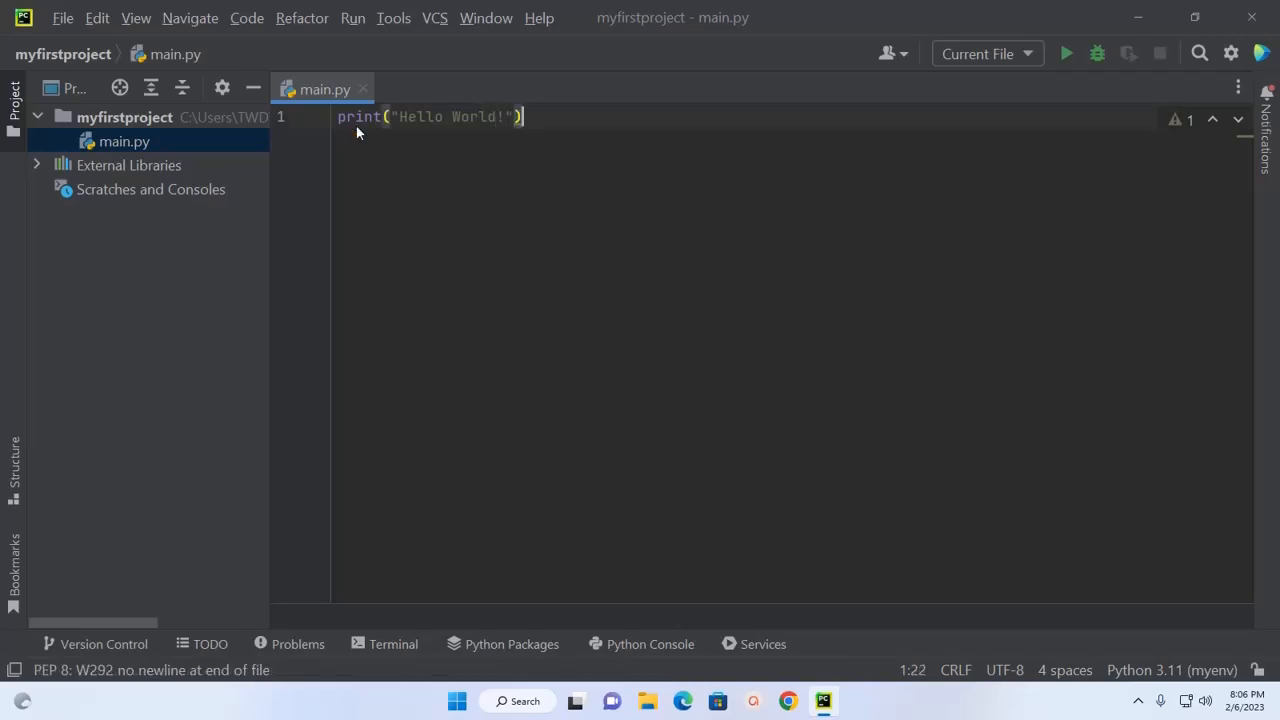
mouse_move(600, 257)
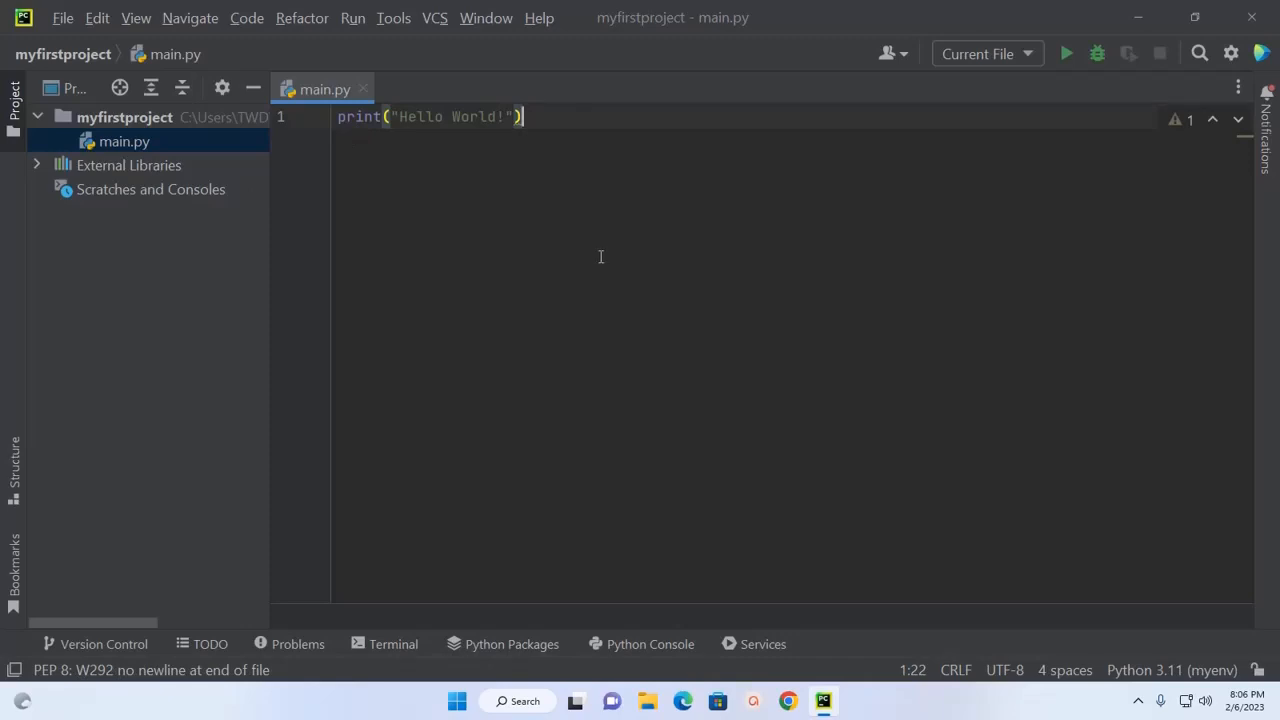
mouse_move(1060, 191)
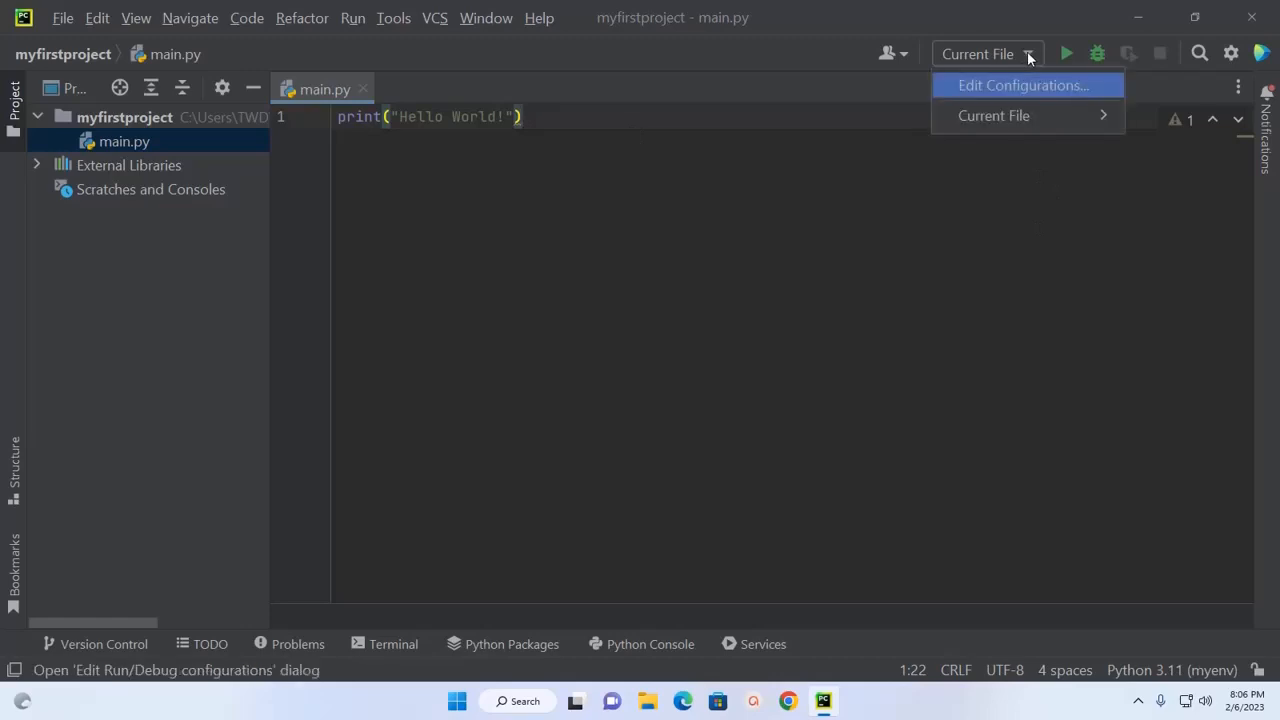
mouse_move(1033, 90)
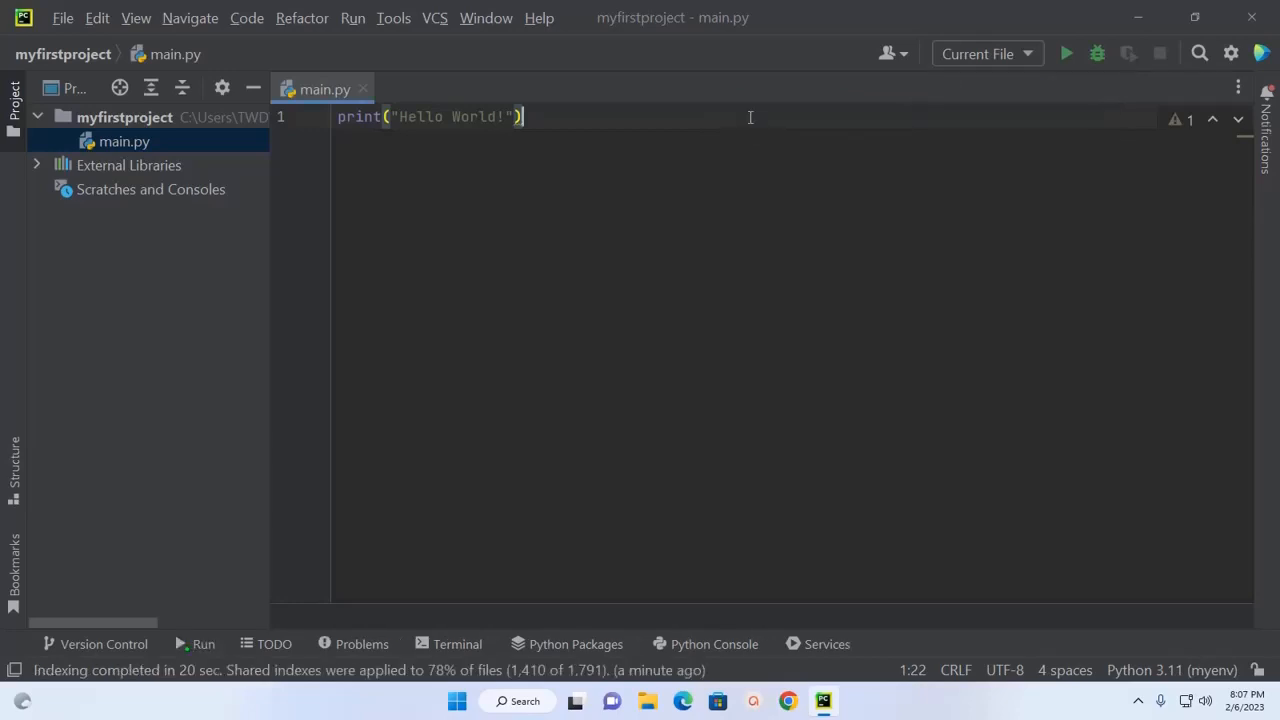
- Run and rerun main.py in the Run tool window, selecting the Hello World! output
click(1065, 54)
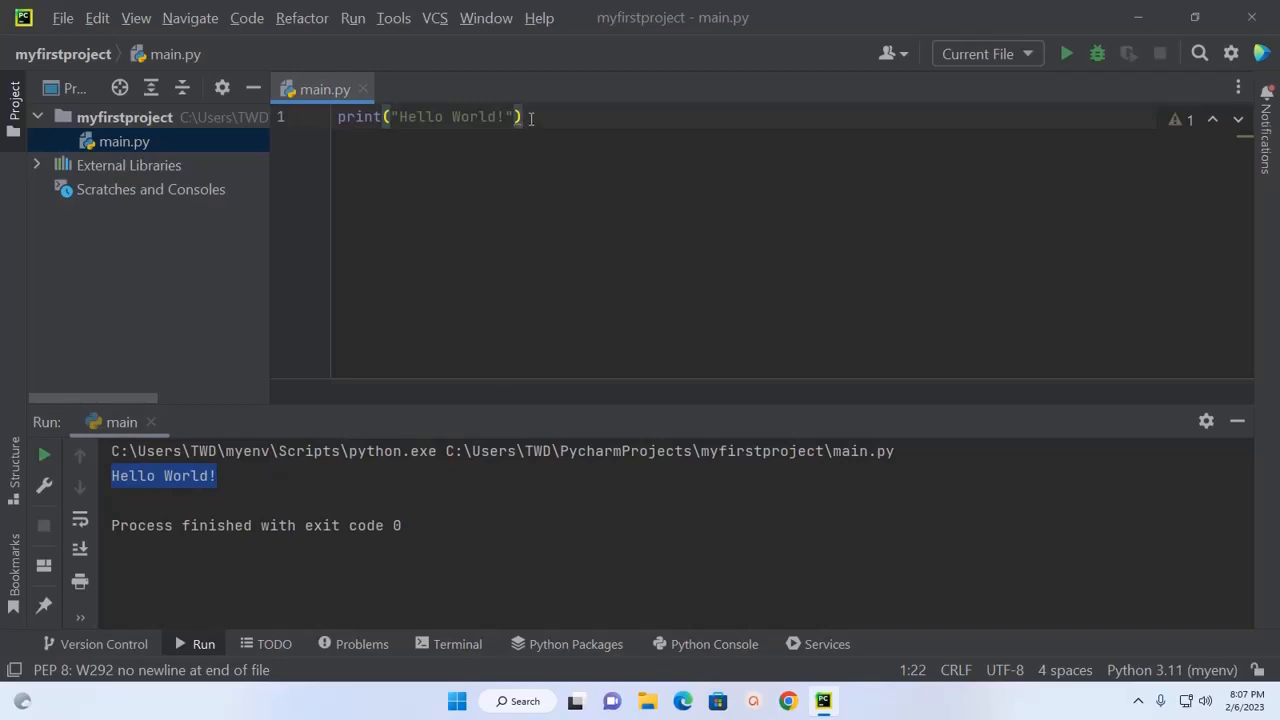
mouse_move(44, 455)
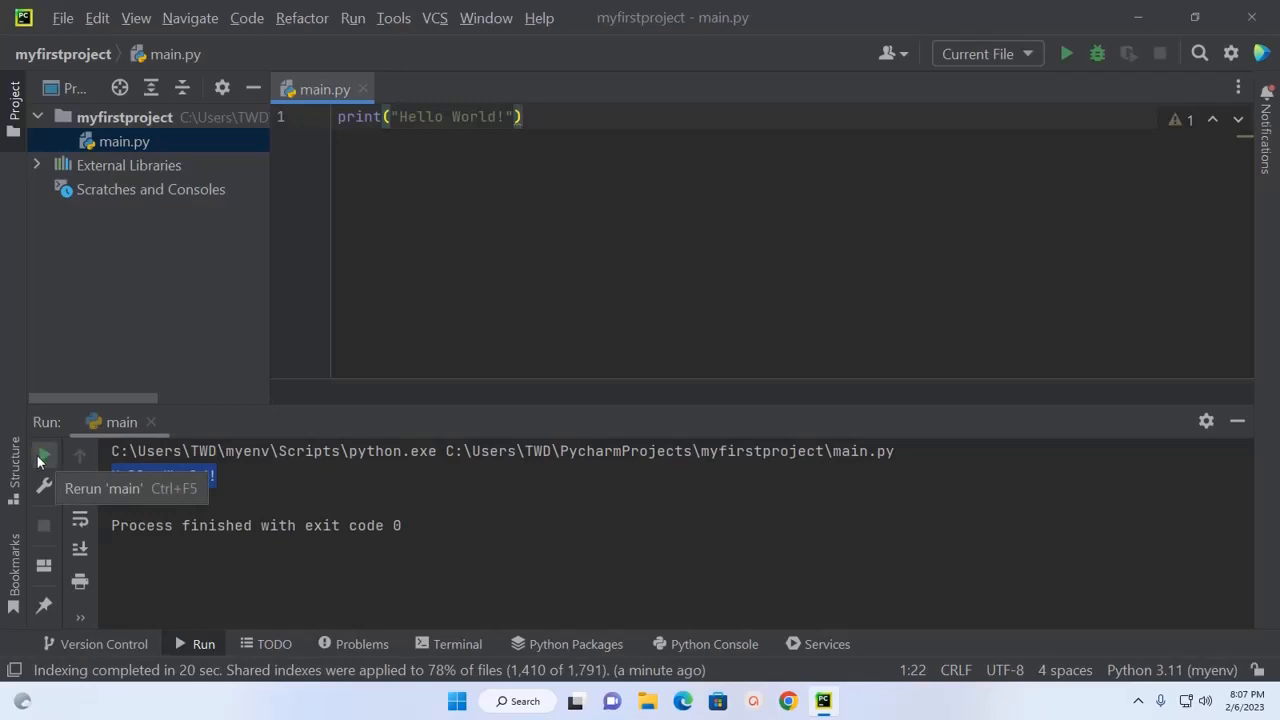
click(44, 455)
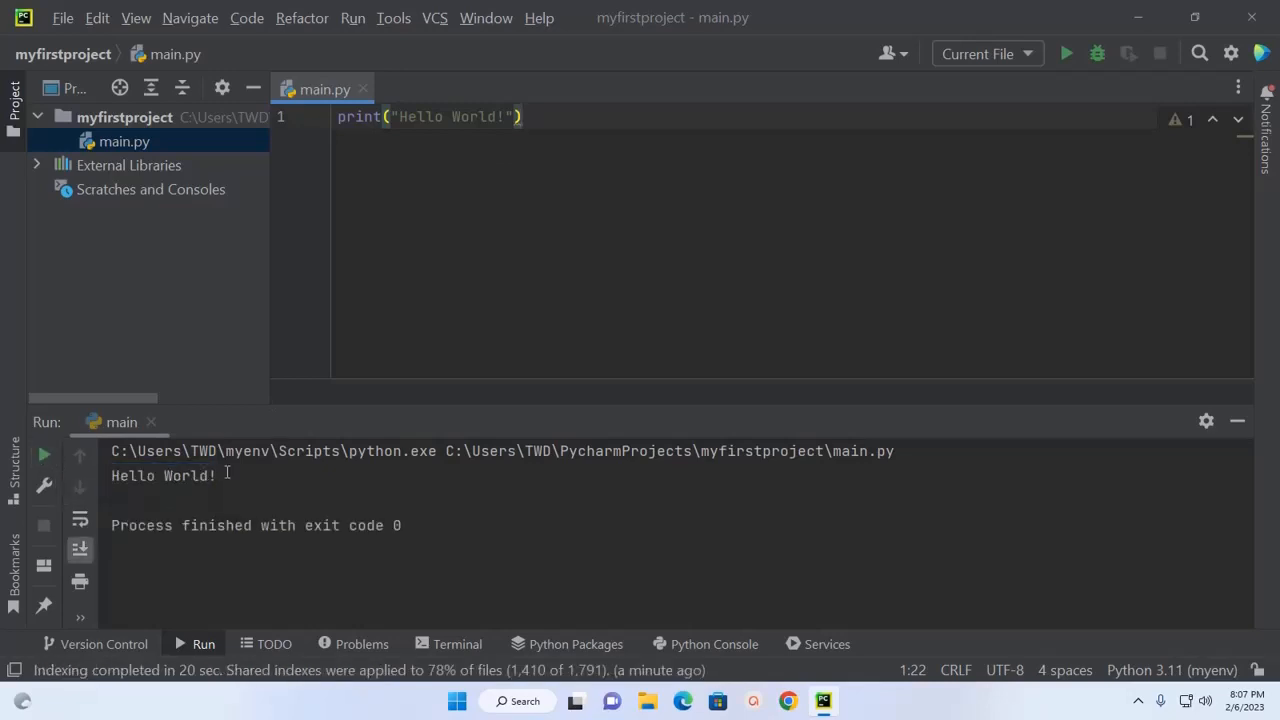
double_click(160, 475)
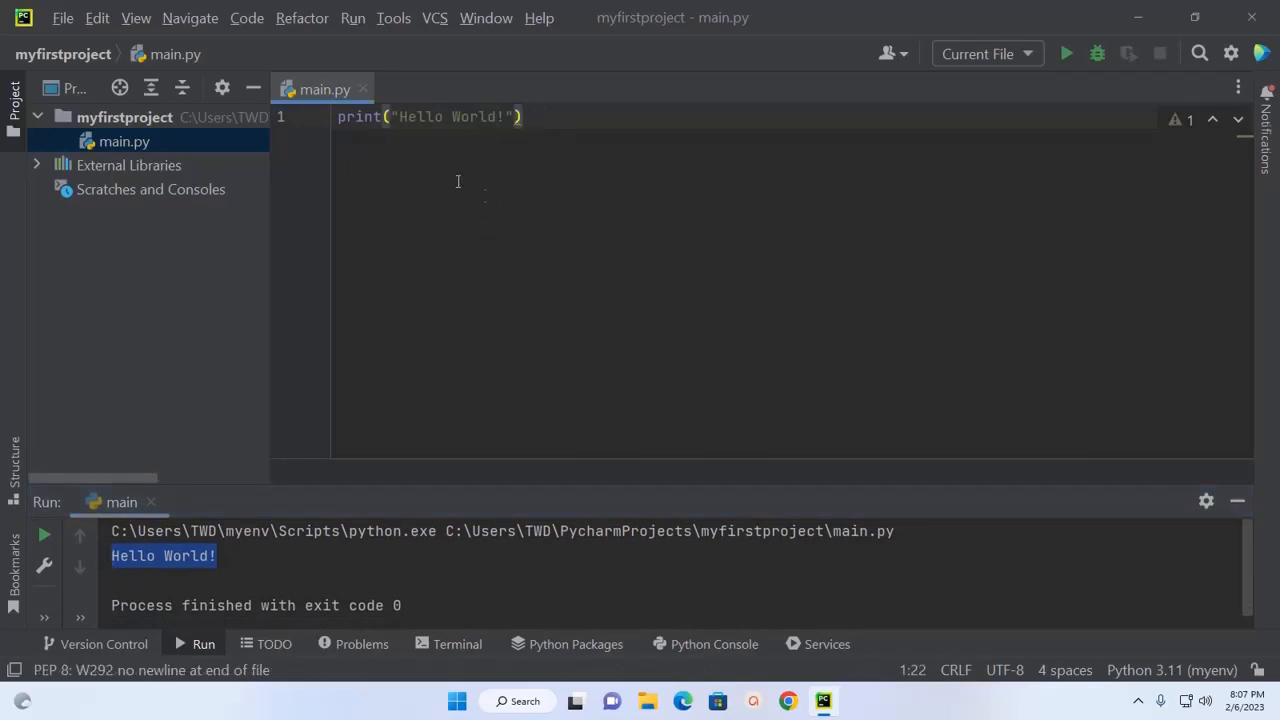
mouse_move(600, 138)
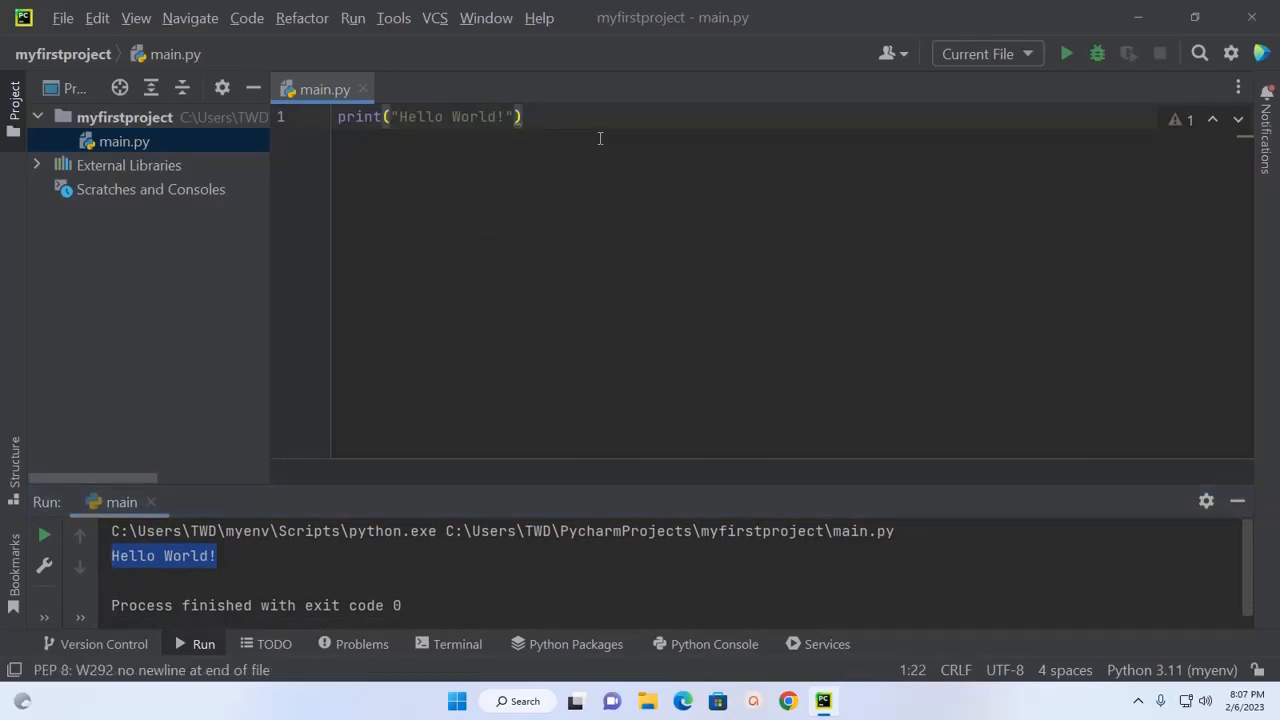
- Run main.py in the Python Console and select its Hello World! output line
right_click(595, 120)
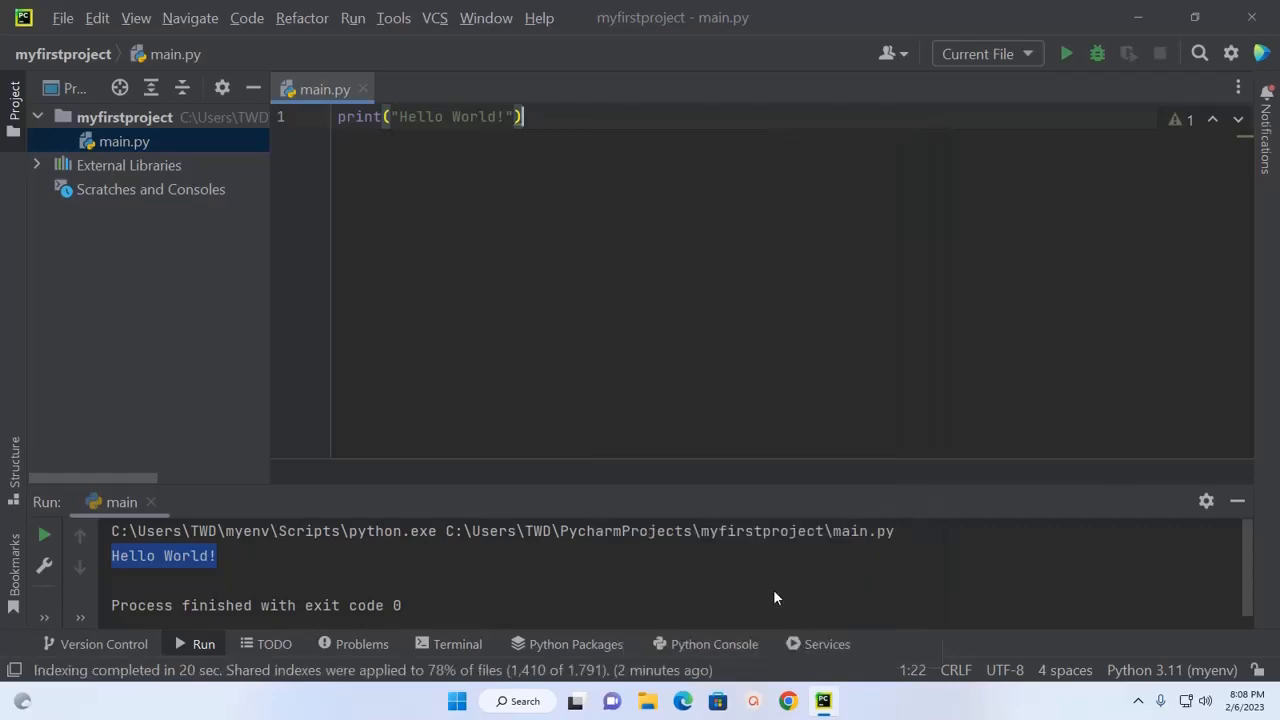
click(985, 53)
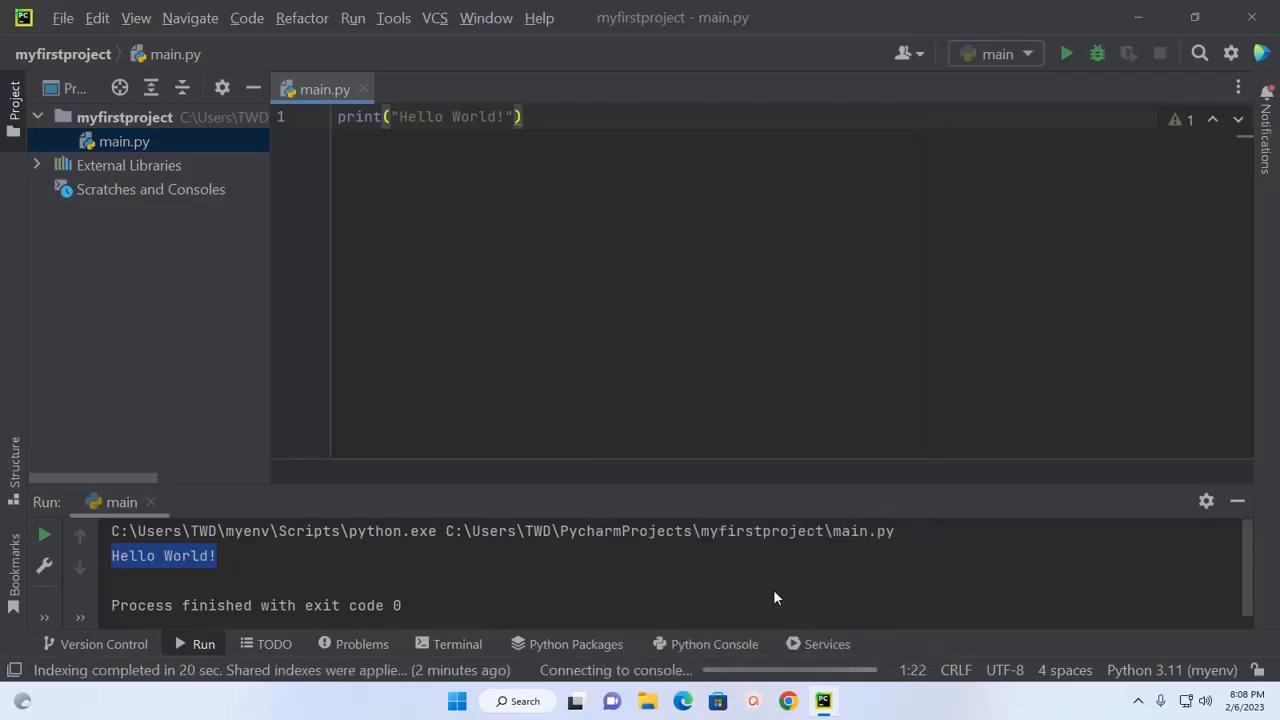
click(714, 643)
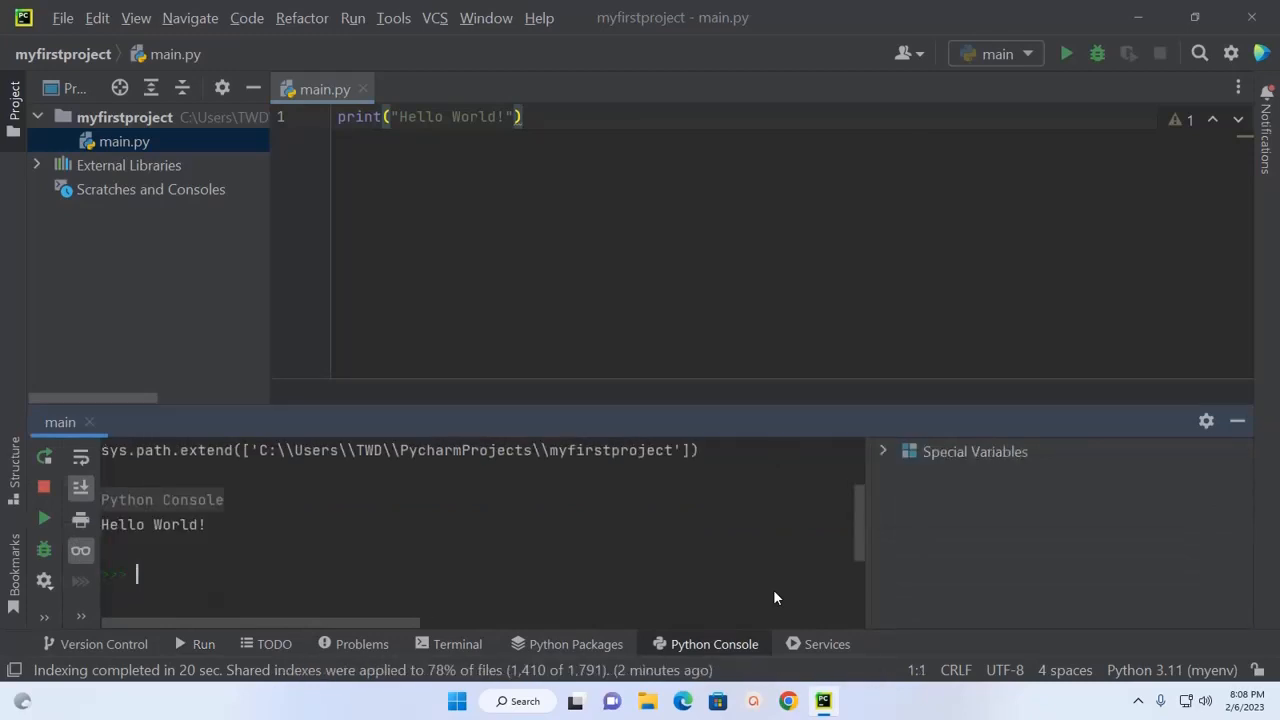
double_click(152, 524)
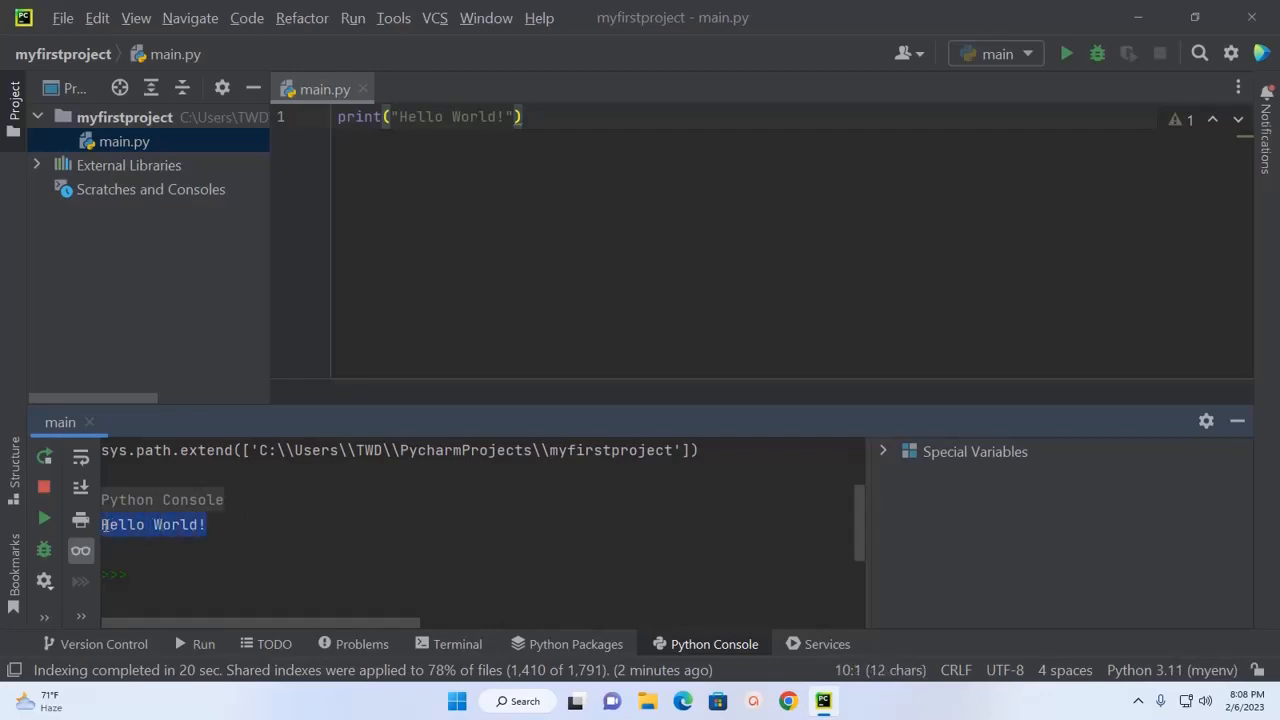
click(231, 525)
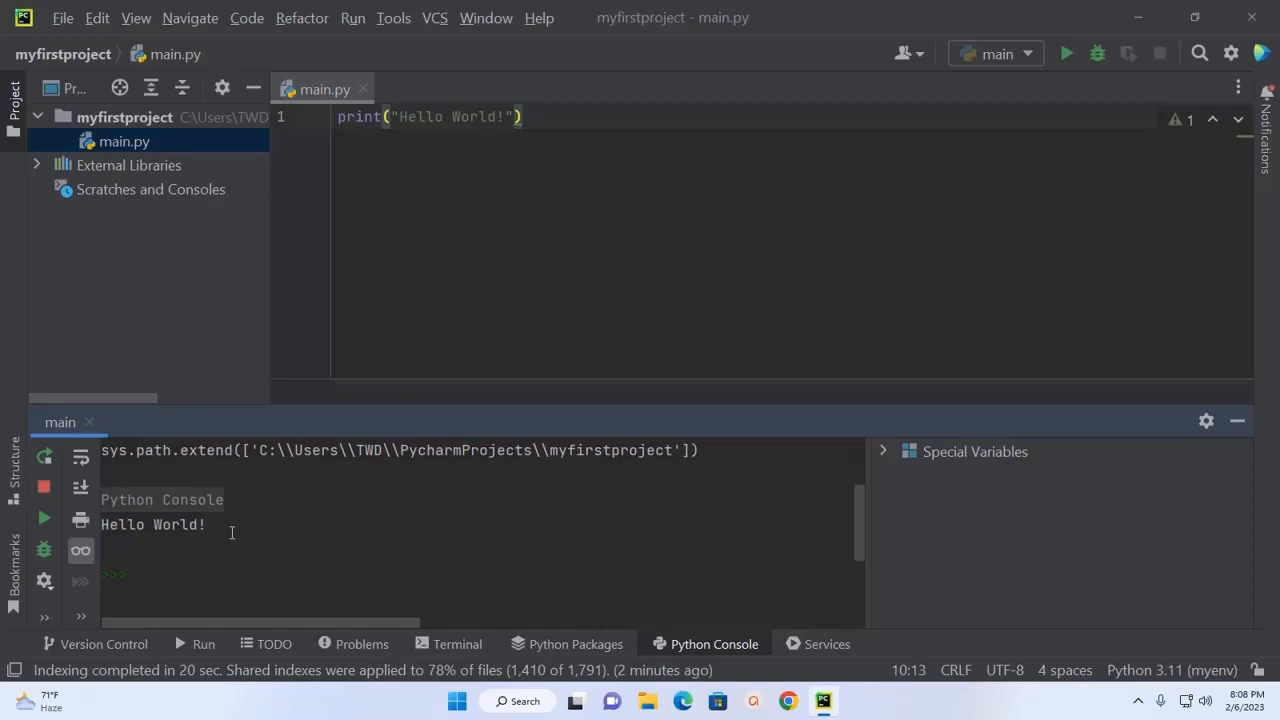
mouse_move(44, 487)
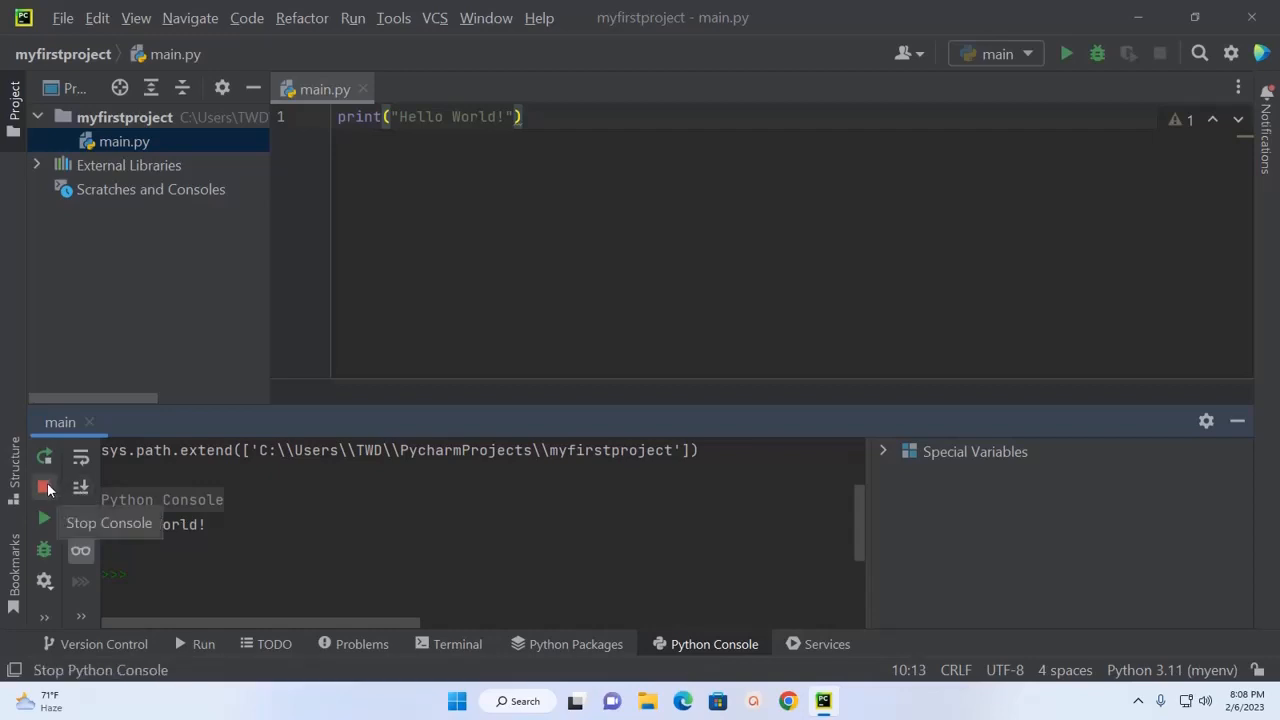
- Stop the Python Console session and hide its panel, leaving only main.py open
click(44, 487)
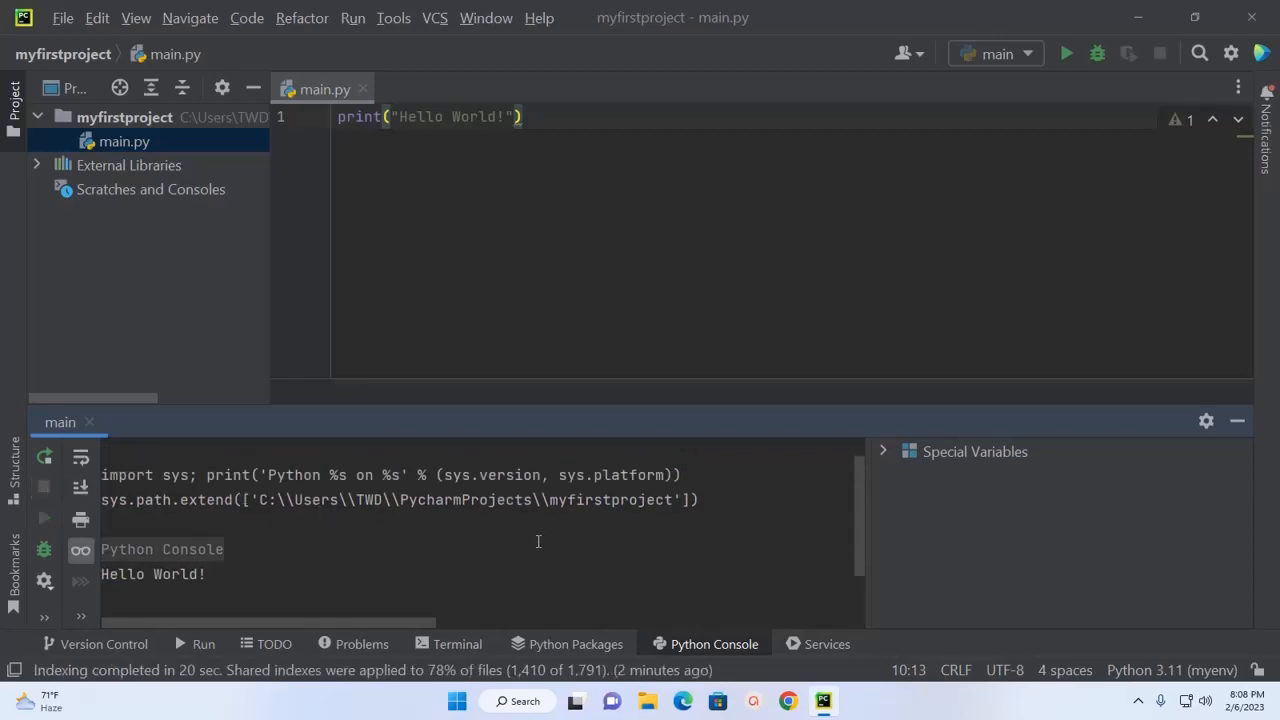
click(1237, 420)
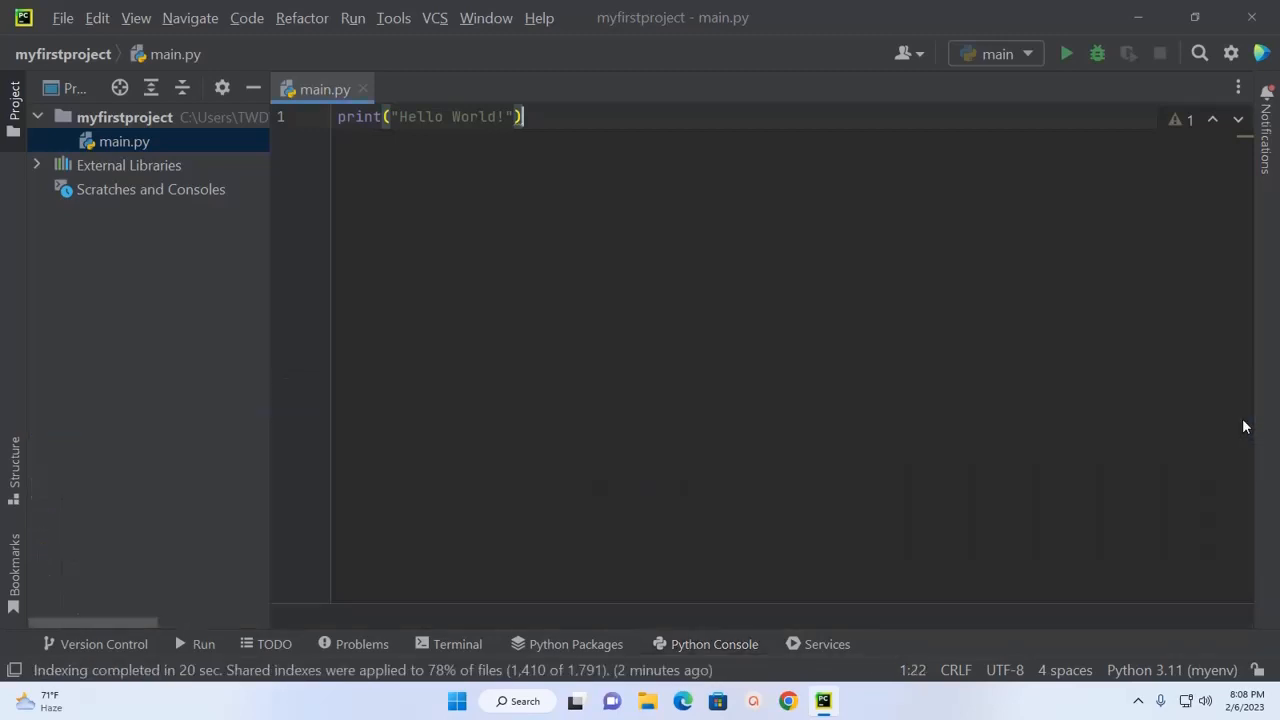